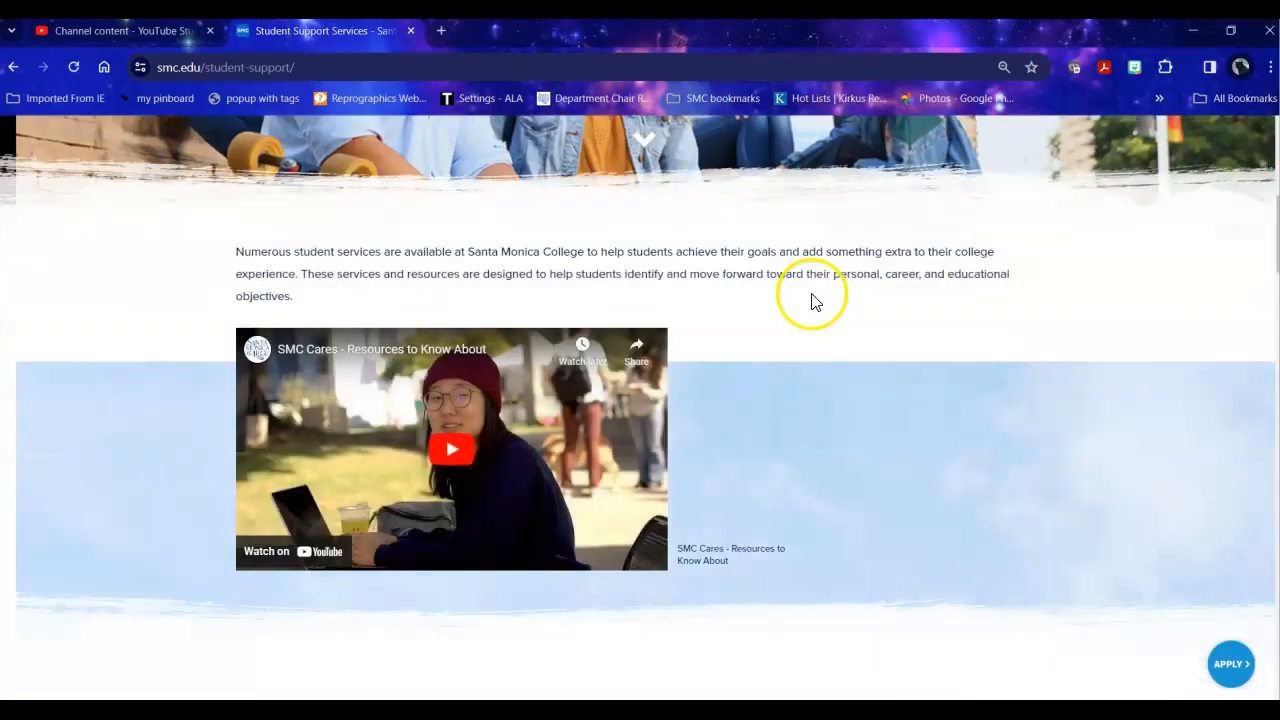
- Open the Santa Monica College Library page from Academics and browse its OneSearch, events and hours
{"action": "scroll", "scroll_direction": "down", "scroll_amount": 3}
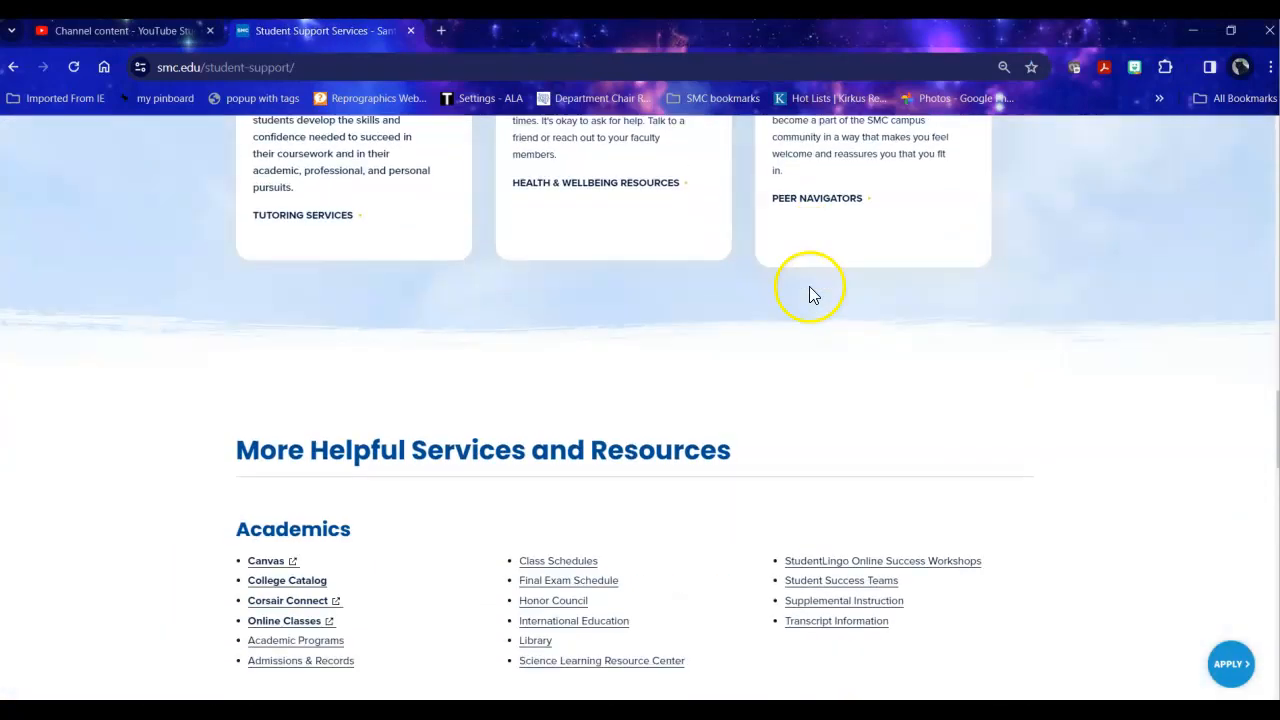
{"action": "scroll", "scroll_direction": "down", "scroll_amount": 3}
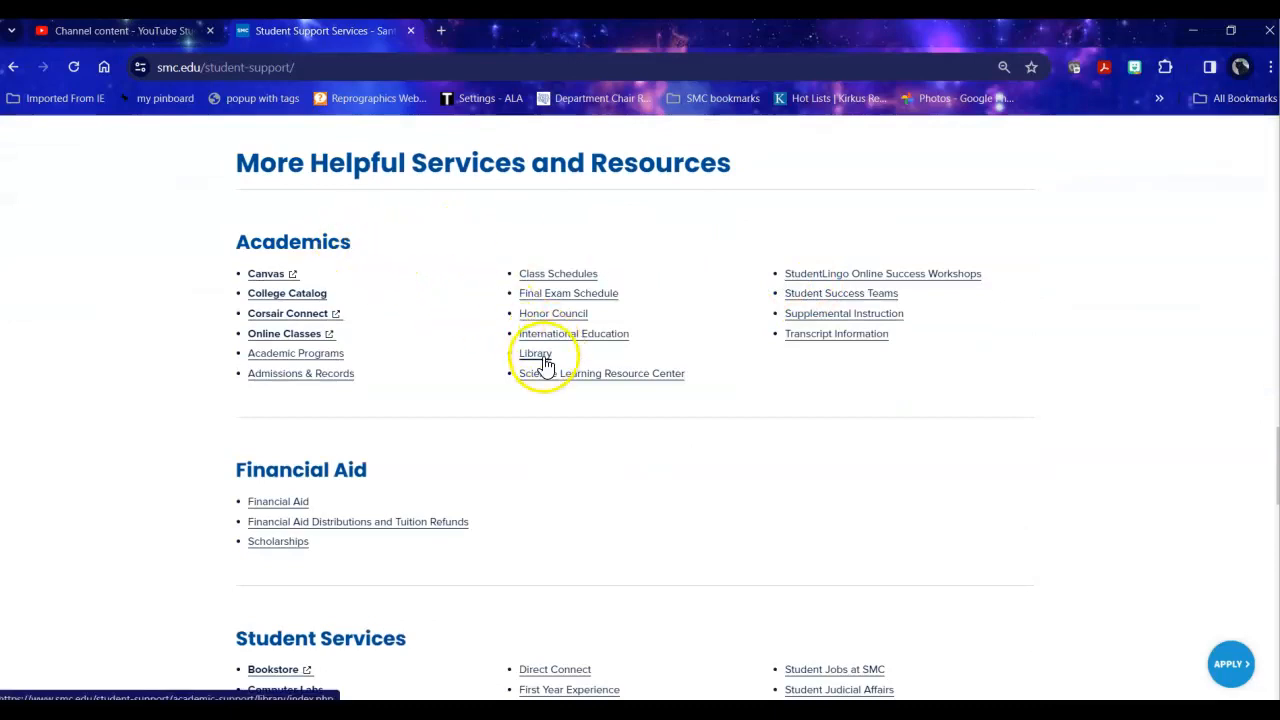
{"action": "left_click", "coordinate": [534, 353]}
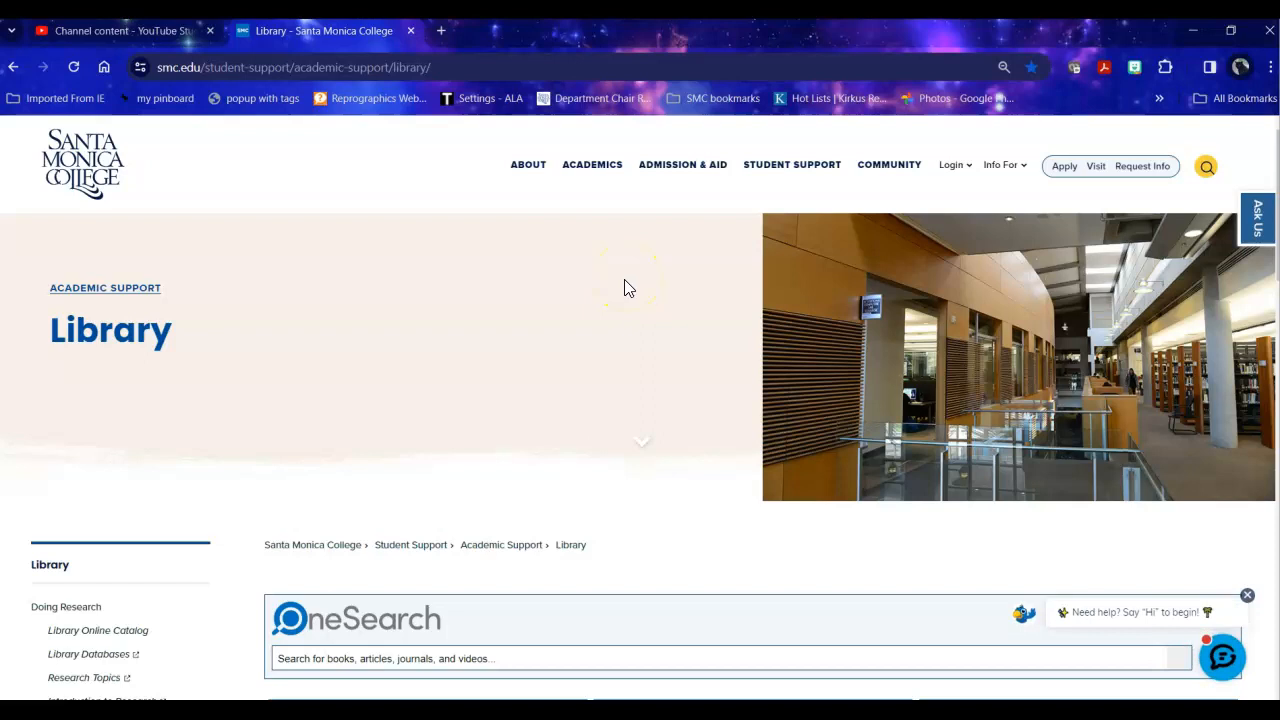
{"action": "scroll", "scroll_direction": "down", "scroll_amount": 3}
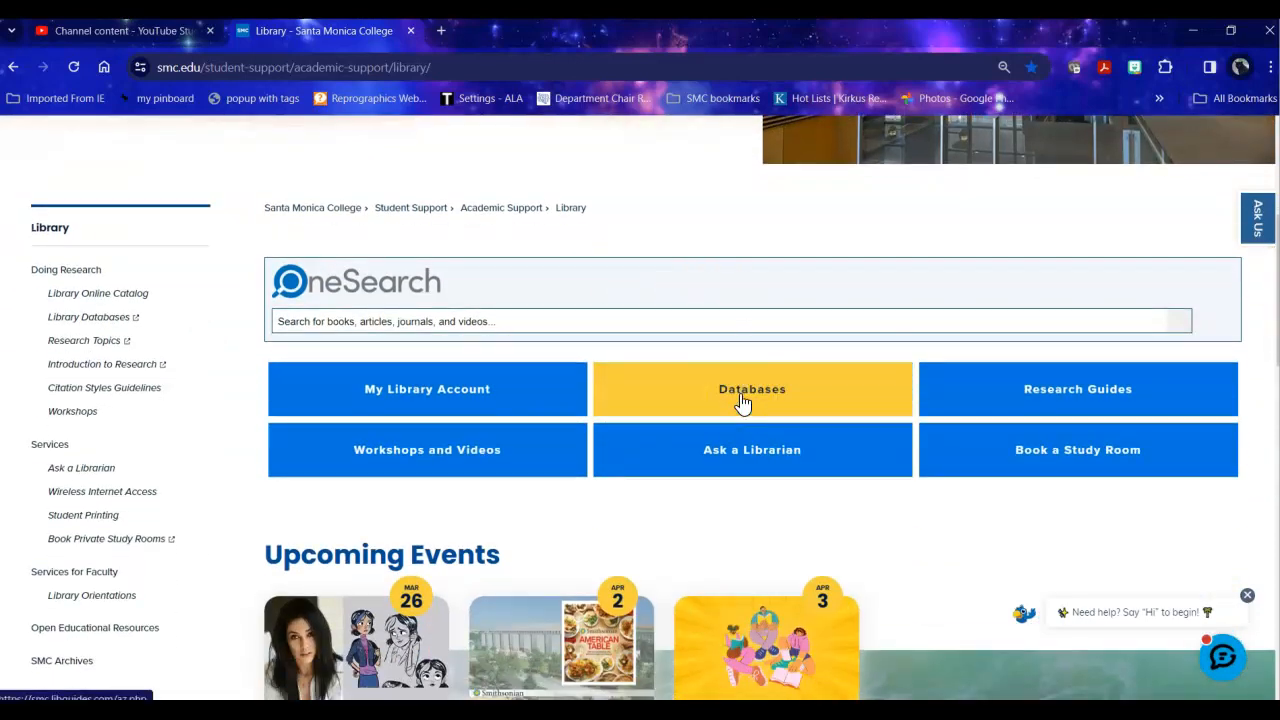
{"action": "mouse_move", "coordinate": [1077, 389]}
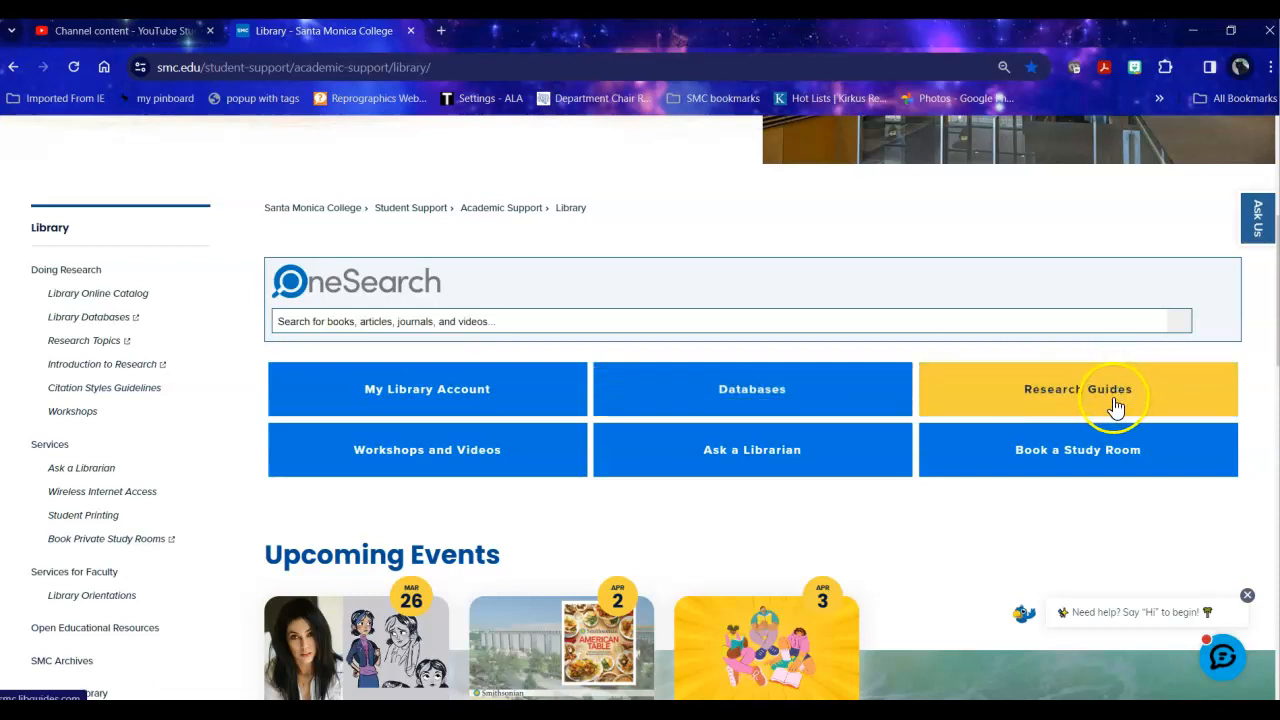
{"action": "mouse_move", "coordinate": [1115, 405]}
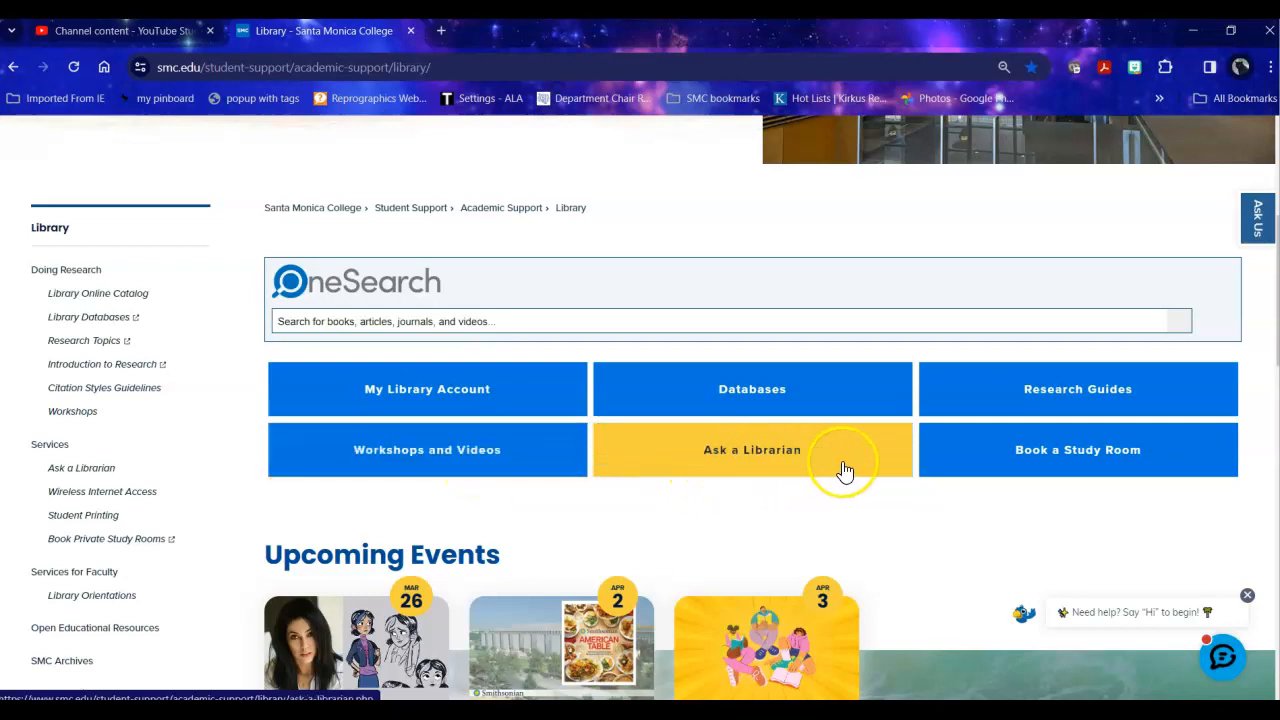
{"action": "mouse_move", "coordinate": [845, 470]}
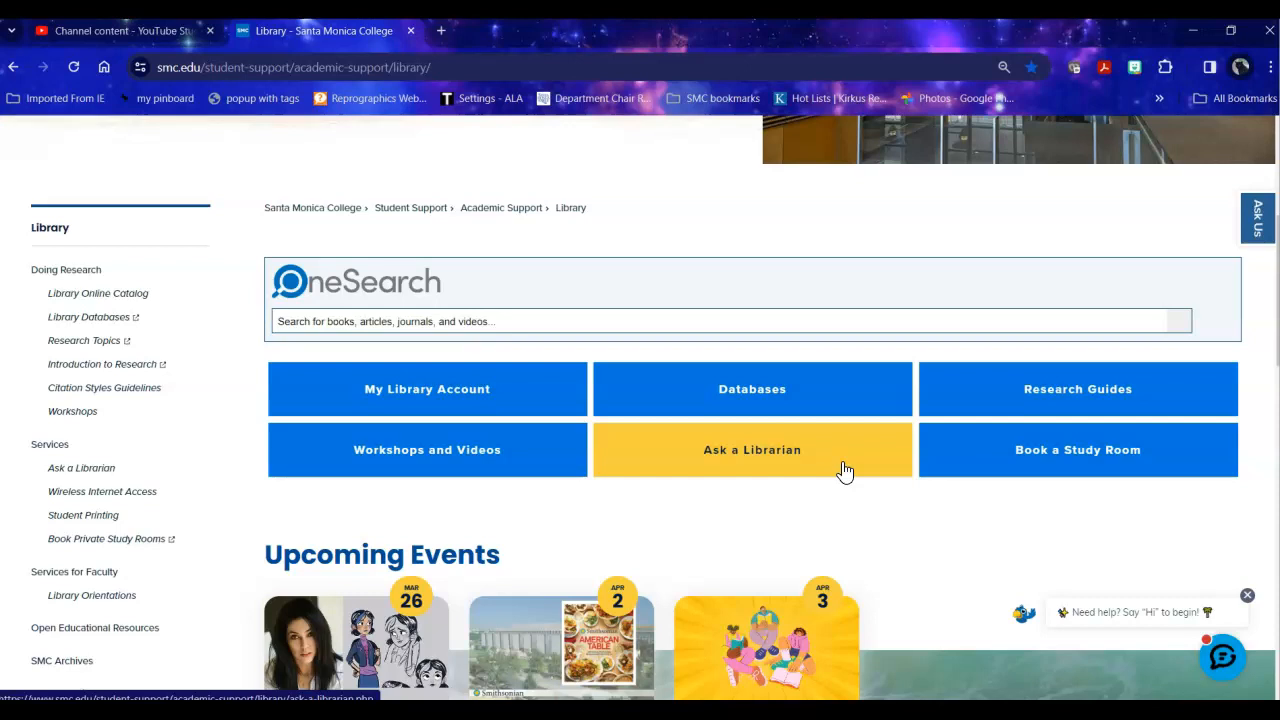
{"action": "mouse_move", "coordinate": [1077, 530]}
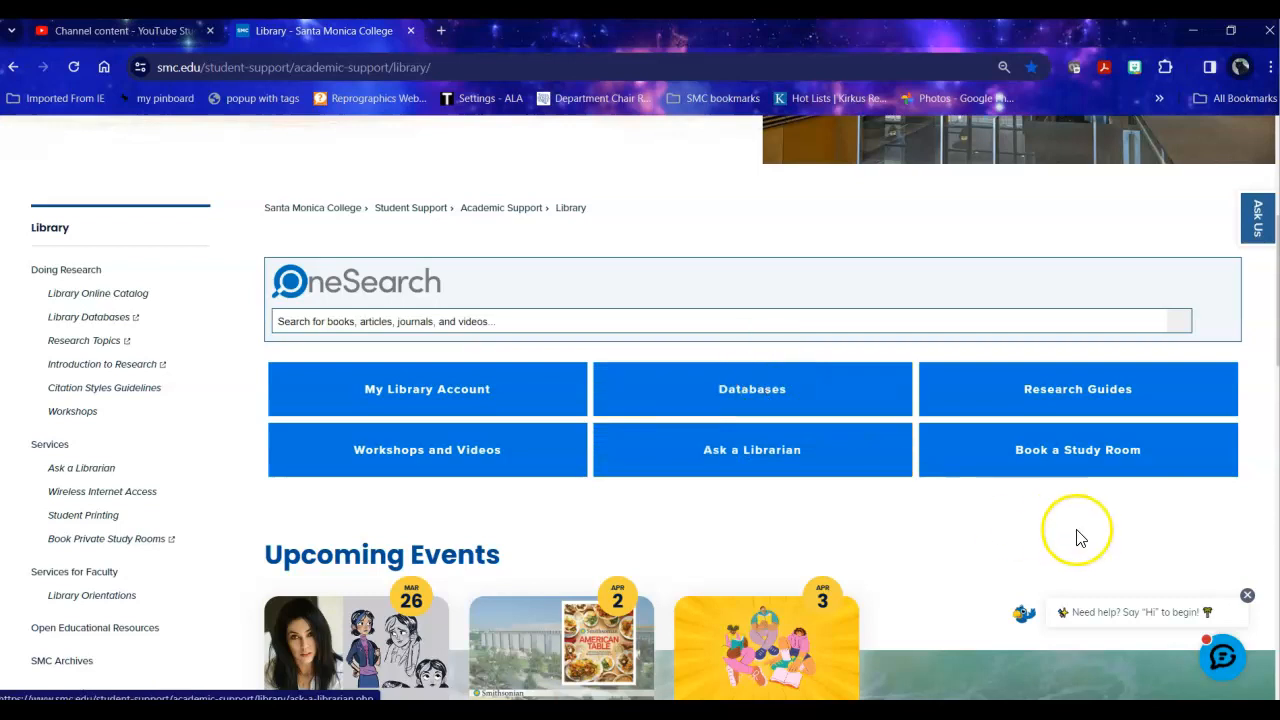
{"action": "scroll", "scroll_direction": "down", "scroll_amount": 3}
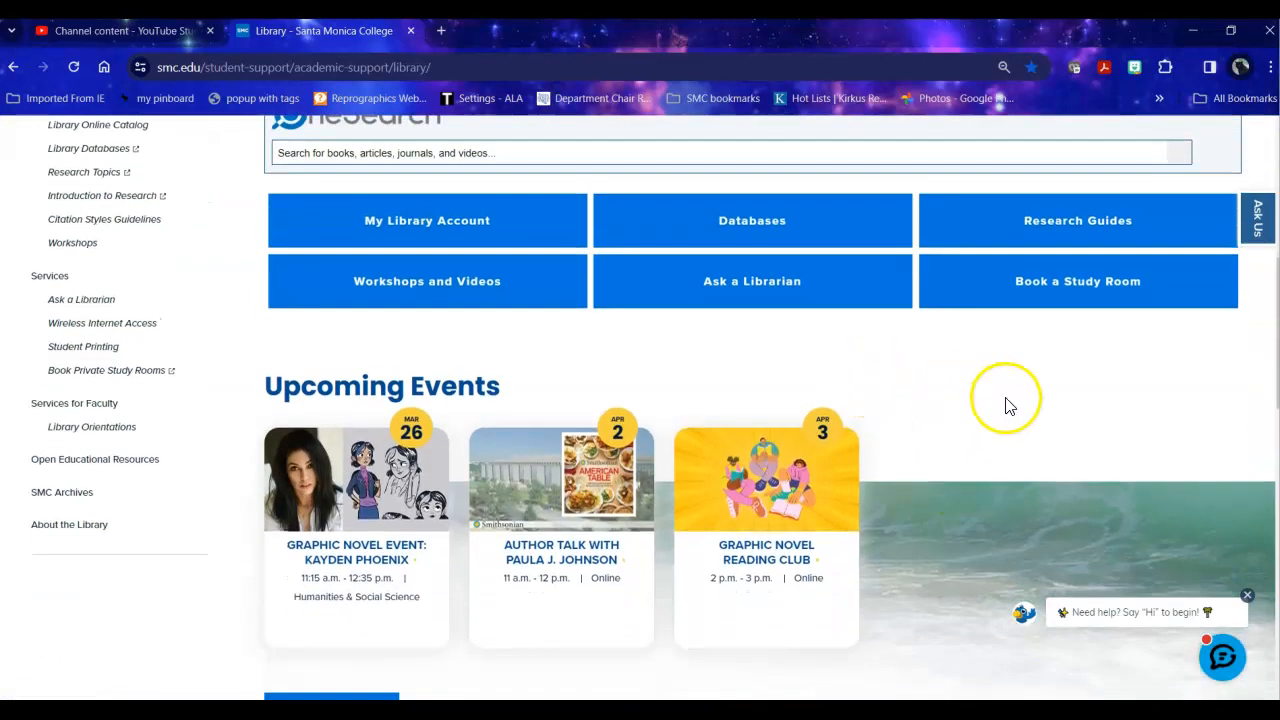
{"action": "scroll", "scroll_direction": "down", "scroll_amount": 3}
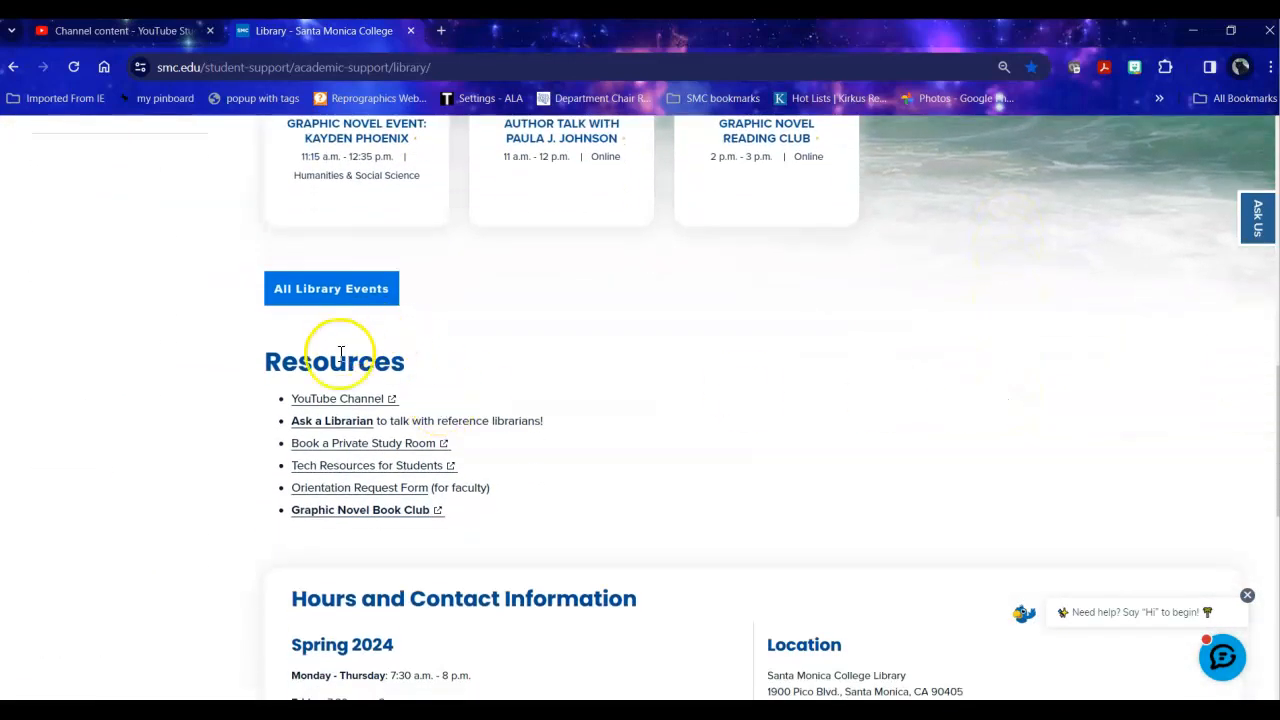
{"action": "mouse_move", "coordinate": [778, 452]}
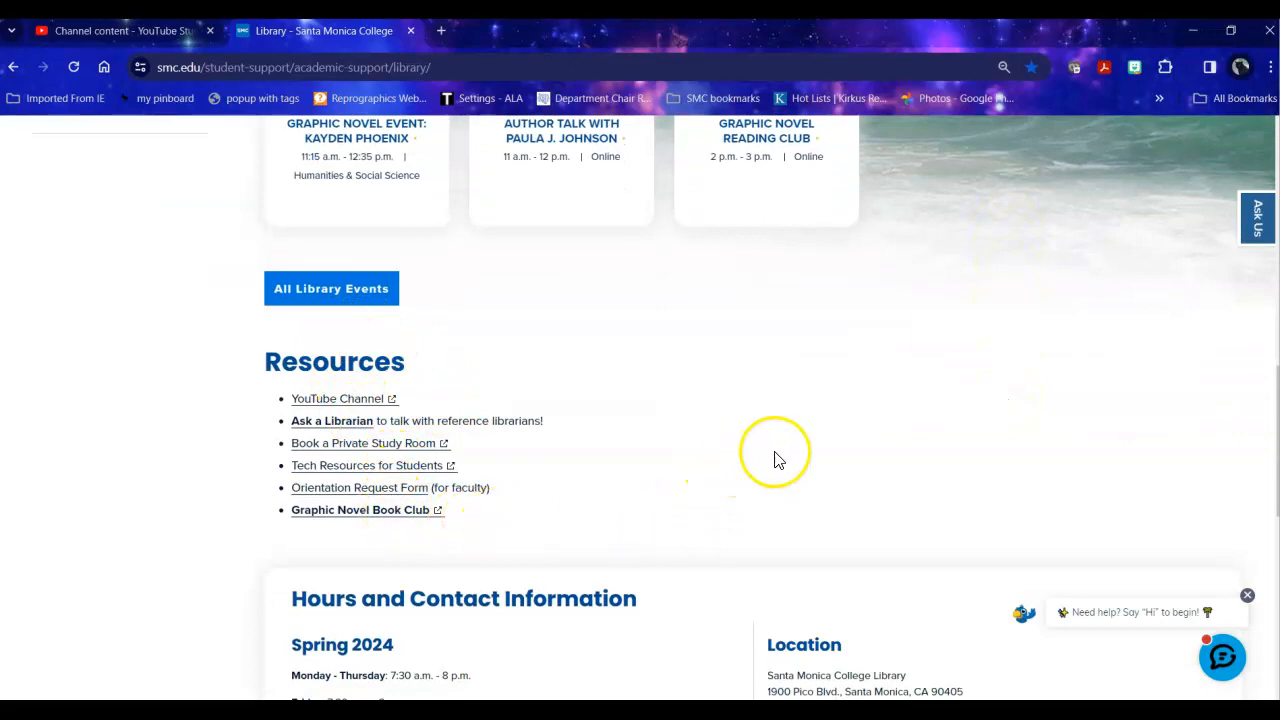
{"action": "scroll", "scroll_direction": "down", "scroll_amount": 3}
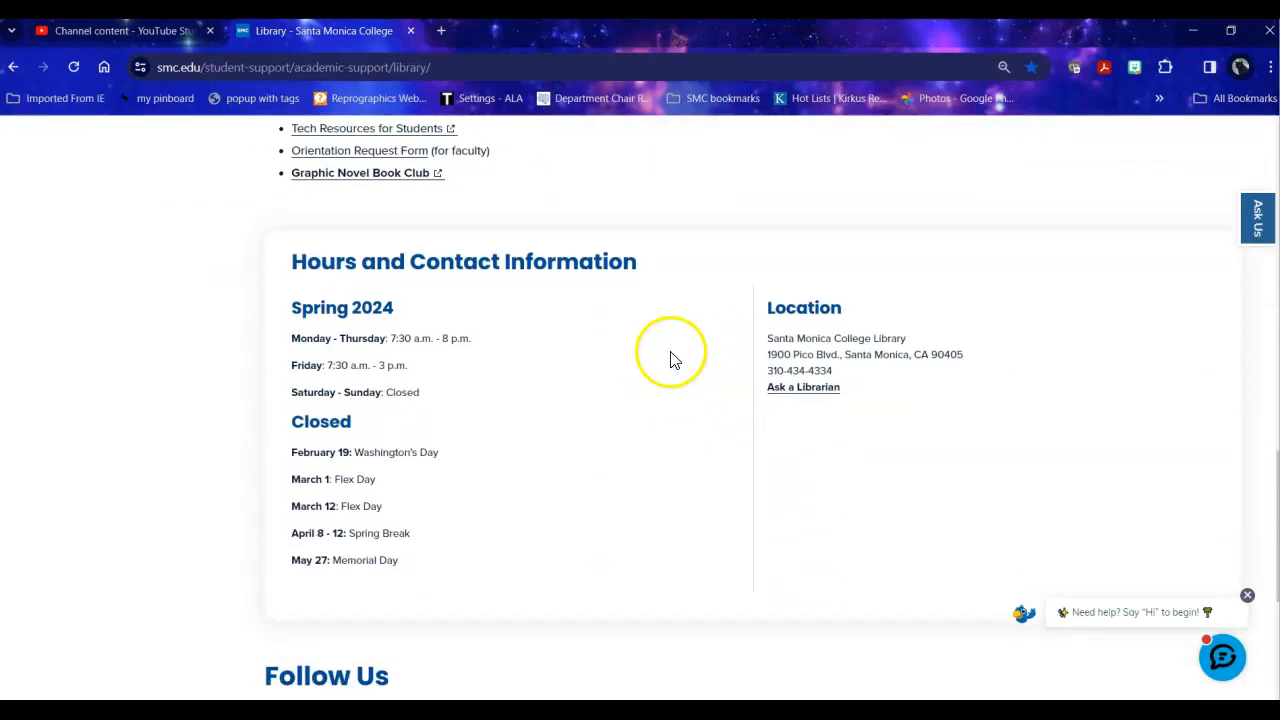
{"action": "scroll", "scroll_direction": "down", "scroll_amount": 3}
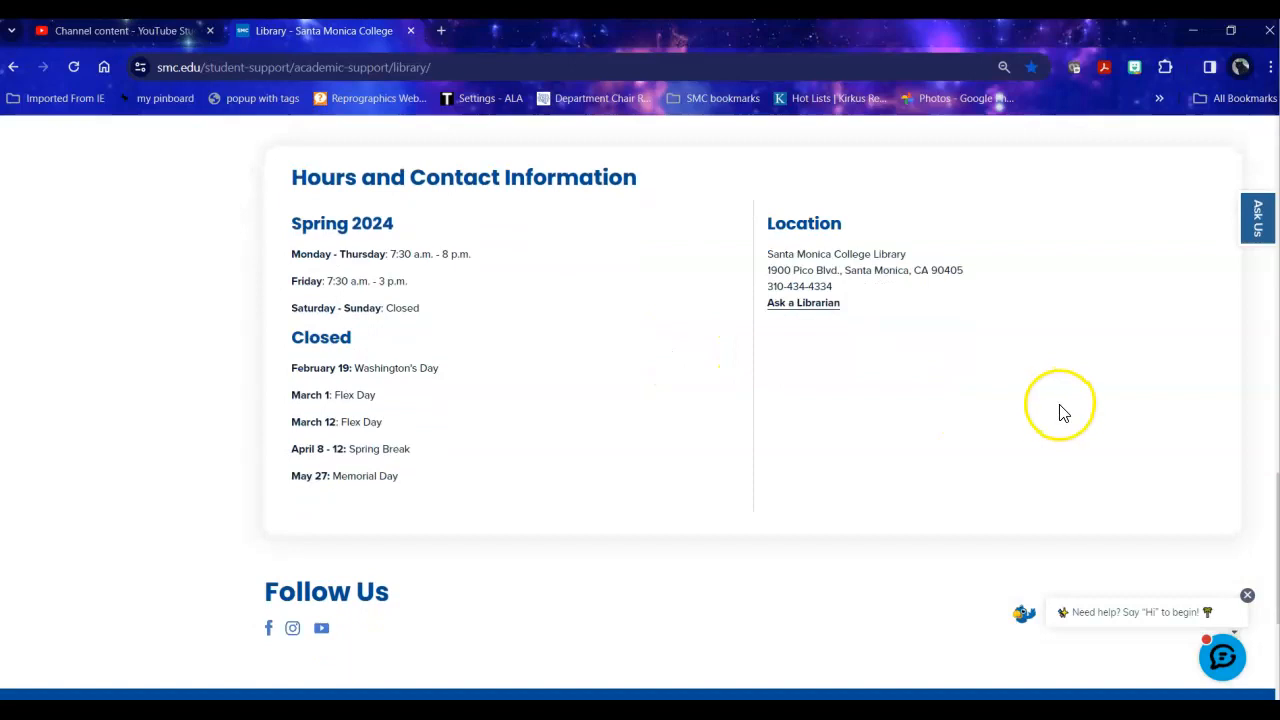
{"action": "scroll", "scroll_direction": "up", "scroll_amount": 3}
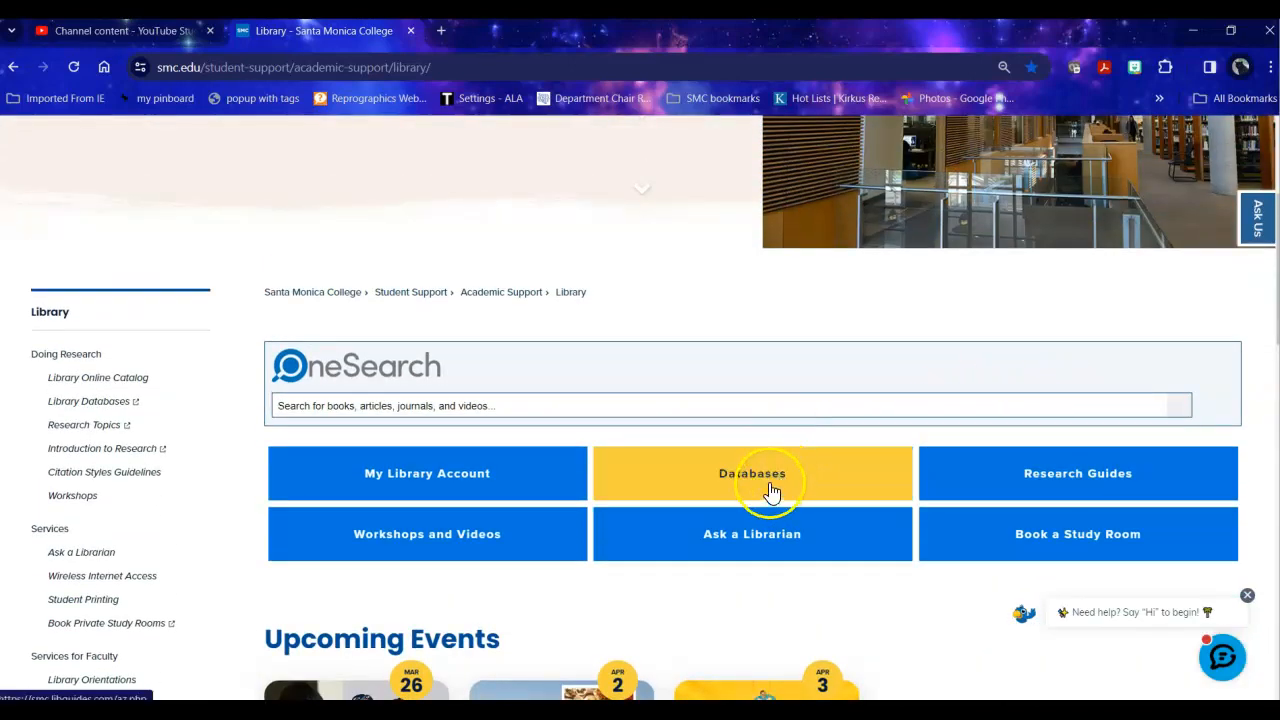
- Open the SMC LibGuides A-Z Databases list of 117 databases in a new tab and browse it
{"action": "left_click", "coordinate": [752, 473]}
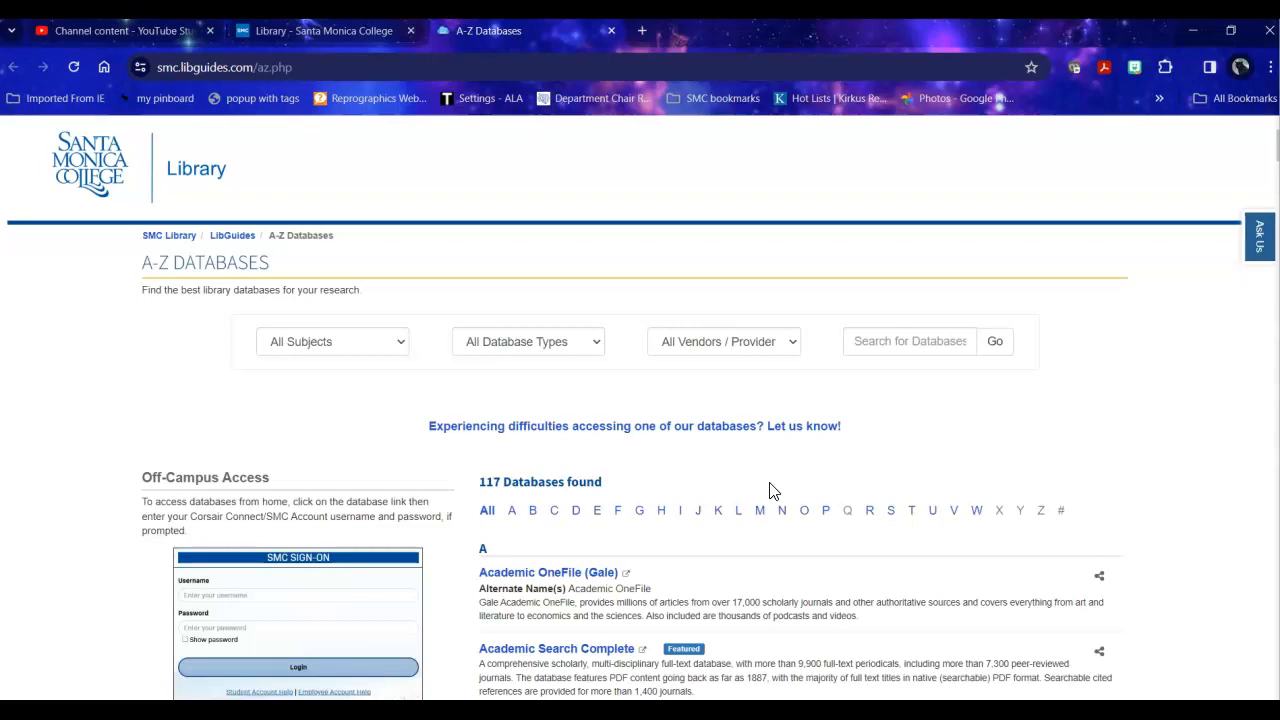
{"action": "mouse_move", "coordinate": [818, 483]}
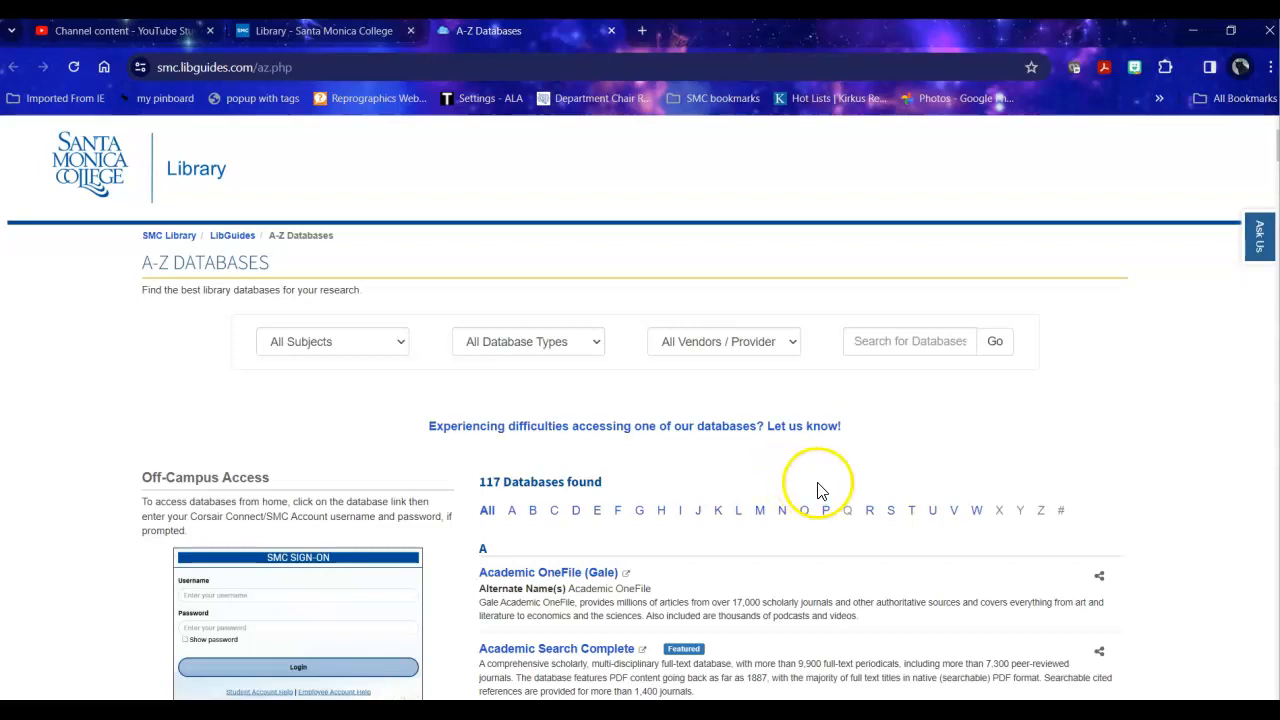
{"action": "scroll", "scroll_direction": "down", "scroll_amount": 3}
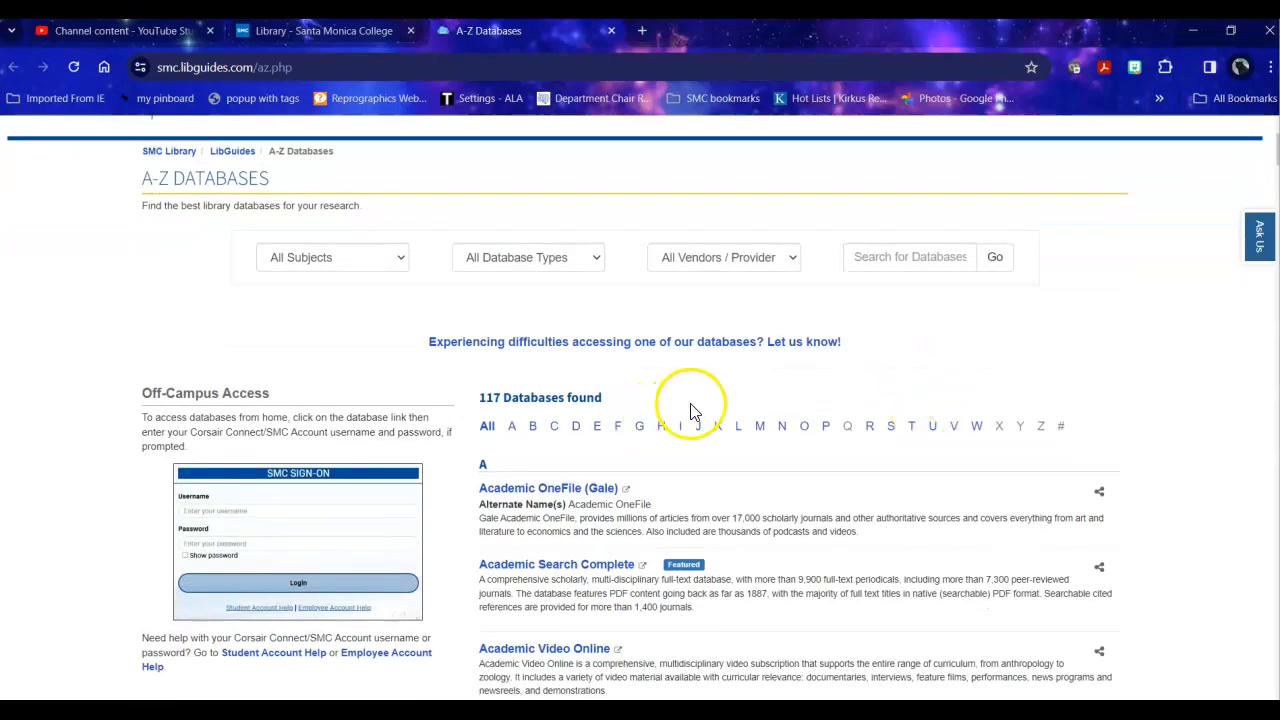
{"action": "mouse_move", "coordinate": [638, 405]}
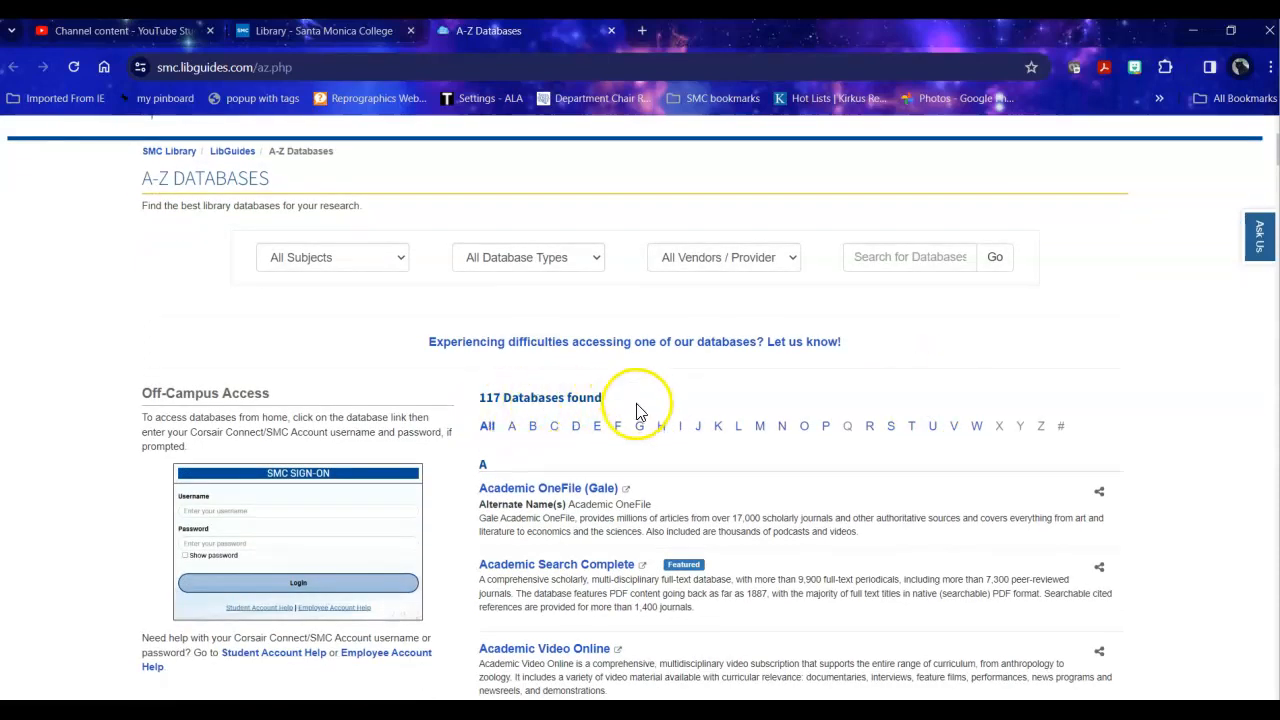
{"action": "mouse_move", "coordinate": [735, 645]}
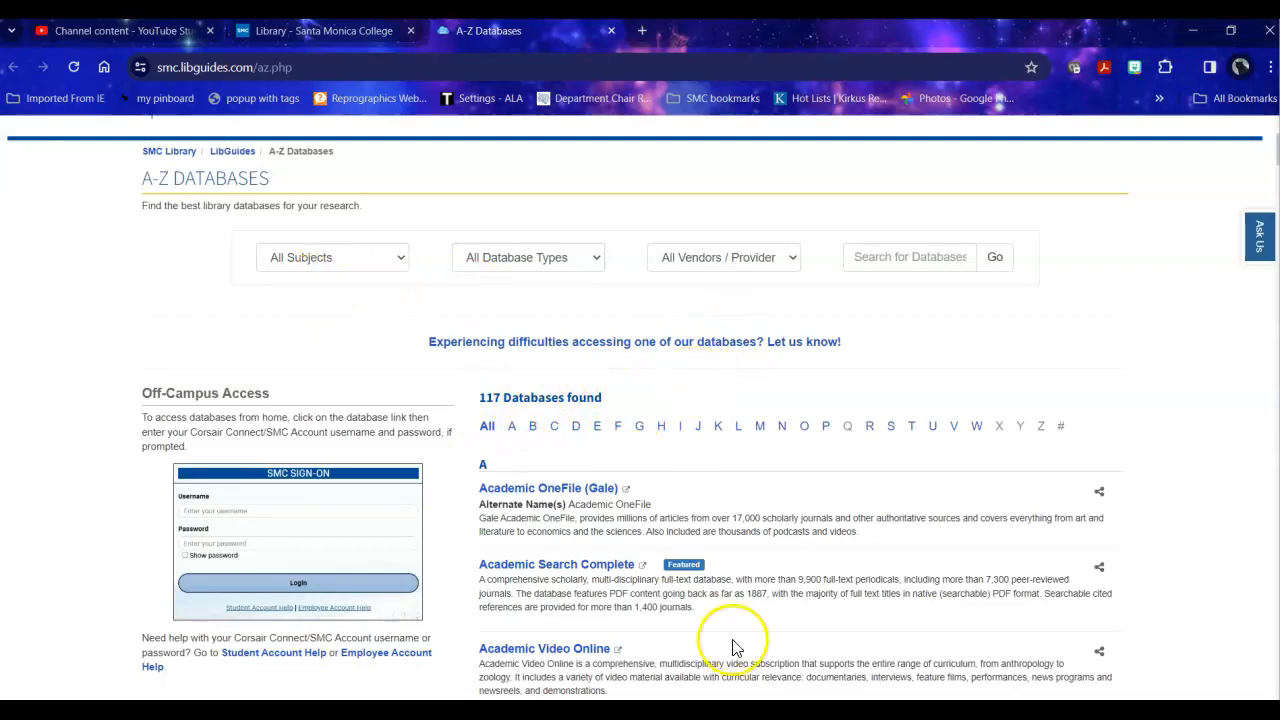
{"action": "mouse_move", "coordinate": [378, 276]}
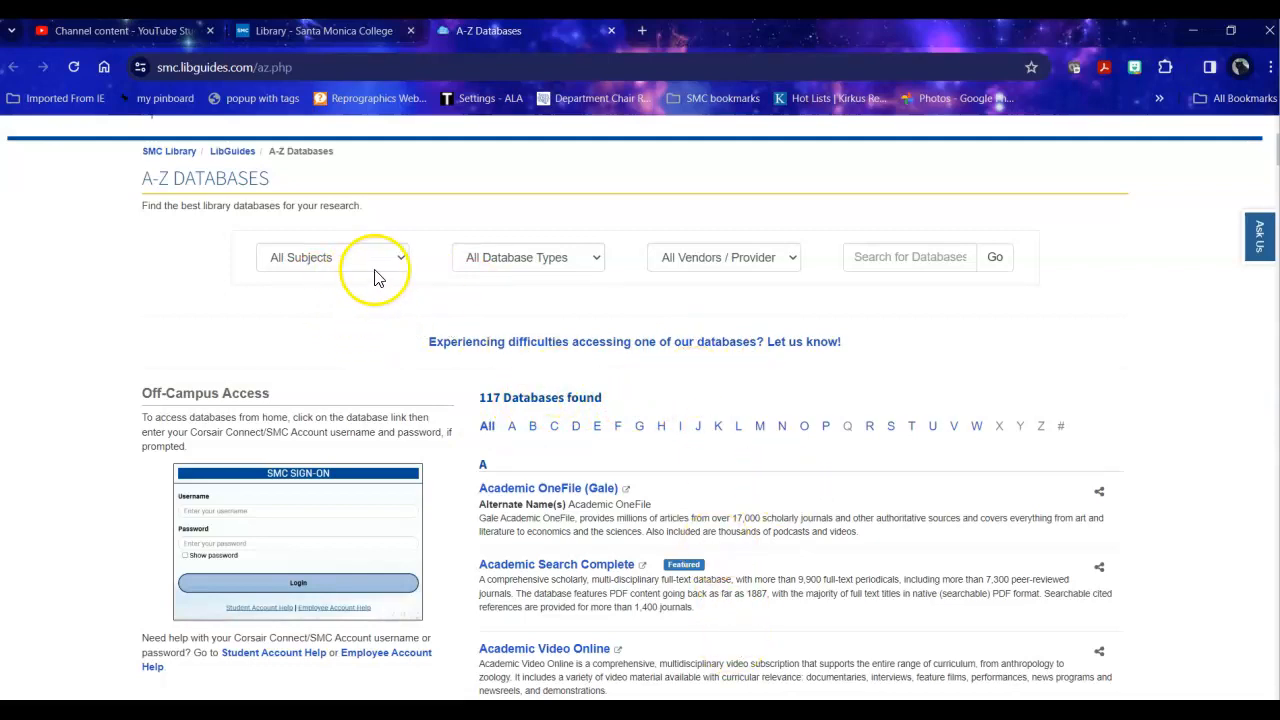
{"action": "mouse_move", "coordinate": [1043, 285]}
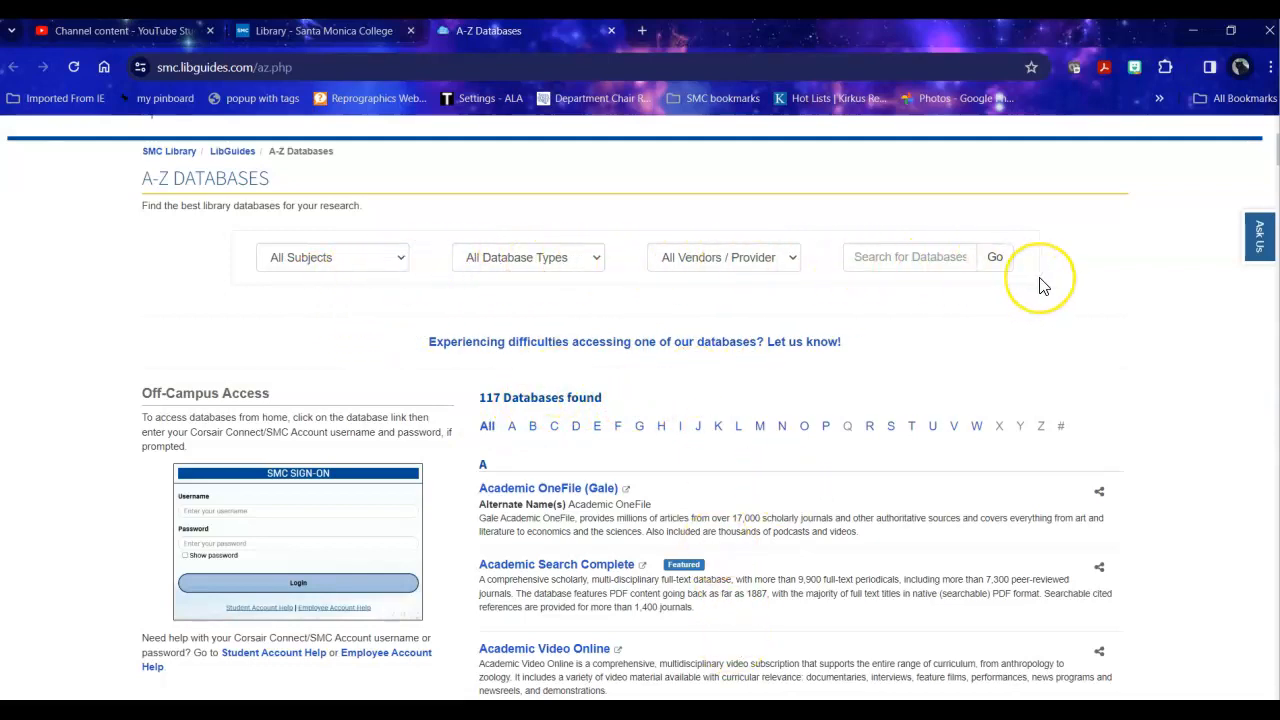
{"action": "mouse_move", "coordinate": [947, 257]}
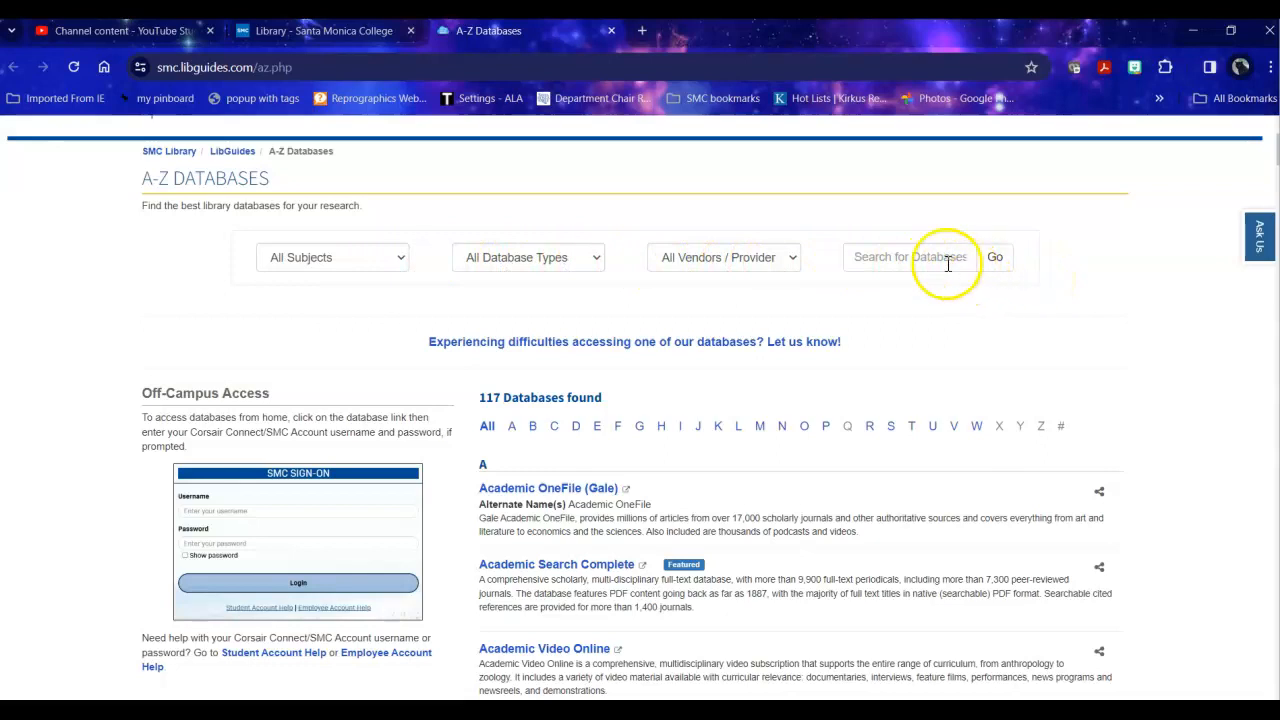
{"action": "mouse_move", "coordinate": [905, 255]}
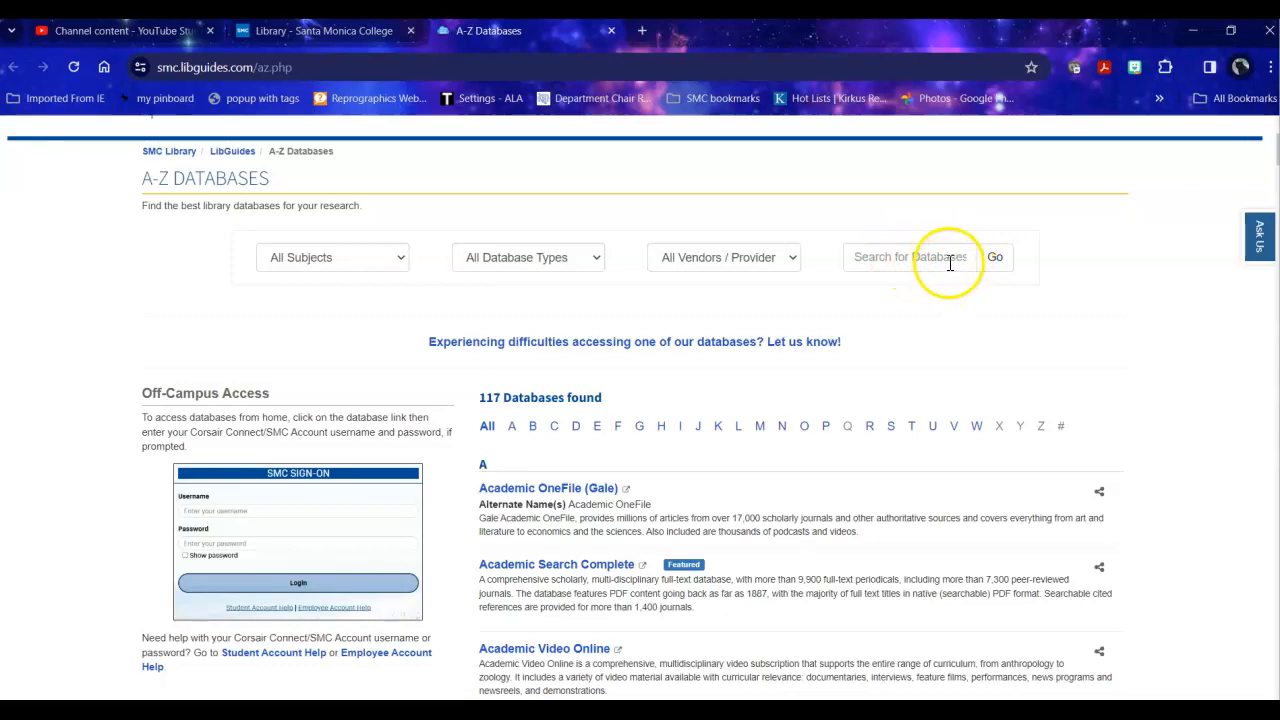
{"action": "scroll", "scroll_direction": "down", "scroll_amount": 3}
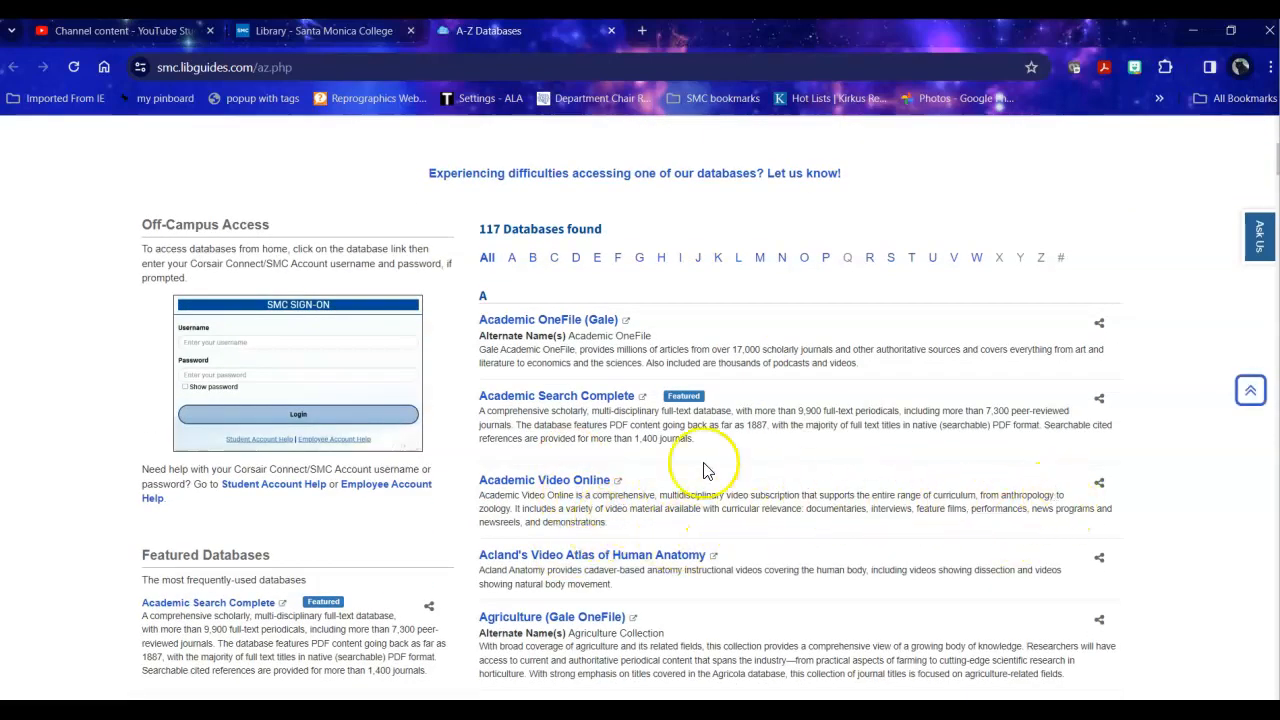
{"action": "scroll", "scroll_direction": "up", "scroll_amount": 3}
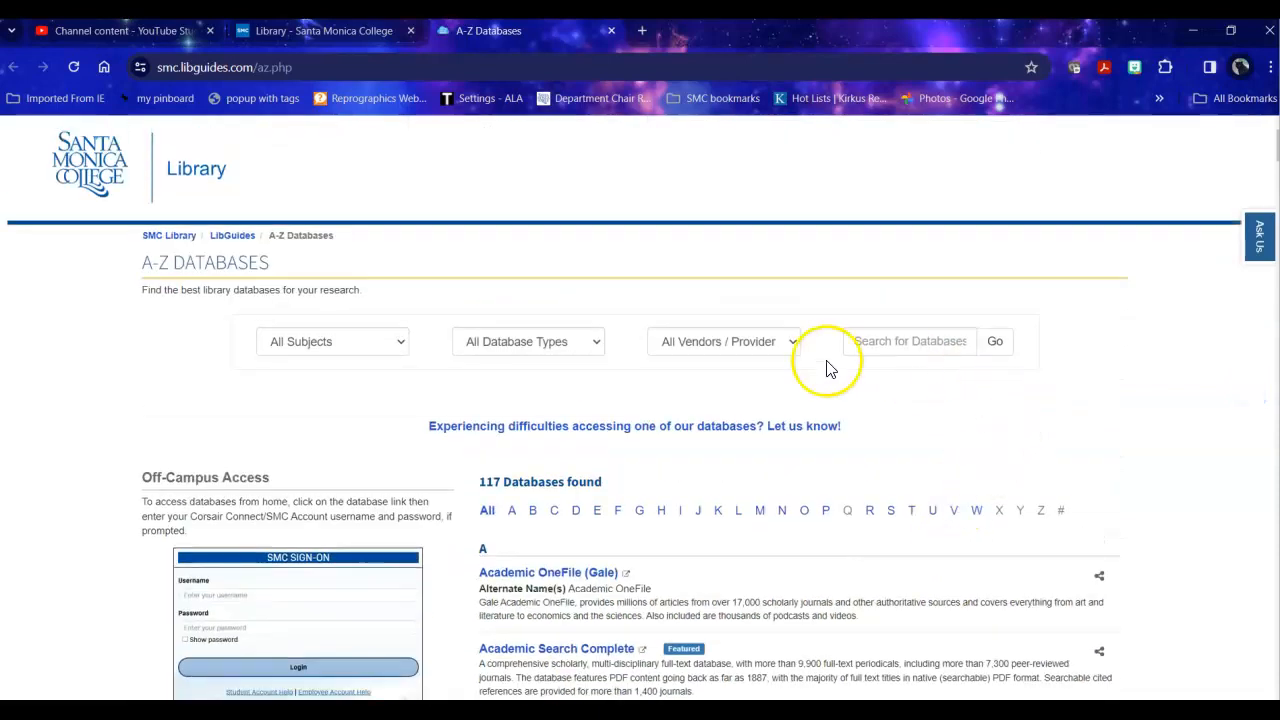
{"action": "mouse_move", "coordinate": [475, 342]}
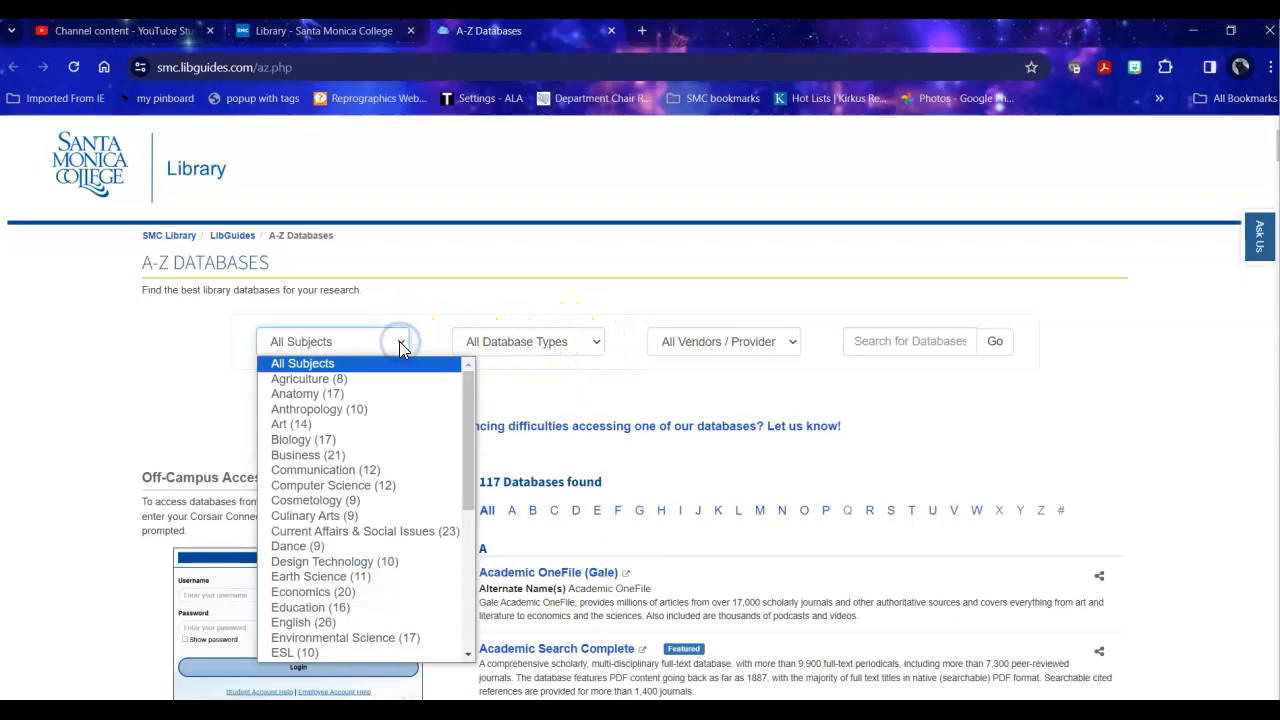
{"action": "mouse_move", "coordinate": [347, 470]}
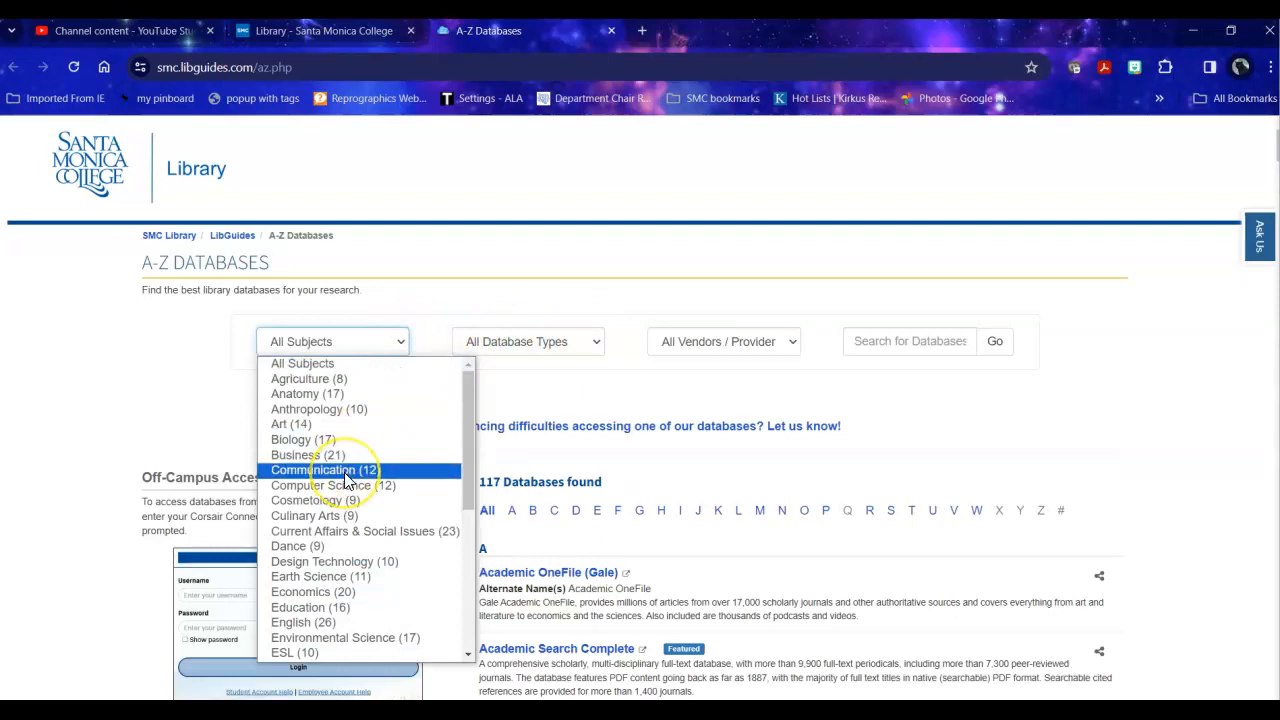
{"action": "left_click", "coordinate": [324, 470]}
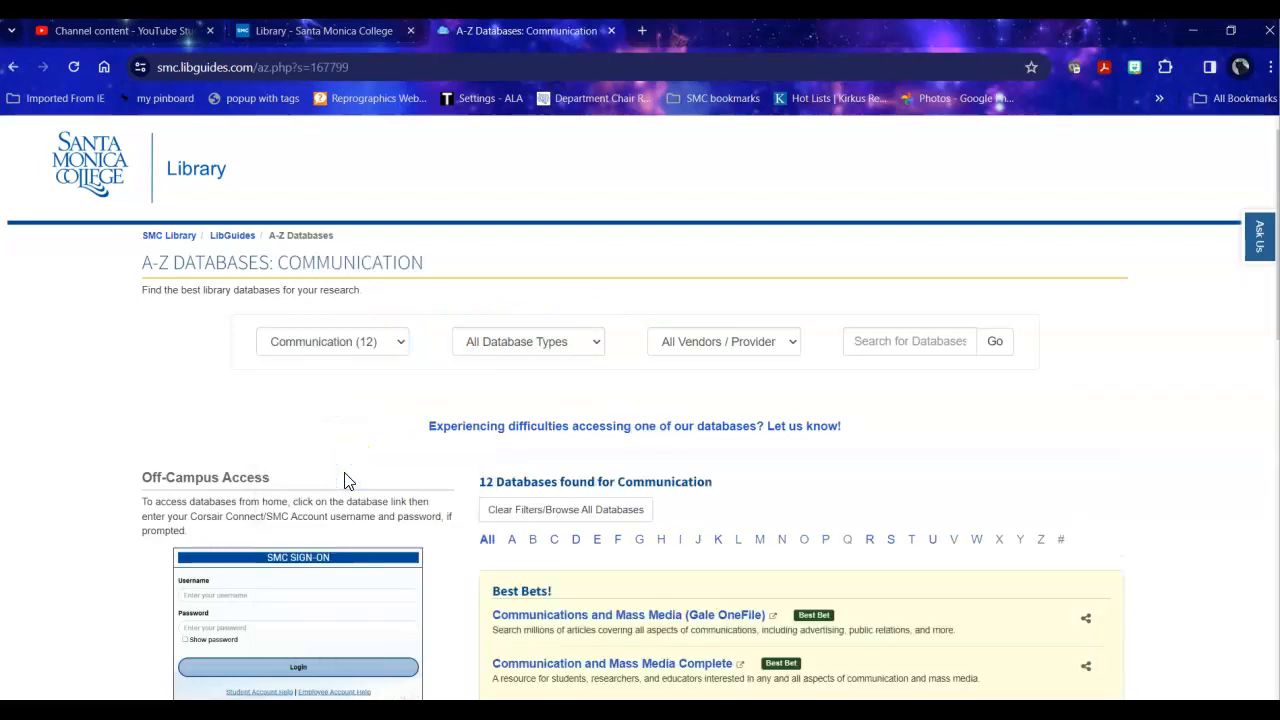
{"action": "scroll", "scroll_direction": "down", "scroll_amount": 3}
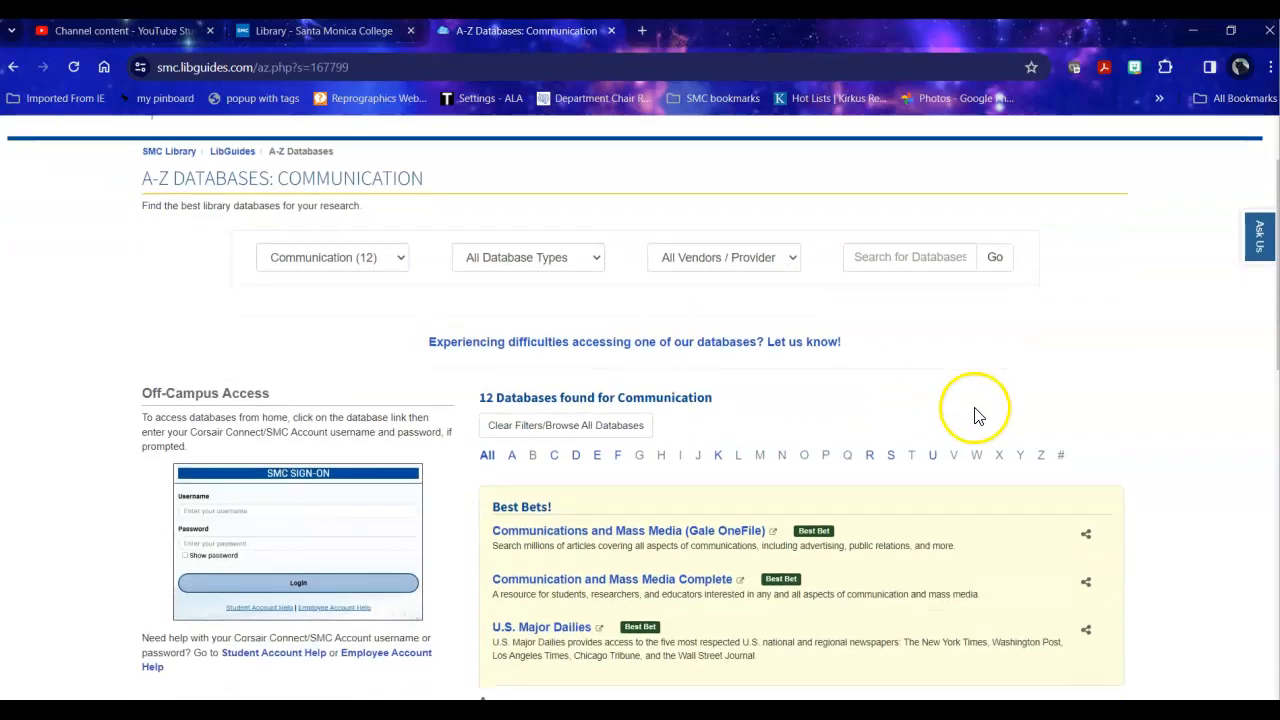
{"action": "scroll", "scroll_direction": "down", "scroll_amount": 3}
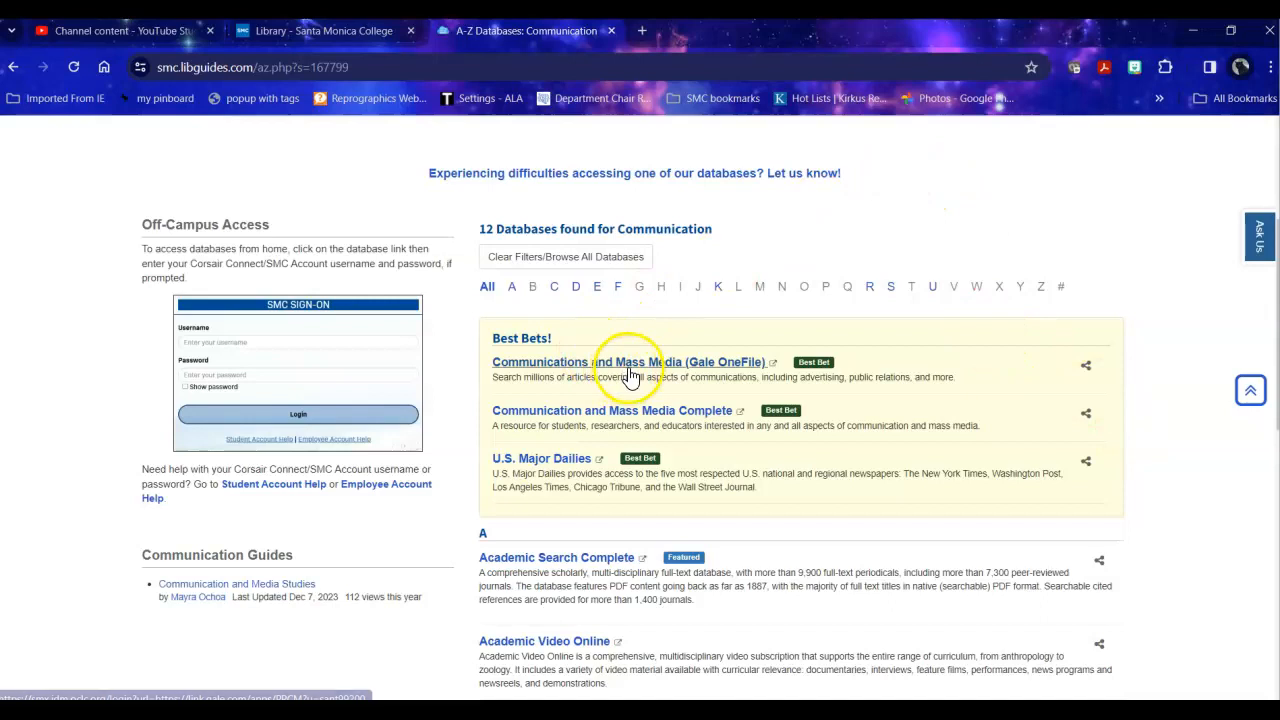
- Open Communications and Mass Media (Gale OneFile) from Best Bets and view its basic search page
{"action": "left_click", "coordinate": [630, 362]}
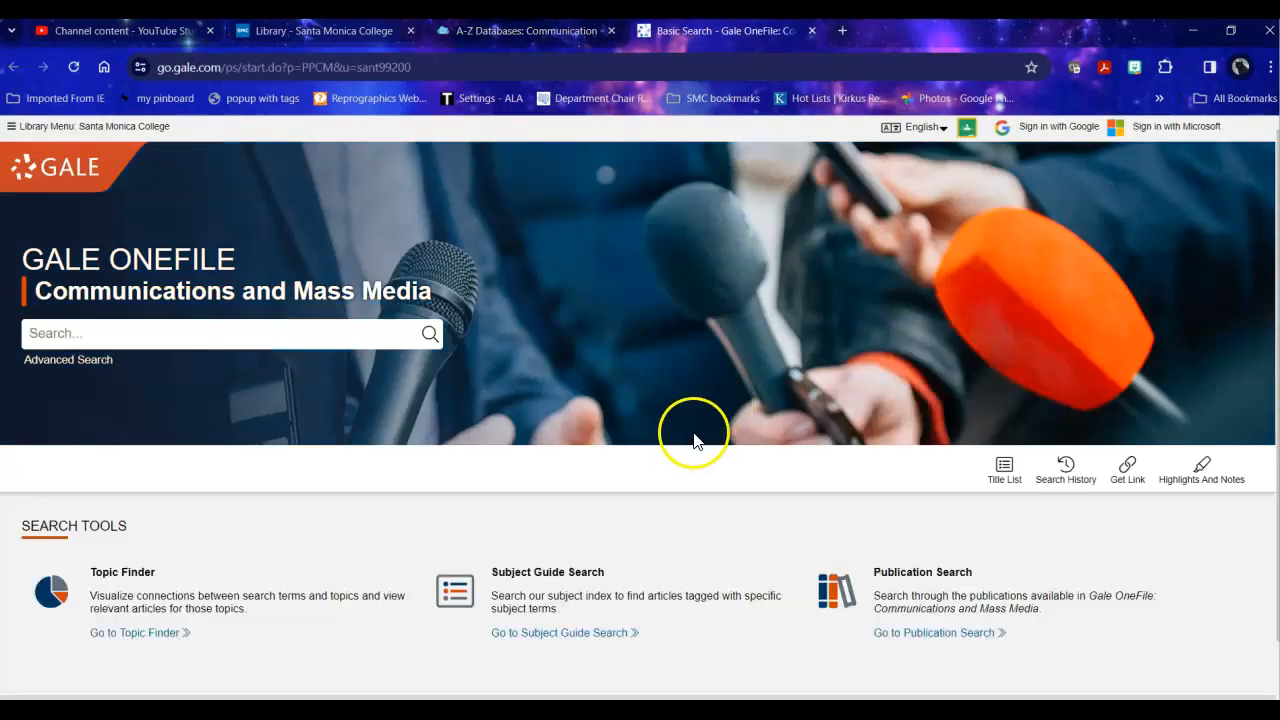
{"action": "scroll", "scroll_direction": "down", "scroll_amount": 3}
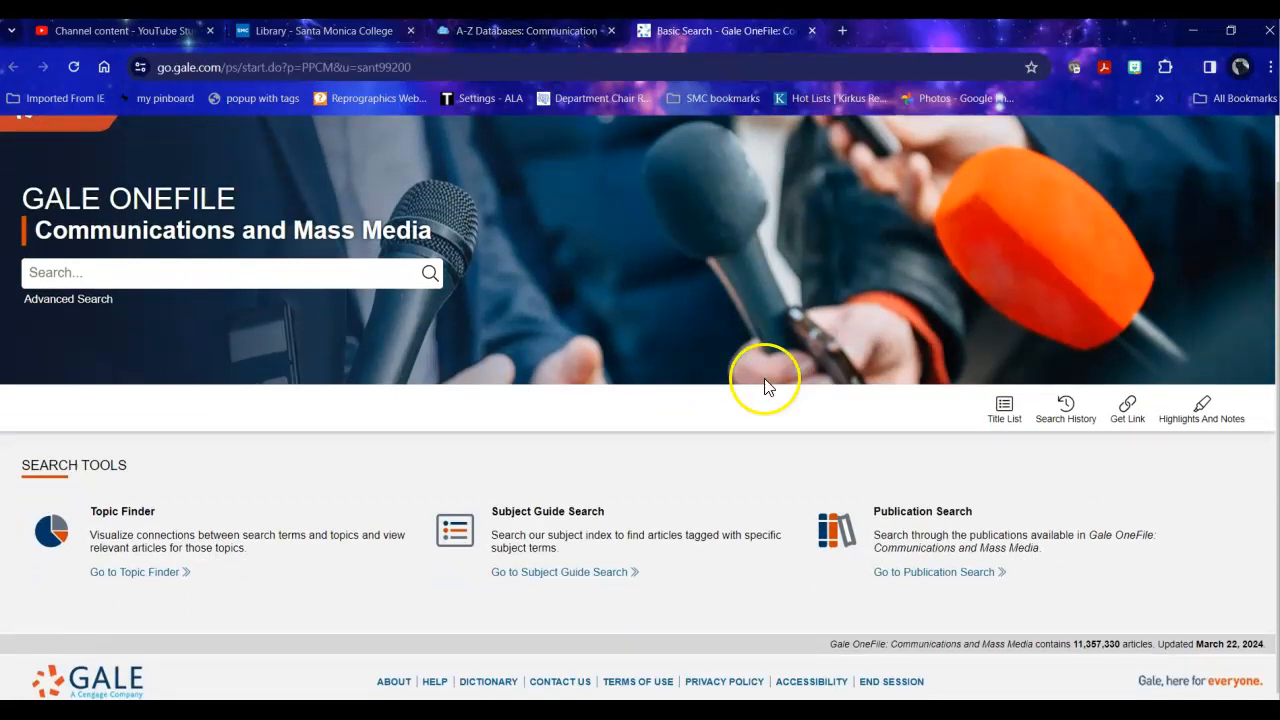
{"action": "mouse_move", "coordinate": [655, 415]}
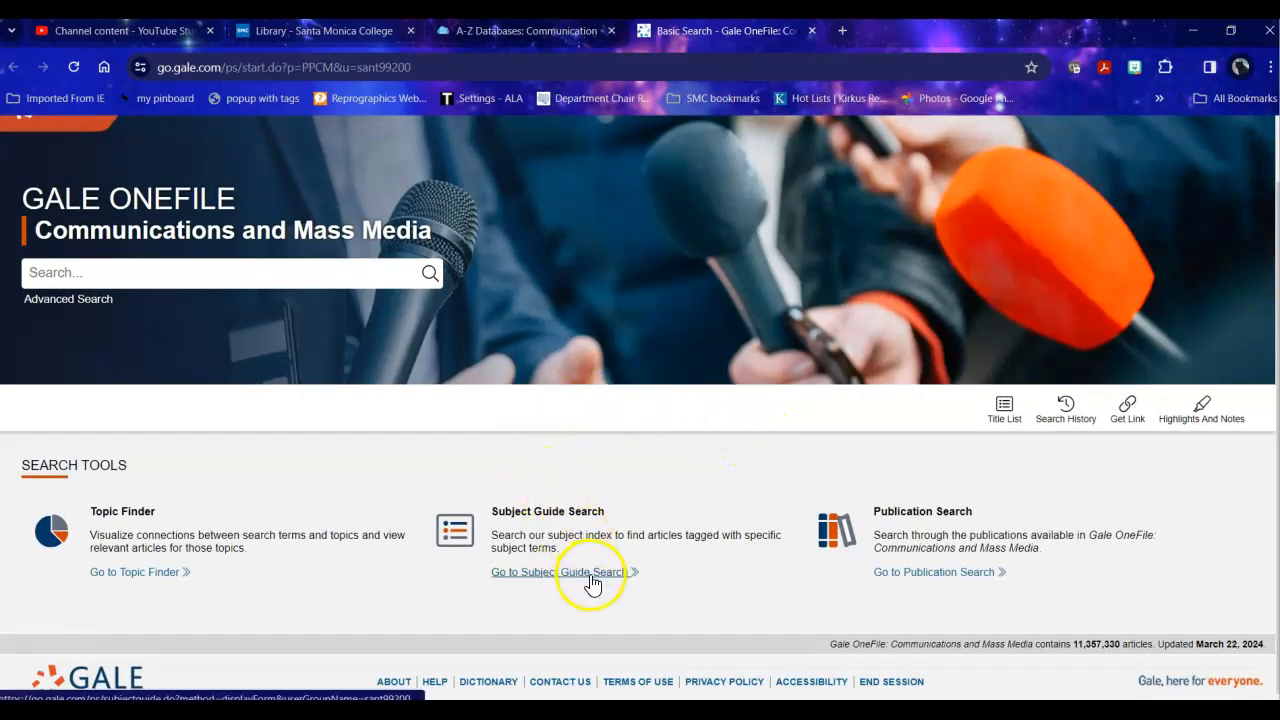
{"action": "mouse_move", "coordinate": [955, 572]}
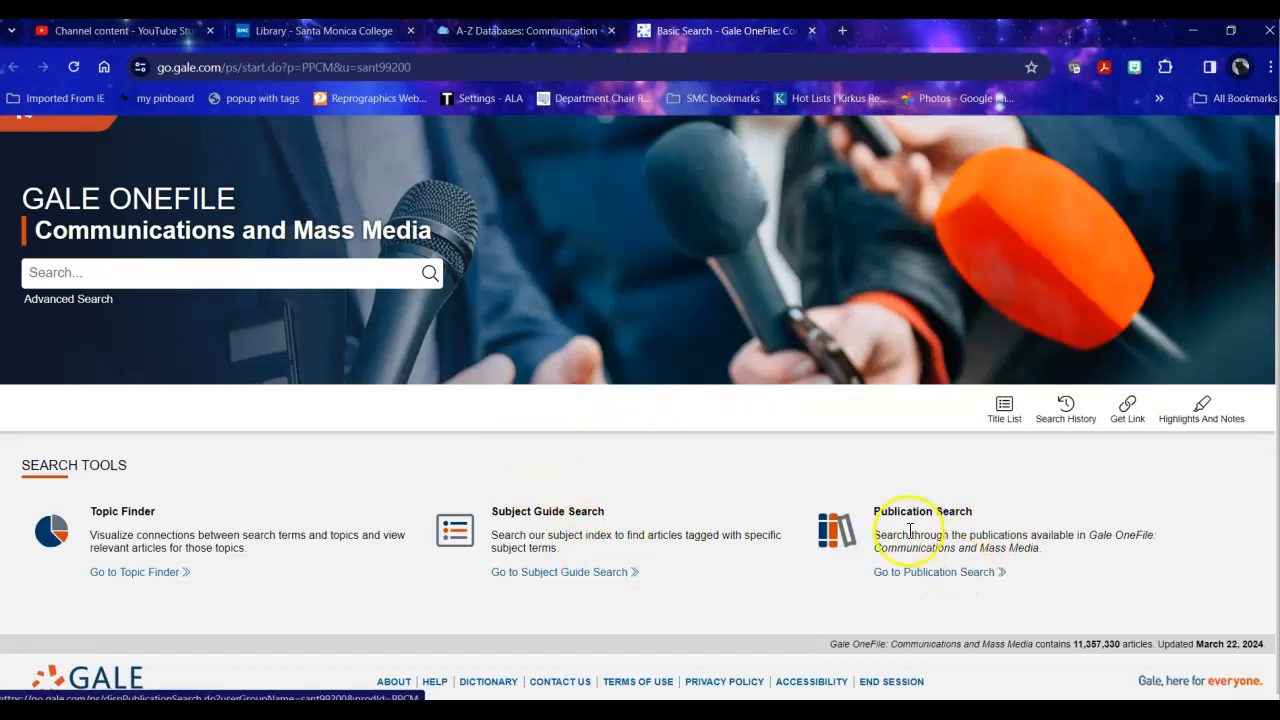
- Search Gale OneFile for 'artificial intelligence and animation'
{"action": "left_click", "coordinate": [210, 272]}
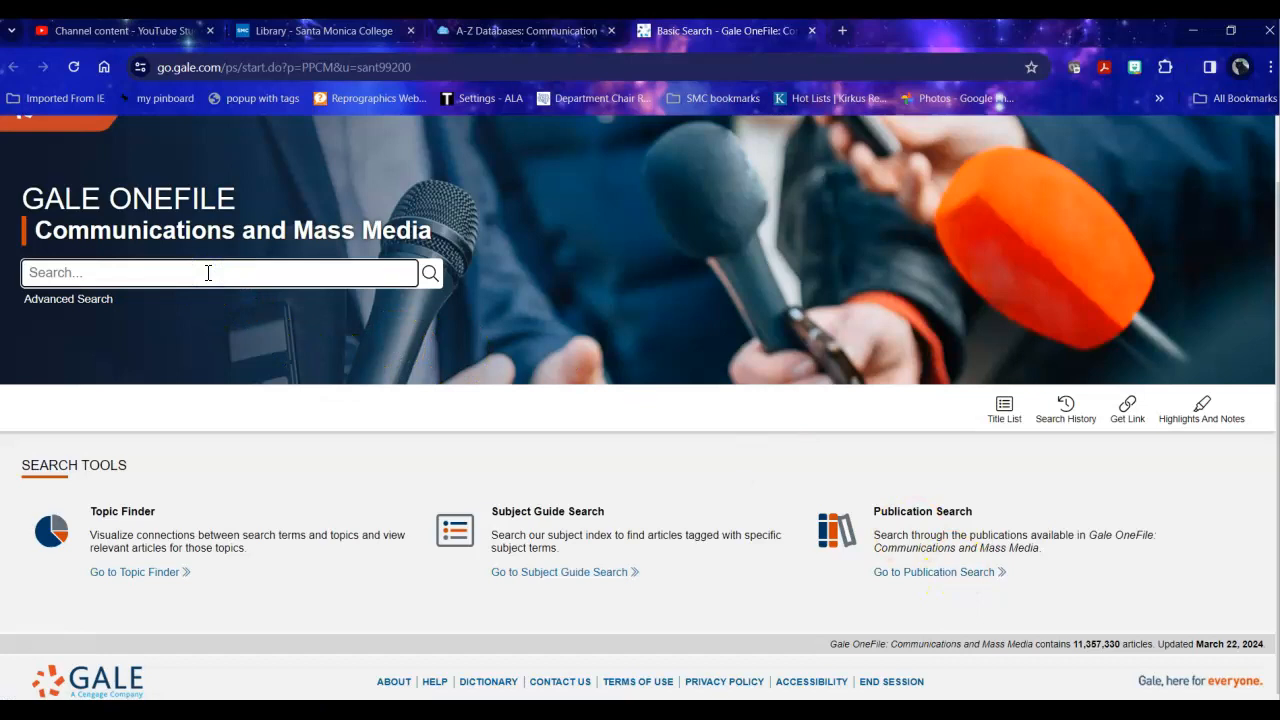
{"action": "type", "text": "me"}
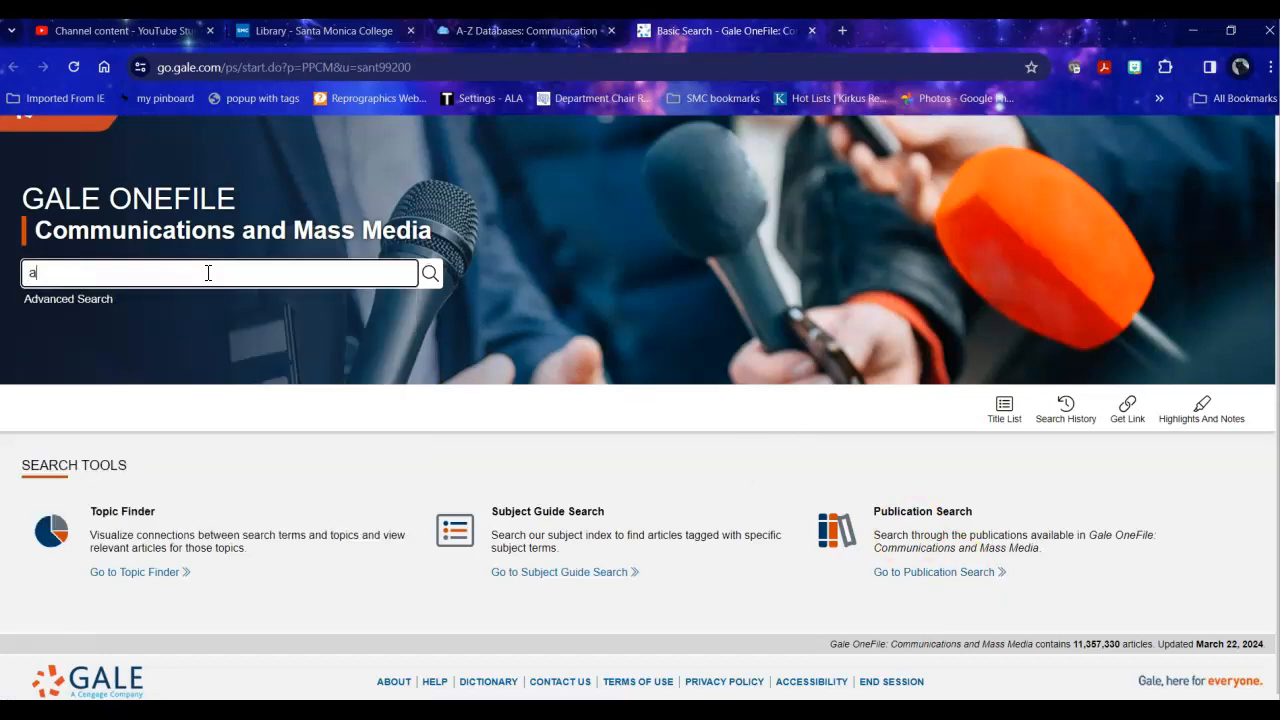
{"action": "type", "text": "rtificial intelligence and ani"}
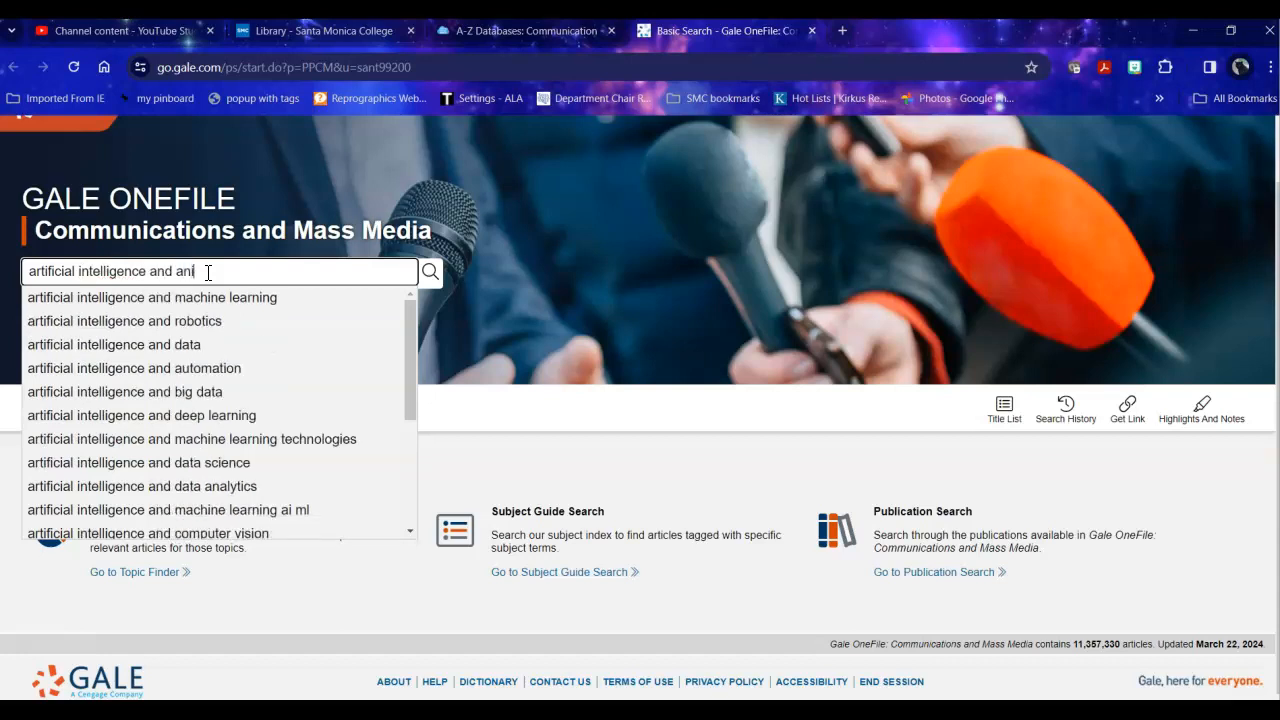
{"action": "type", "text": "mation"}
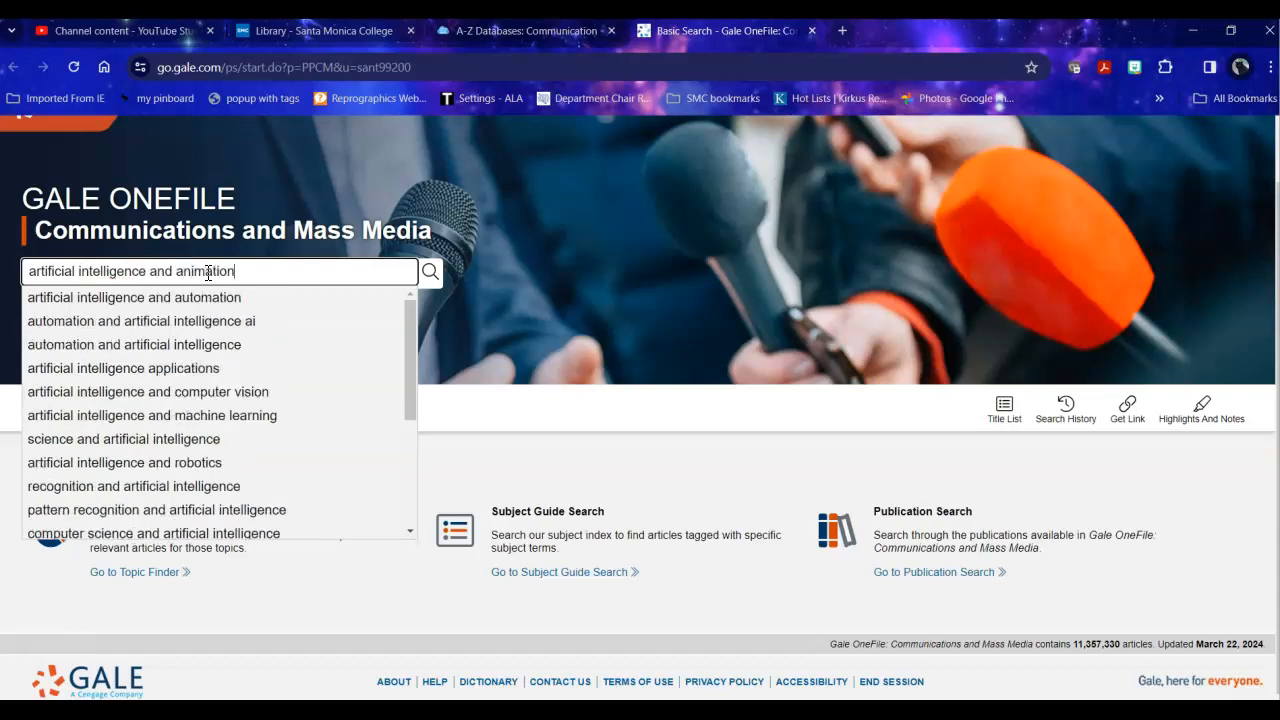
{"action": "mouse_move", "coordinate": [240, 510]}
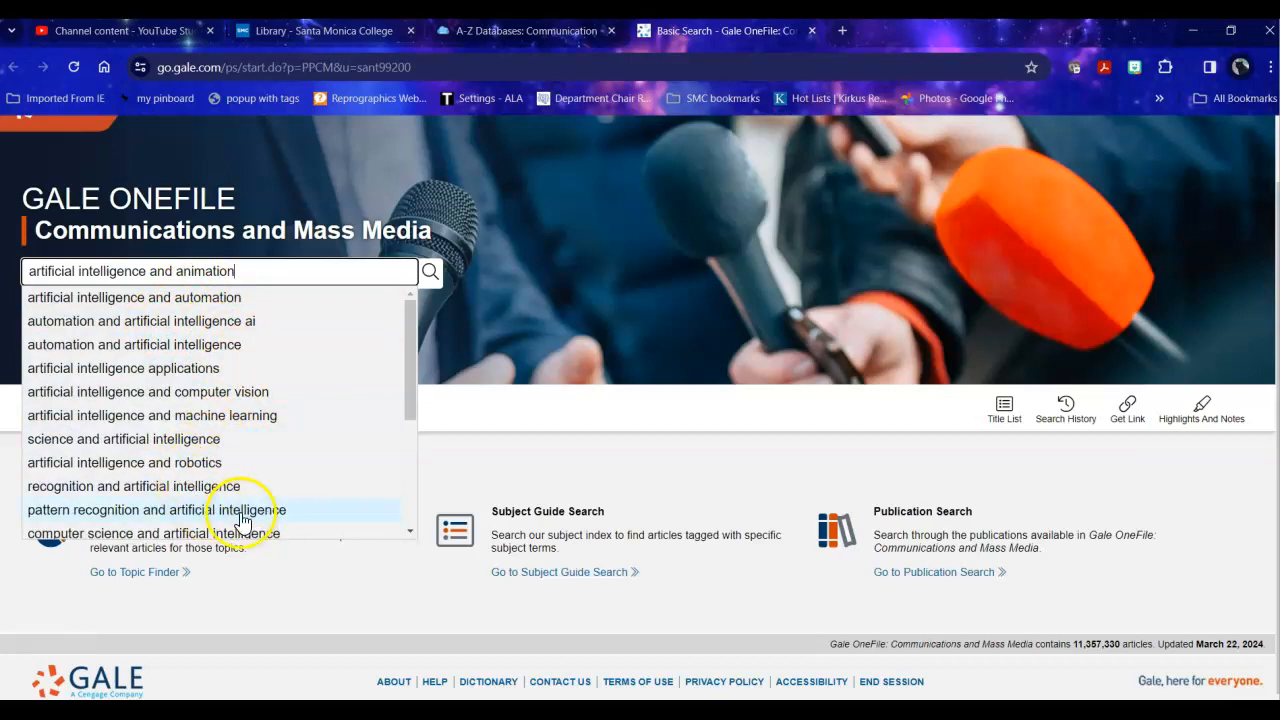
{"action": "mouse_move", "coordinate": [265, 518]}
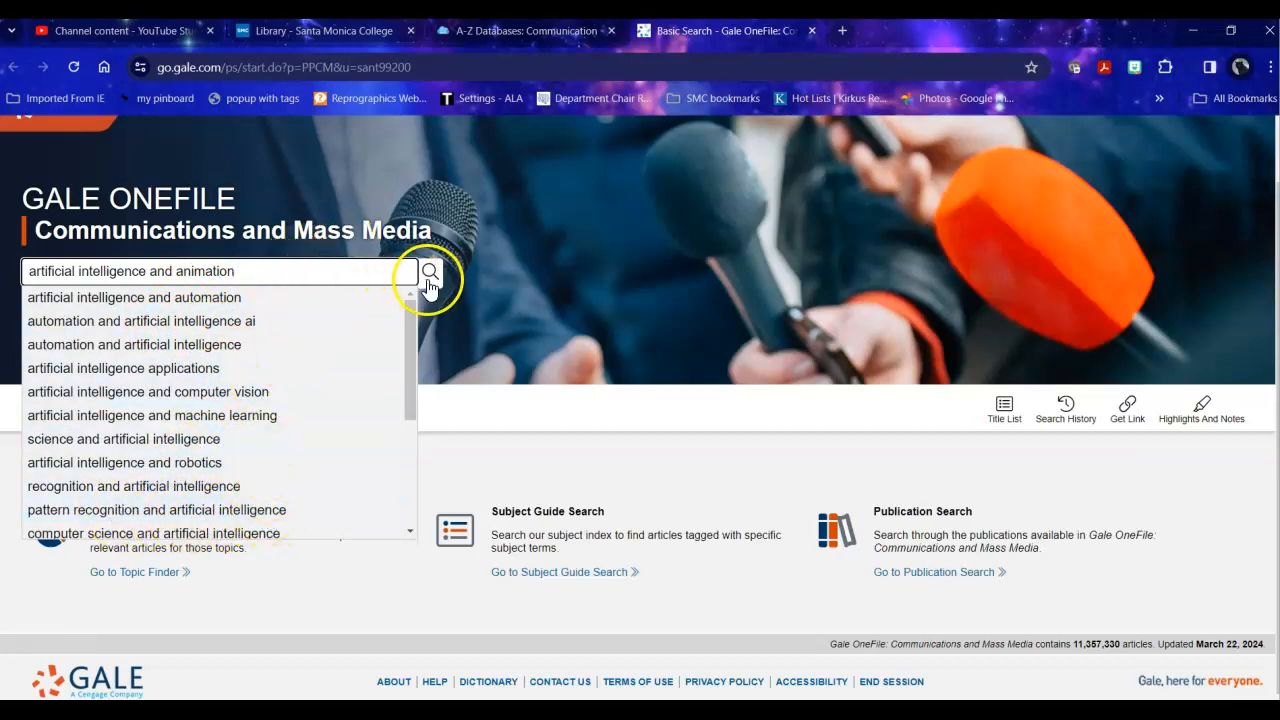
{"action": "left_click", "coordinate": [430, 272]}
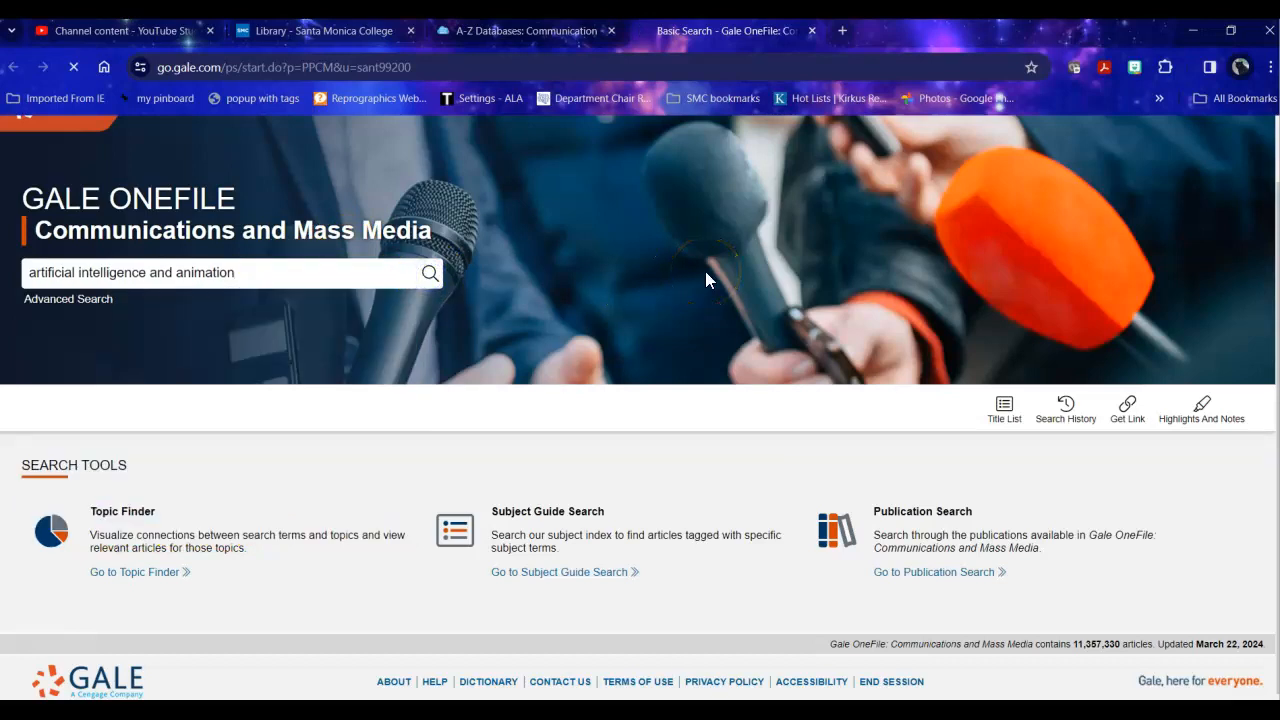
- Look through the Academic Journals and Books tabs, ending on the 1,645 News results
{"action": "left_click", "coordinate": [430, 272]}
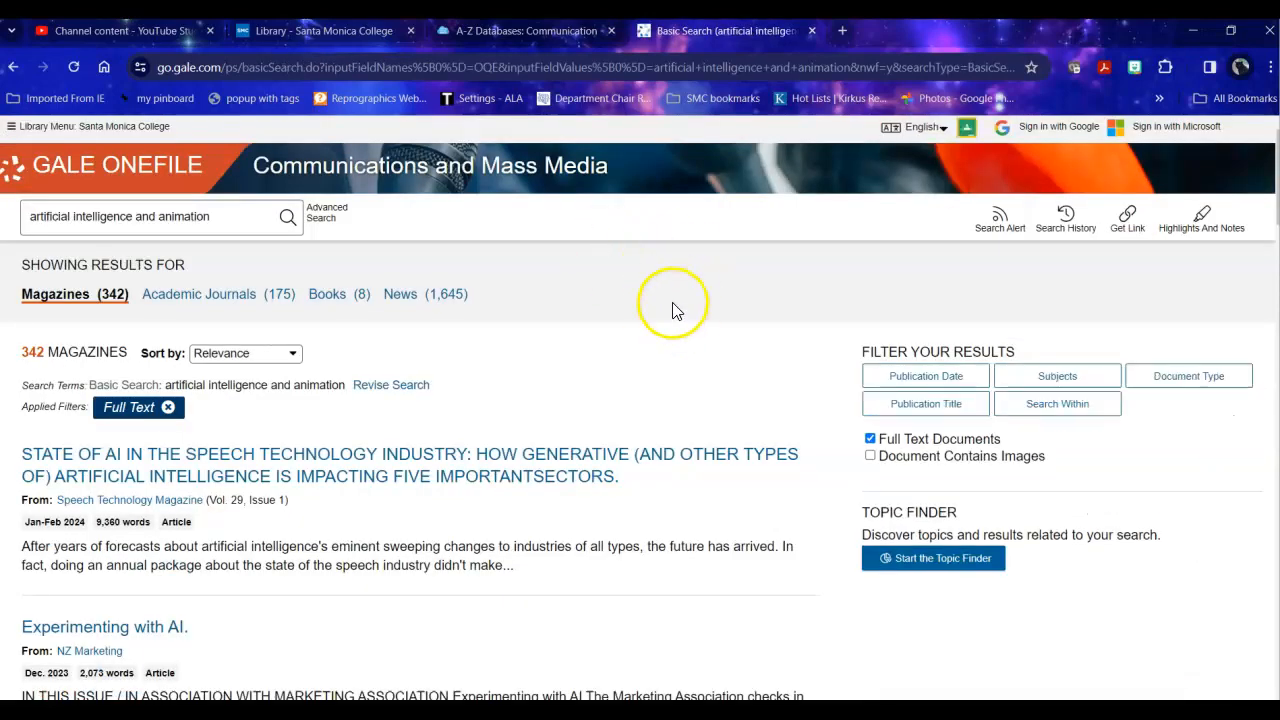
{"action": "mouse_move", "coordinate": [300, 320]}
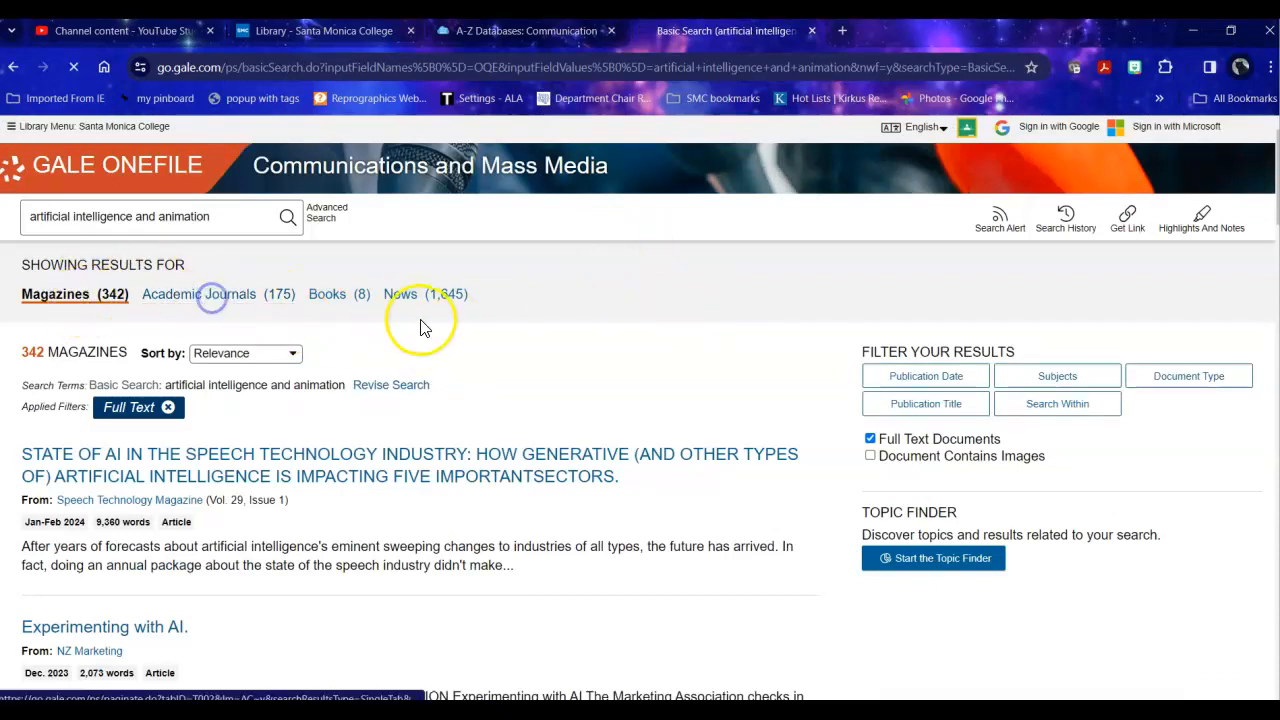
{"action": "left_click", "coordinate": [199, 293]}
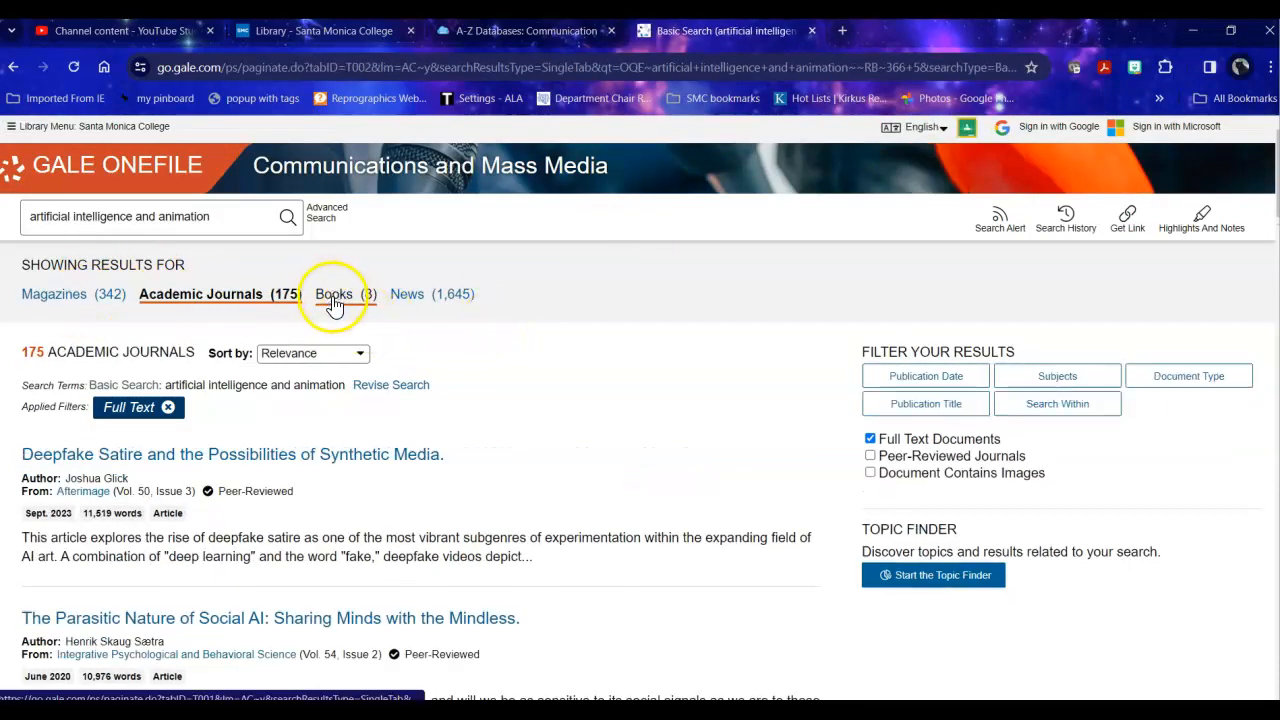
{"action": "left_click", "coordinate": [334, 294]}
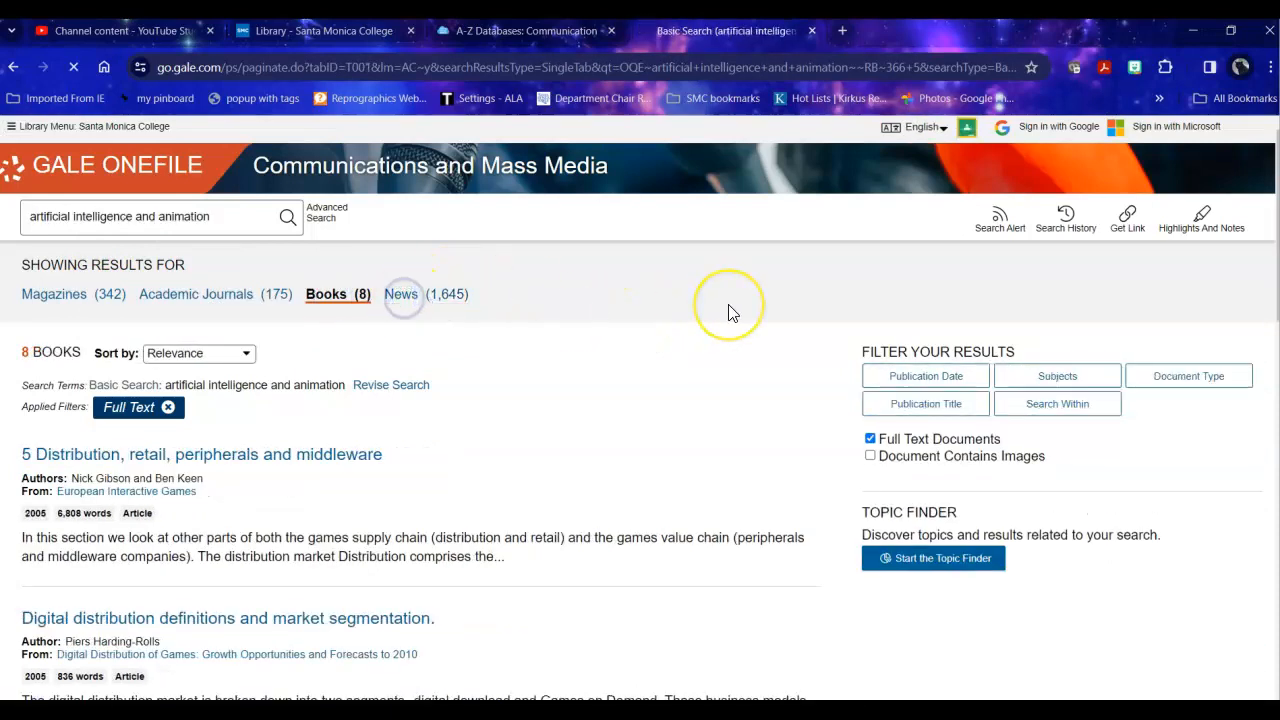
{"action": "left_click", "coordinate": [401, 294]}
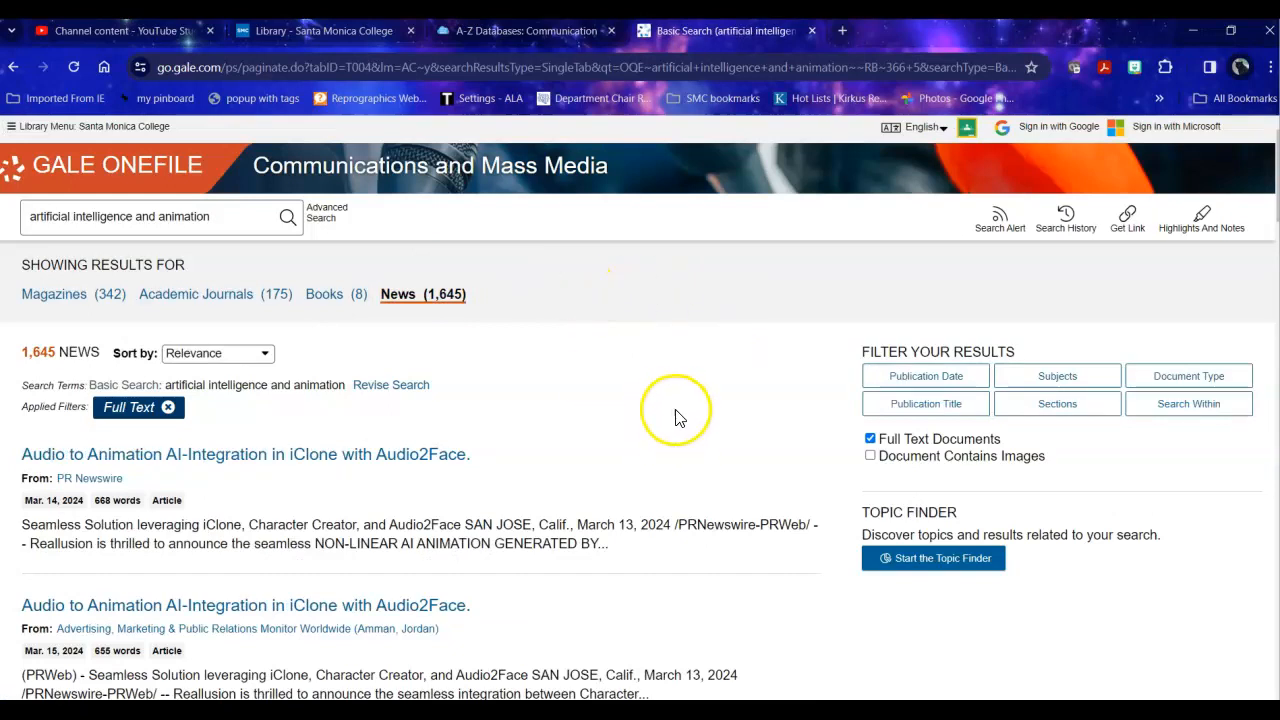
{"action": "mouse_move", "coordinate": [955, 420]}
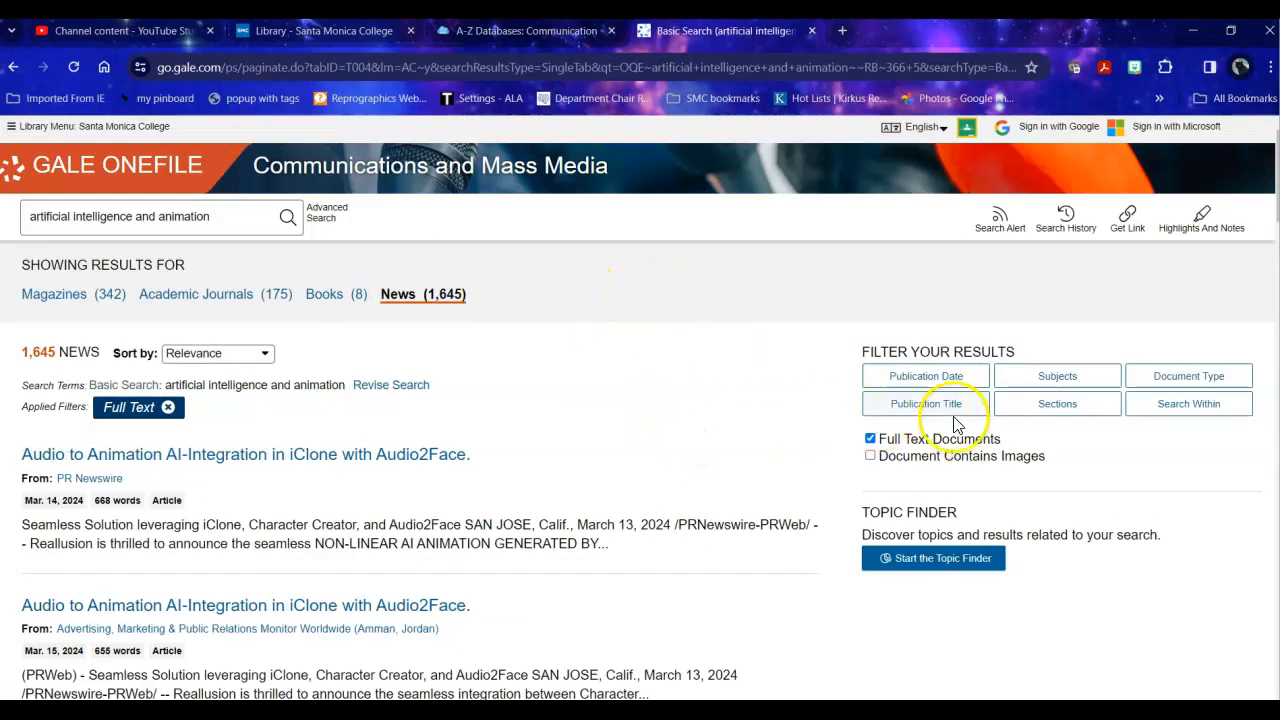
- Filter publication dates to Dec 31, 2021 through Dec 31, 2023, leaving 487 News results
{"action": "left_click", "coordinate": [925, 375]}
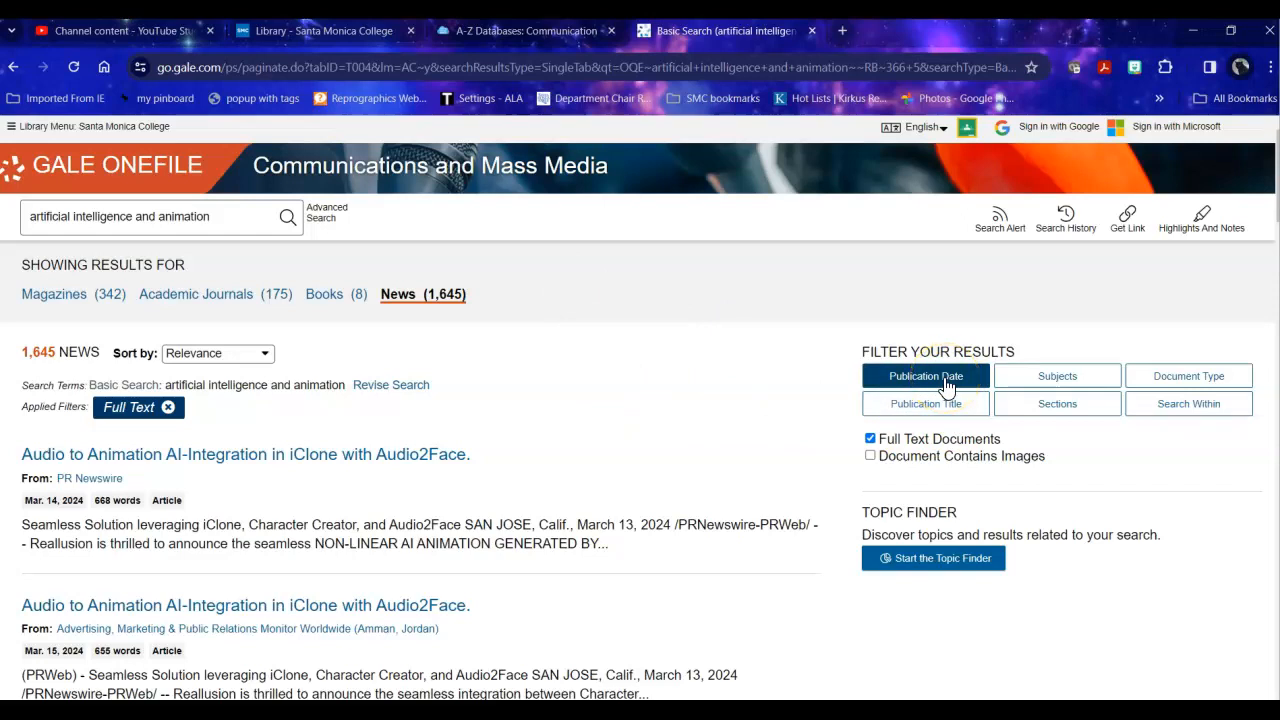
{"action": "left_click", "coordinate": [925, 376]}
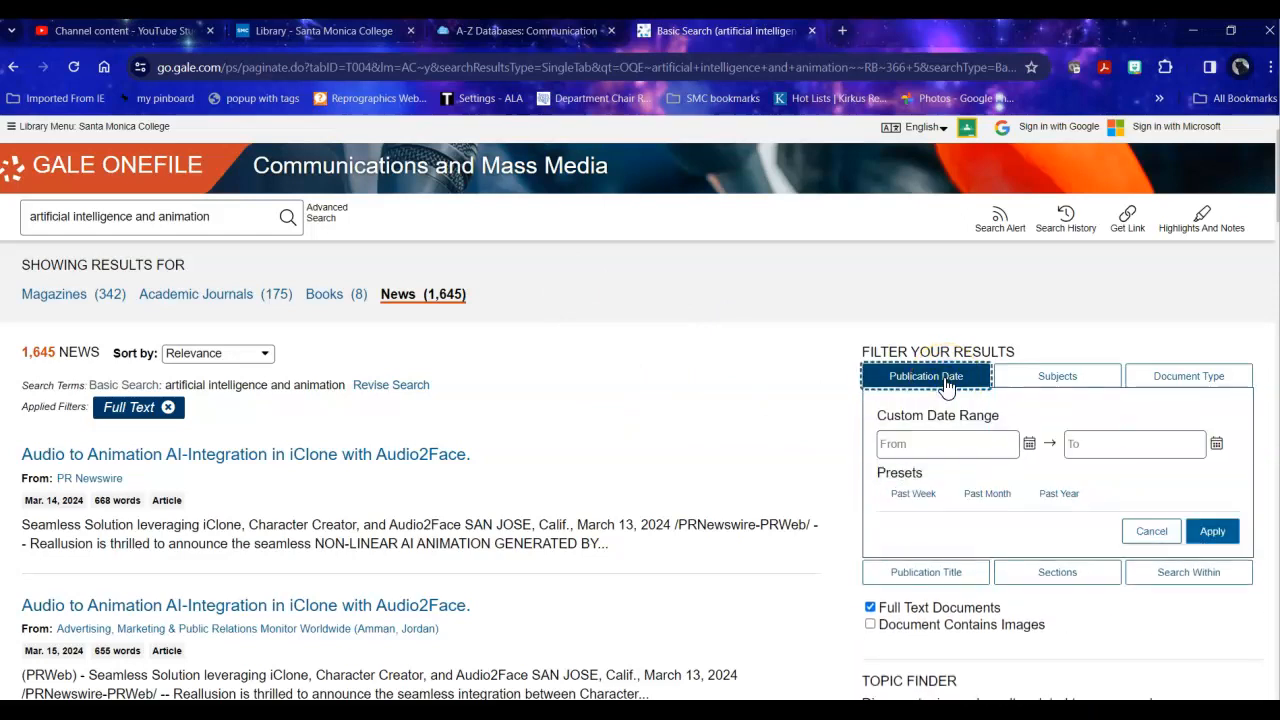
{"action": "left_click", "coordinate": [940, 443]}
{"action": "type", "text": "2022"}
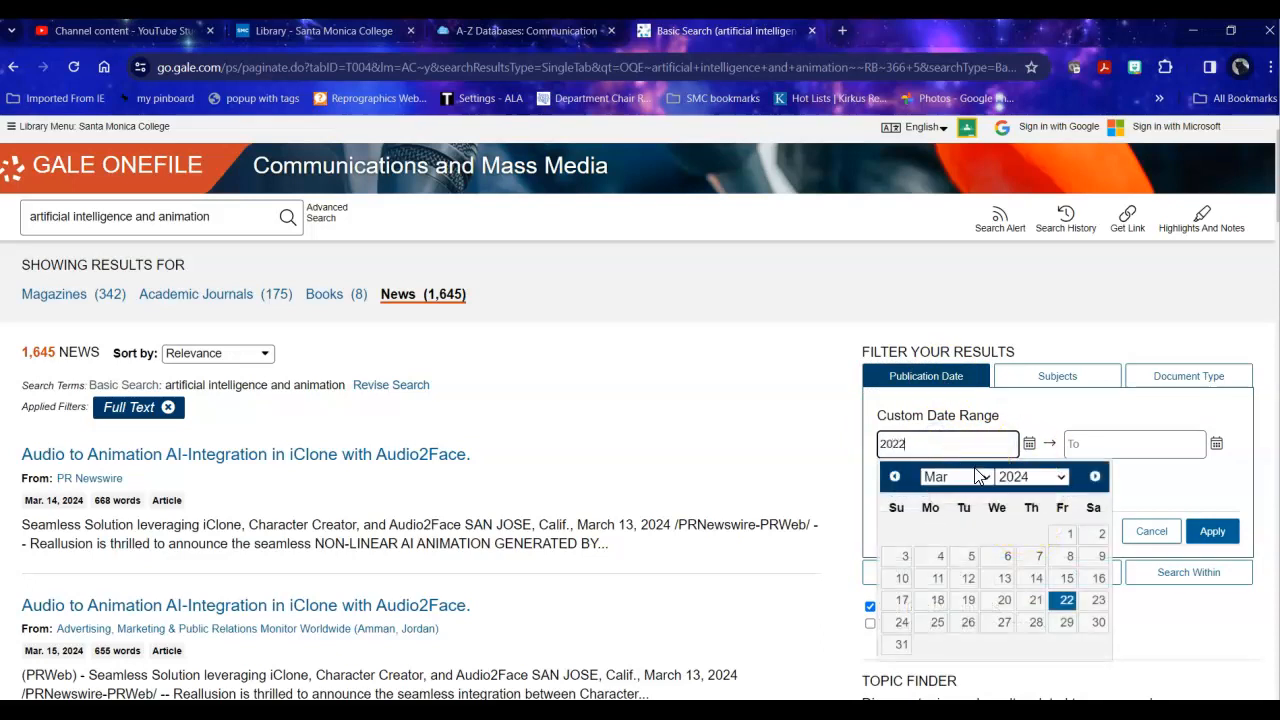
{"action": "left_click", "coordinate": [1134, 443]}
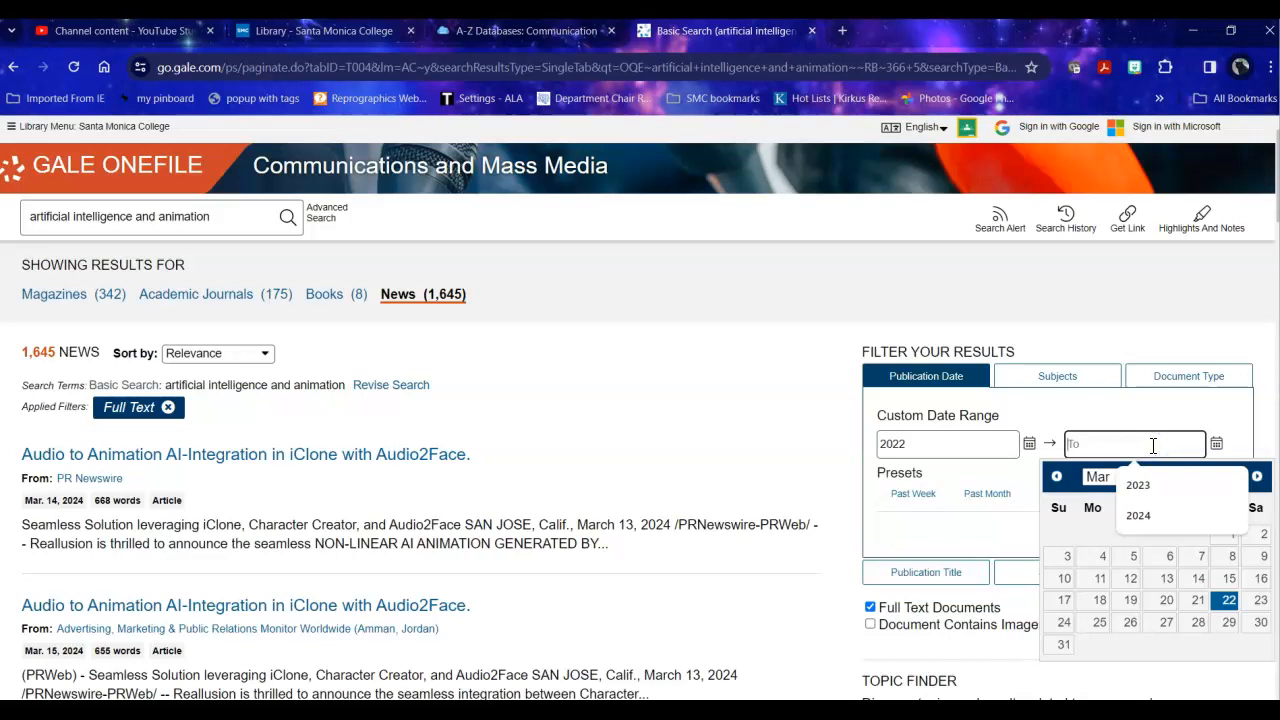
{"action": "left_click", "coordinate": [1138, 515]}
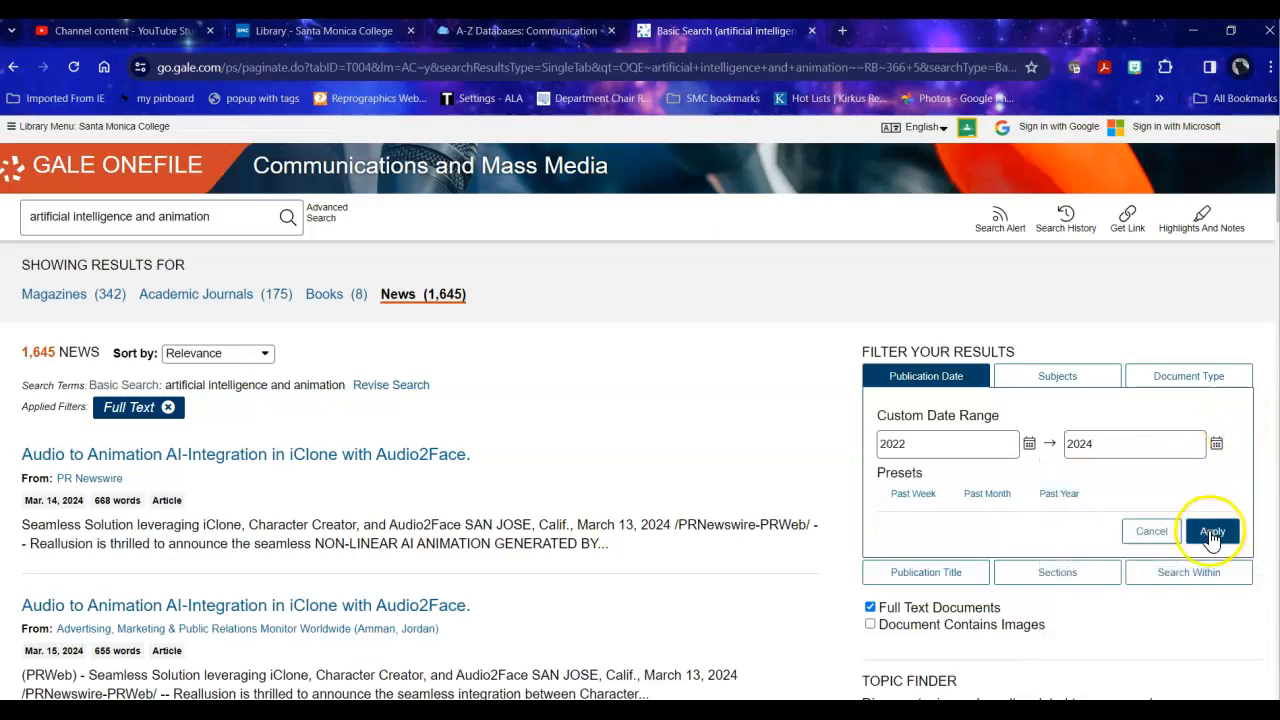
{"action": "left_click", "coordinate": [1211, 531]}
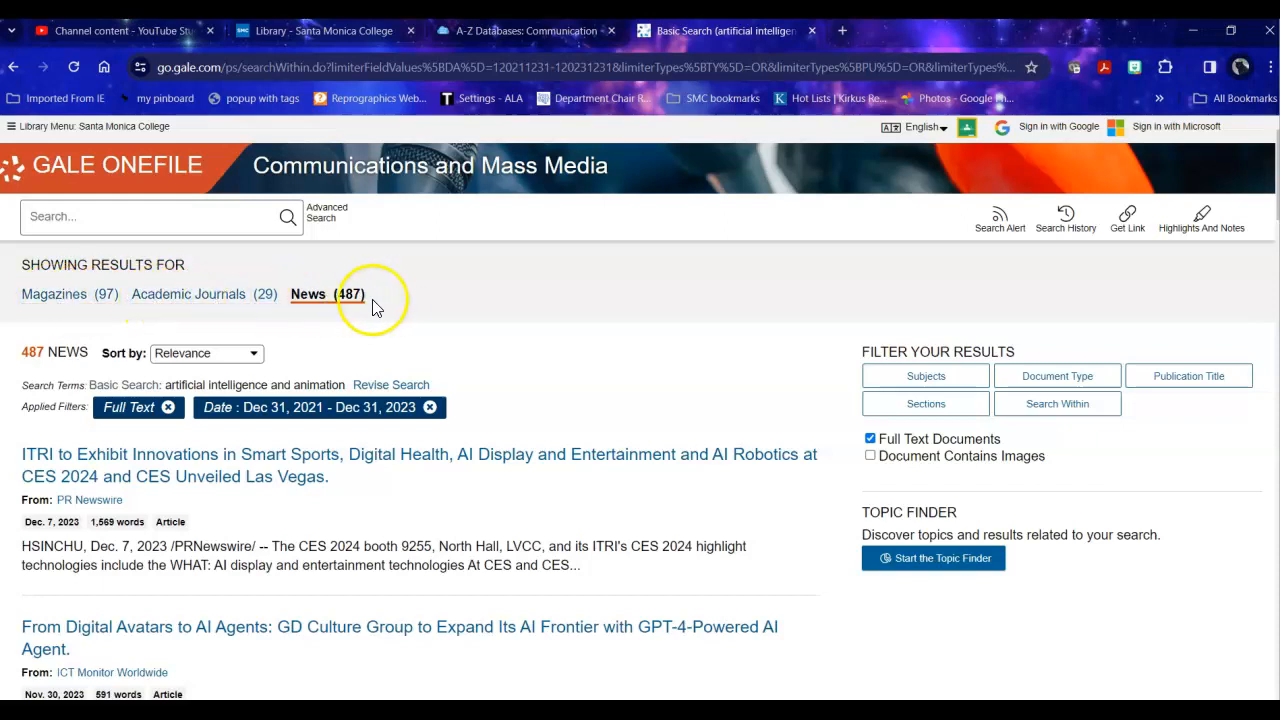
{"action": "mouse_move", "coordinate": [538, 307]}
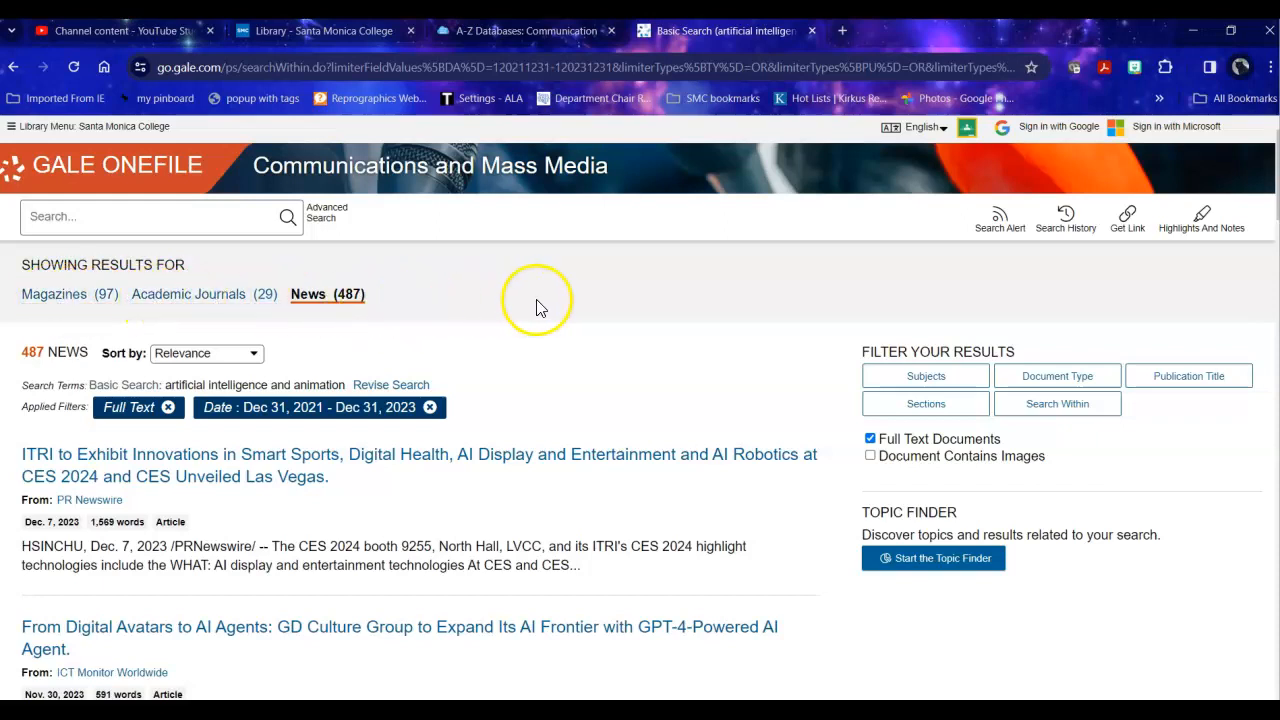
{"action": "mouse_move", "coordinate": [160, 294]}
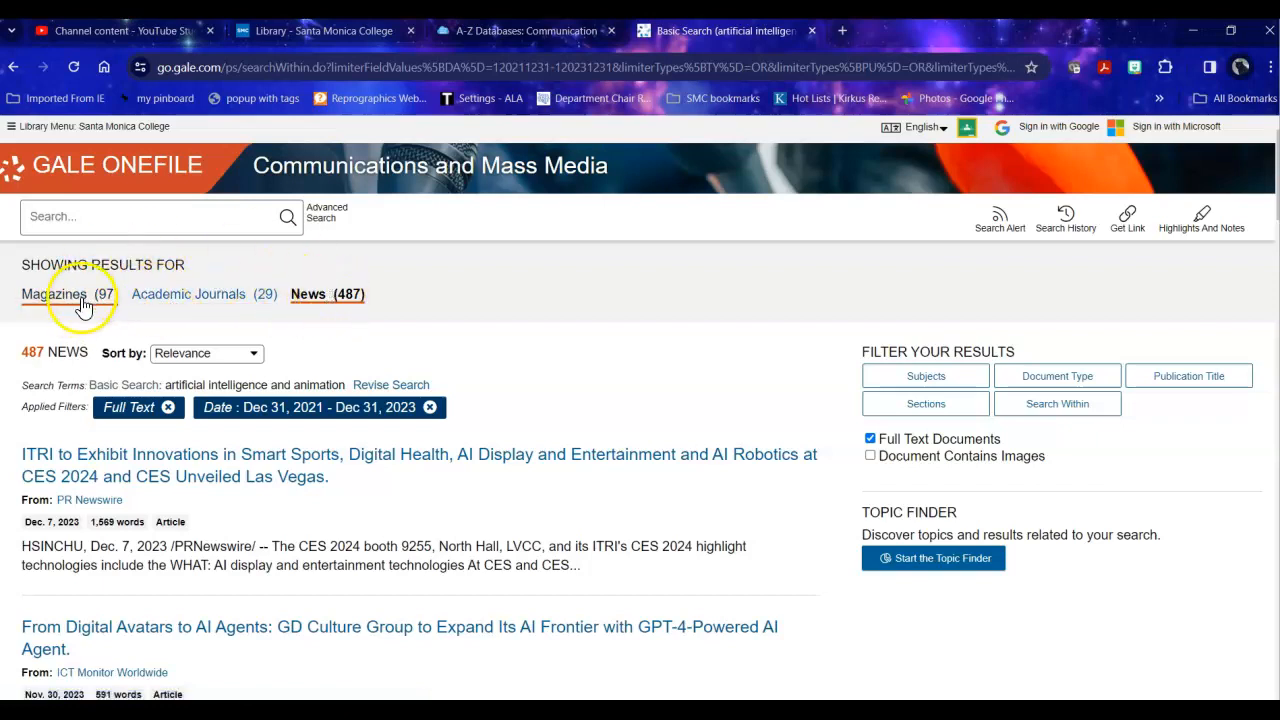
{"action": "mouse_move", "coordinate": [188, 294]}
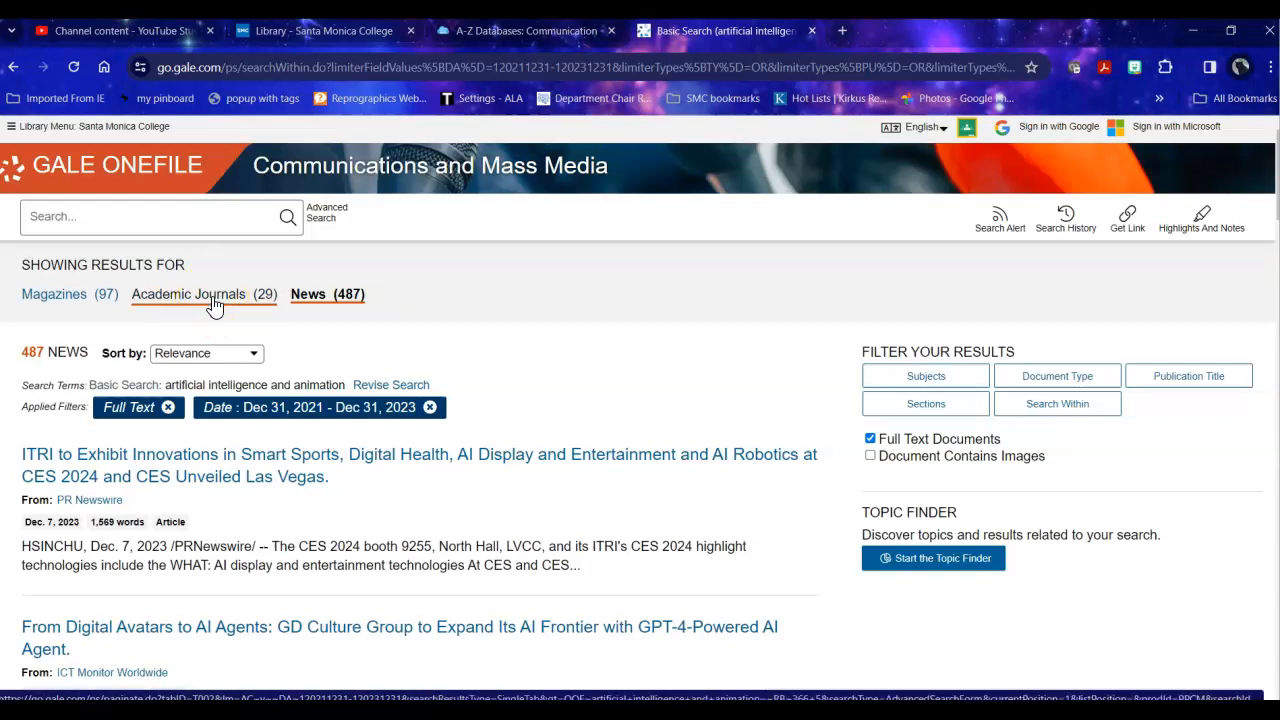
{"action": "left_click", "coordinate": [925, 375]}
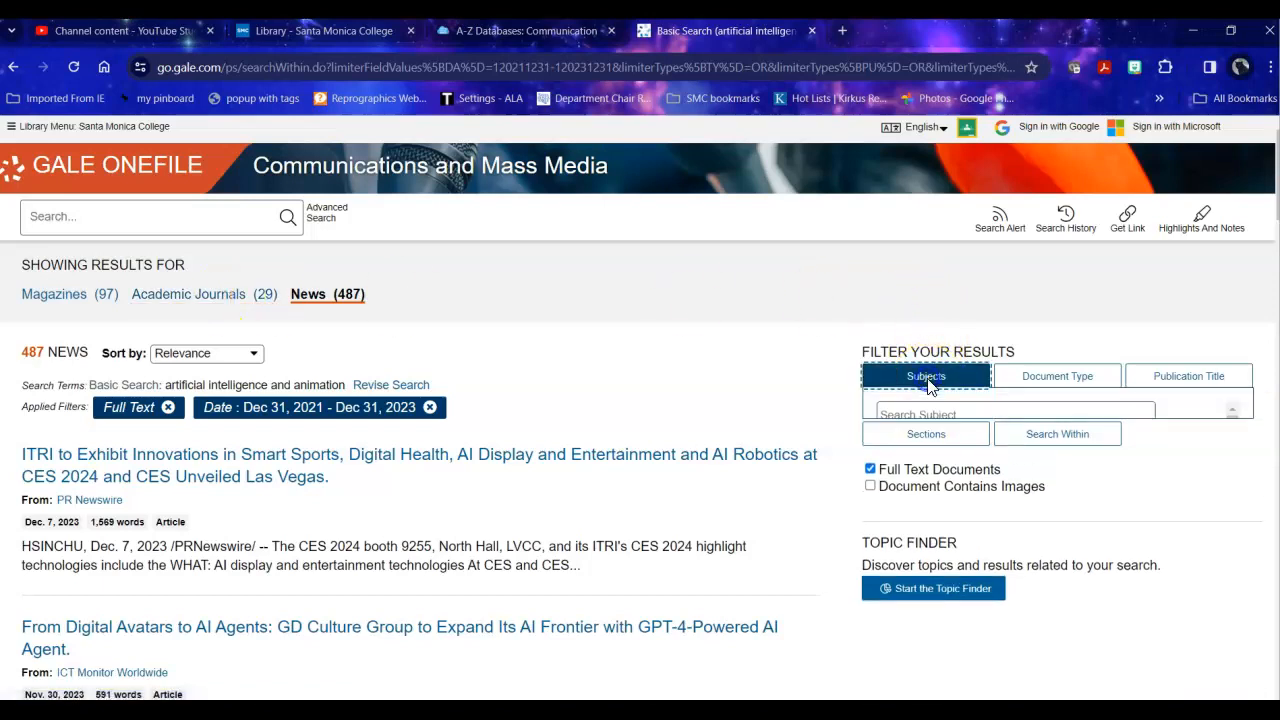
{"action": "left_click", "coordinate": [925, 376]}
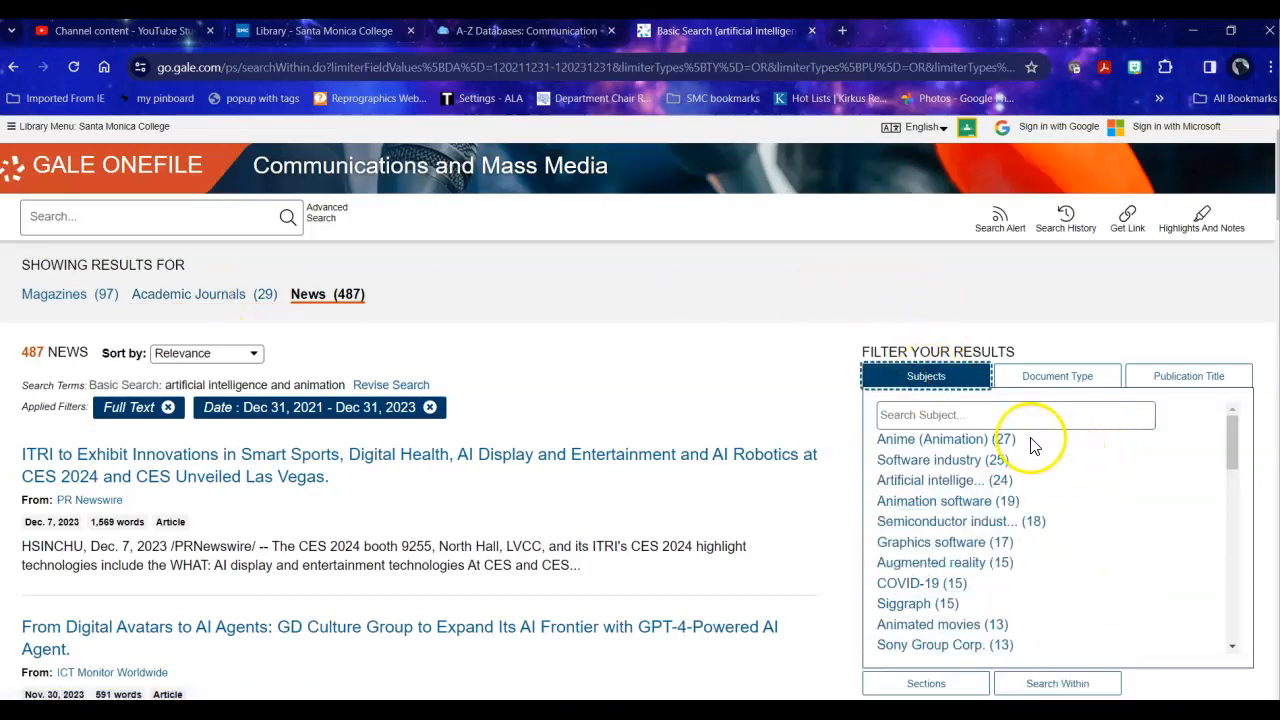
{"action": "scroll", "scroll_direction": "down", "scroll_amount": 3}
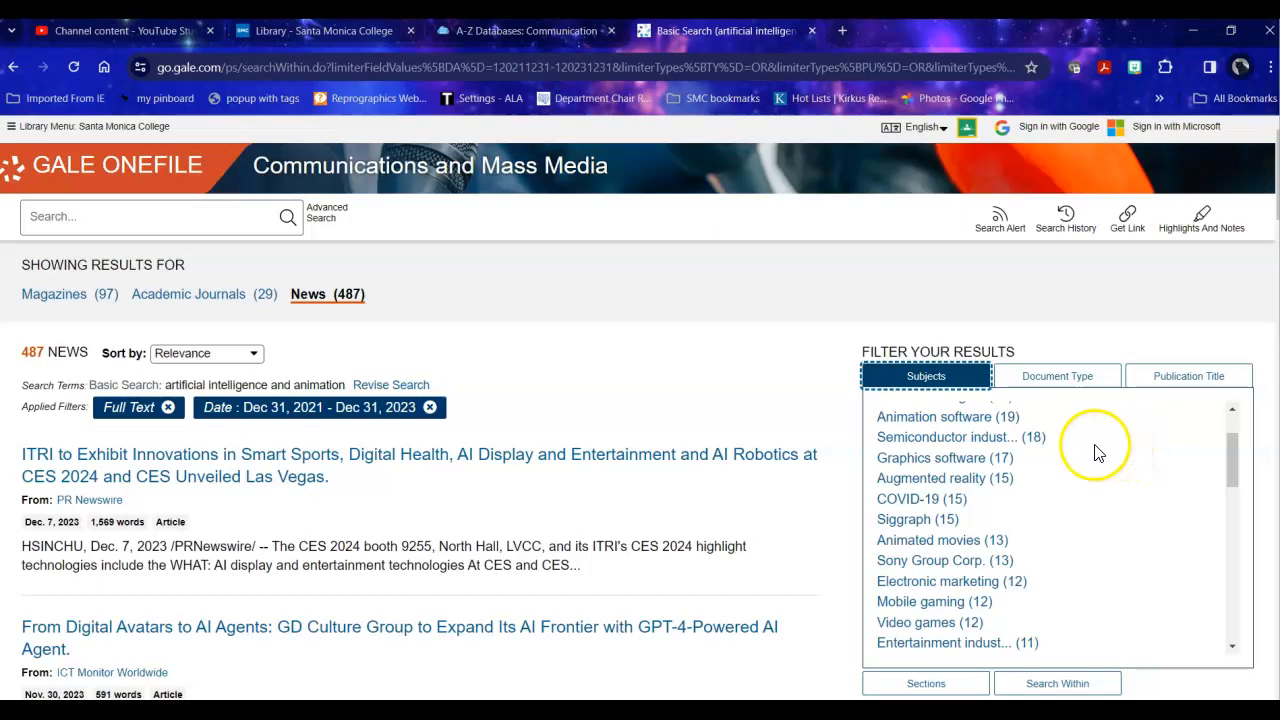
{"action": "mouse_move", "coordinate": [1205, 455]}
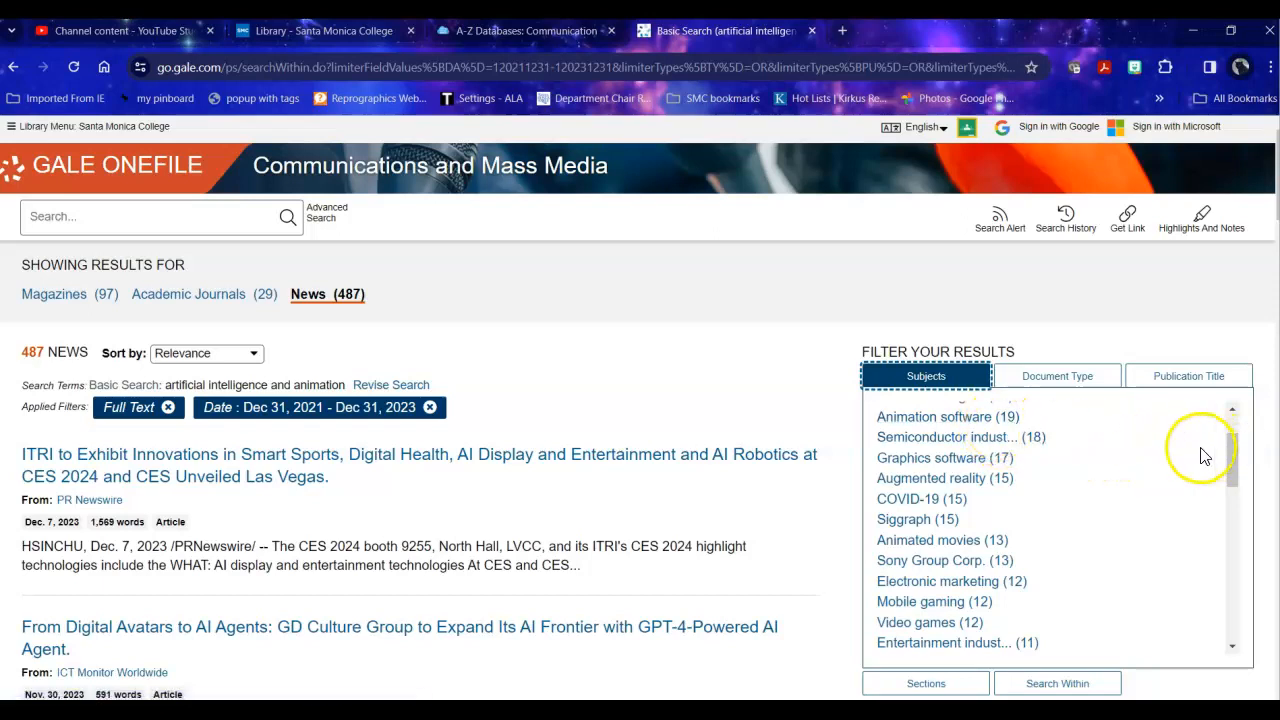
{"action": "mouse_move", "coordinate": [937, 540]}
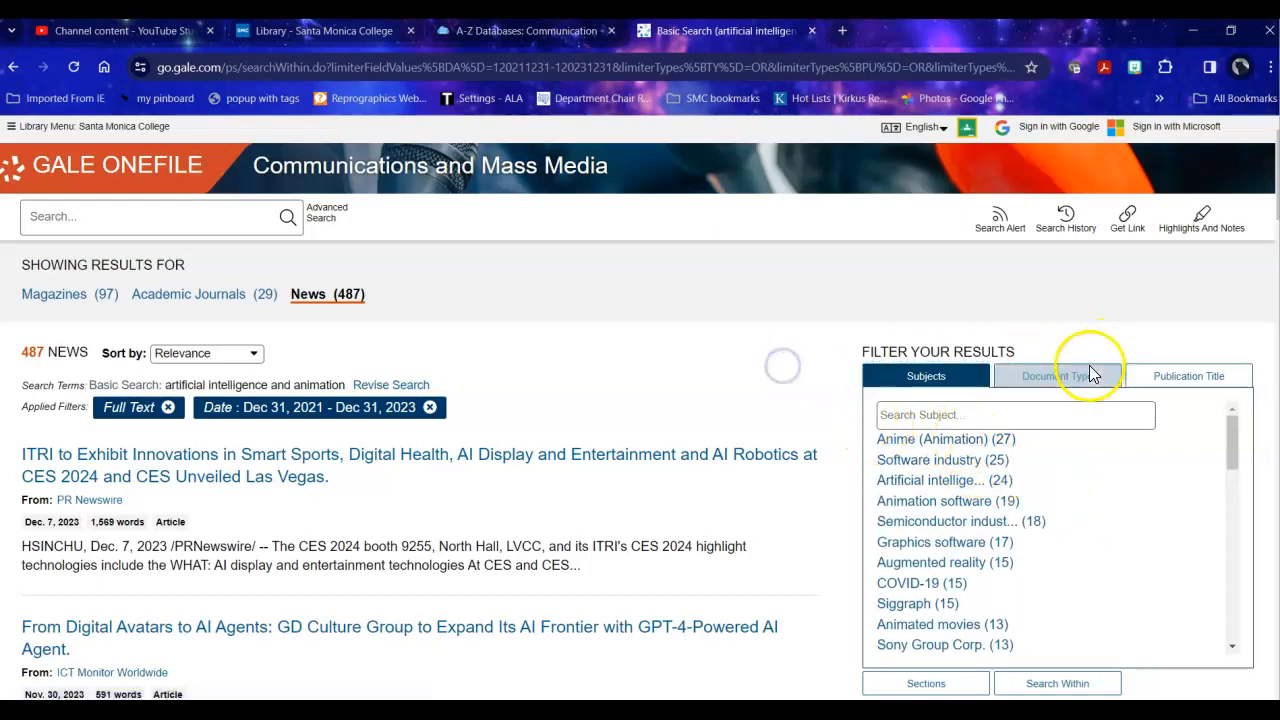
{"action": "left_click", "coordinate": [1057, 376]}
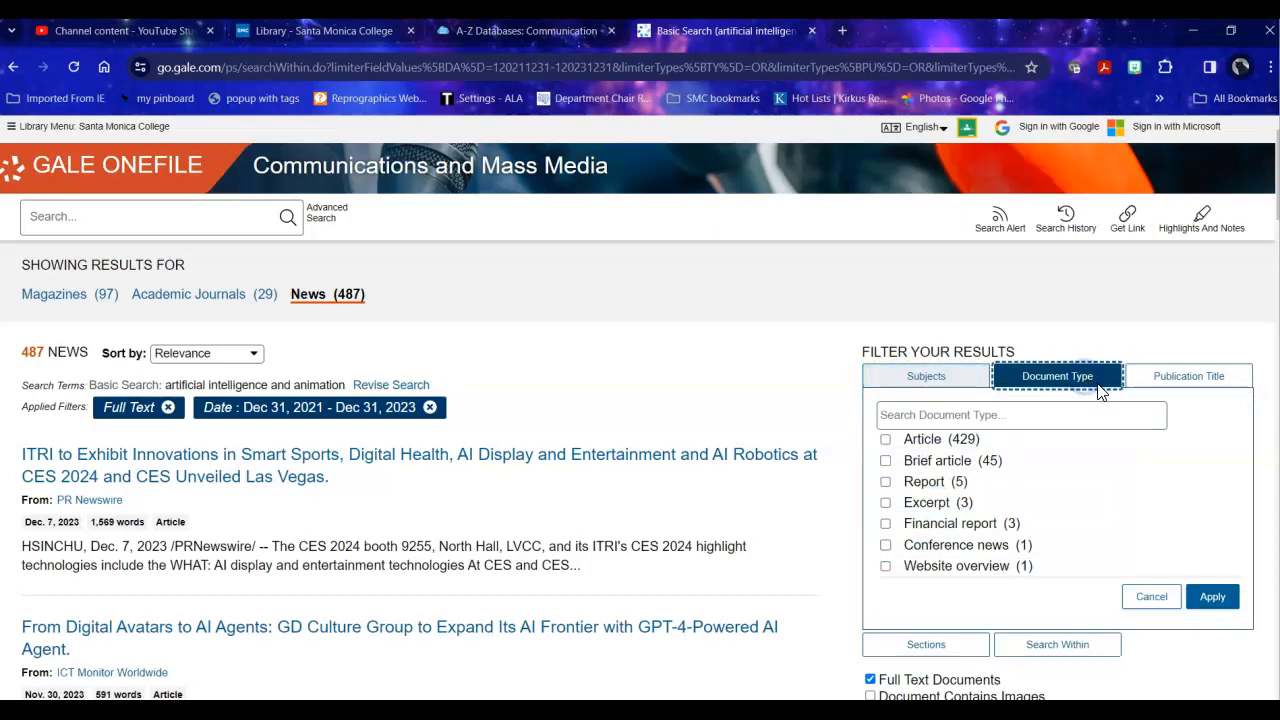
{"action": "mouse_move", "coordinate": [1064, 443]}
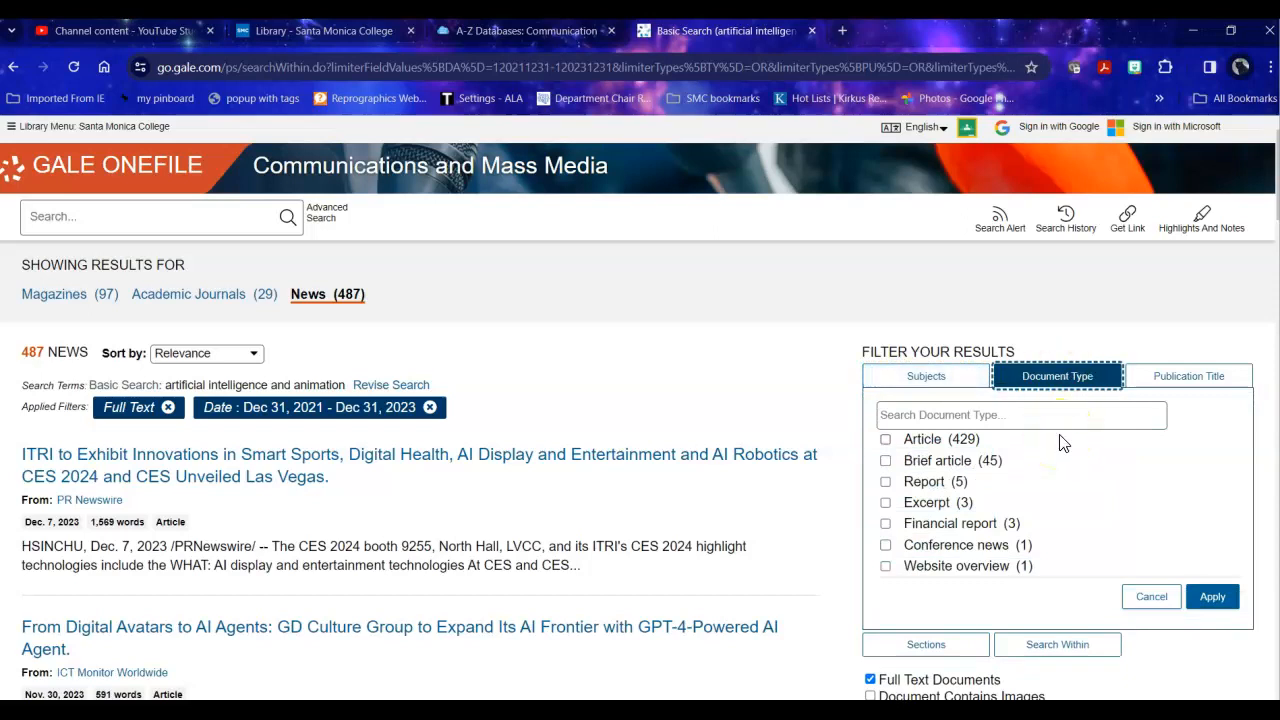
{"action": "mouse_move", "coordinate": [810, 393]}
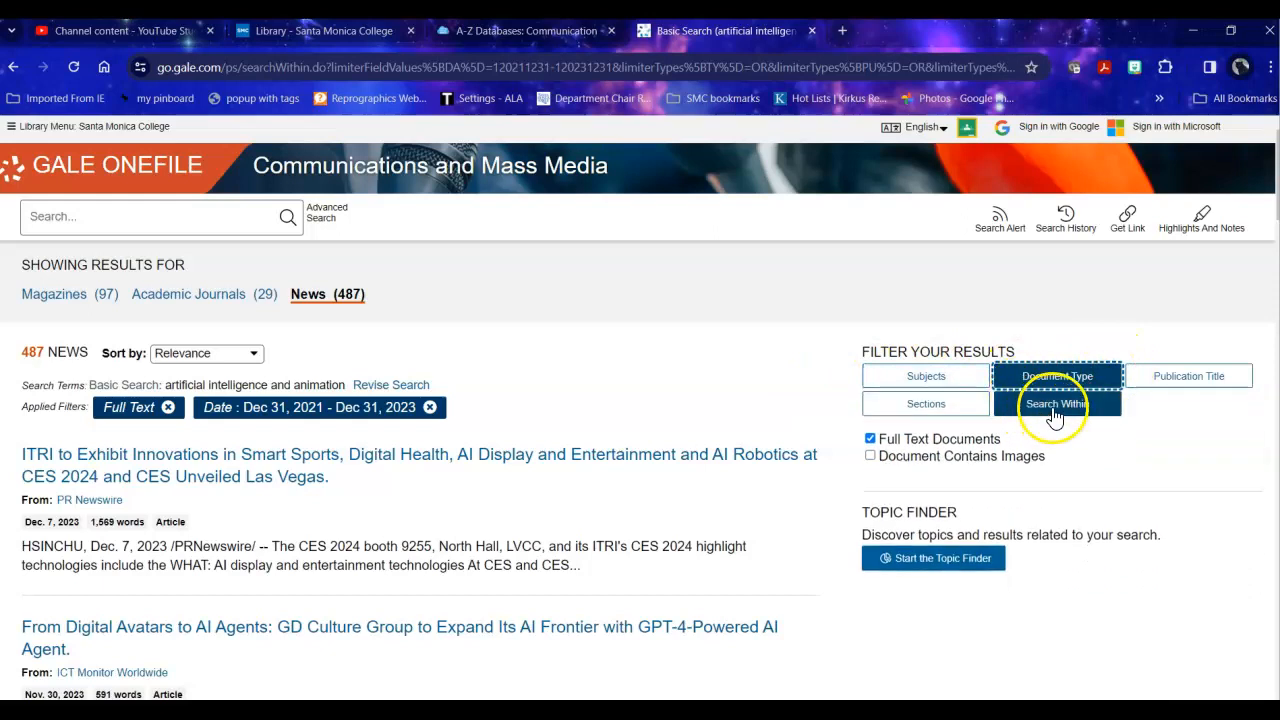
- Search within the results for 'production', cutting News results from 487 to 197
{"action": "left_click", "coordinate": [1057, 403]}
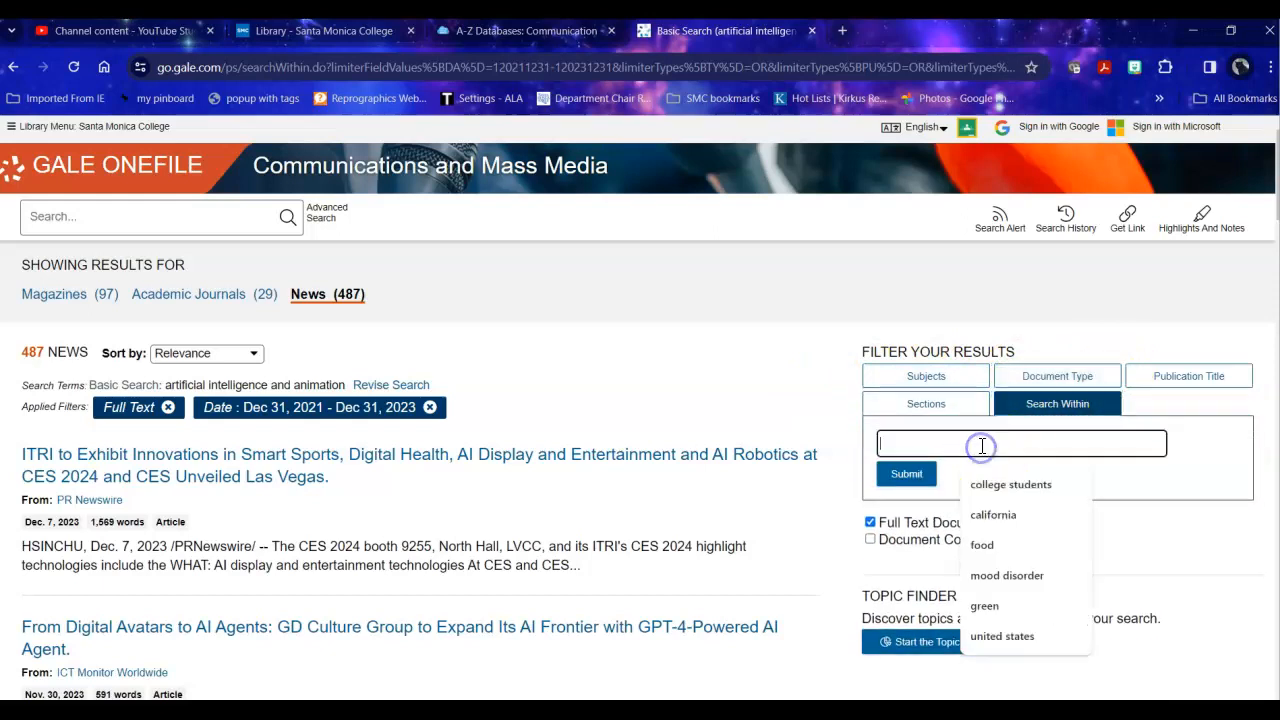
{"action": "type", "text": "prod"}
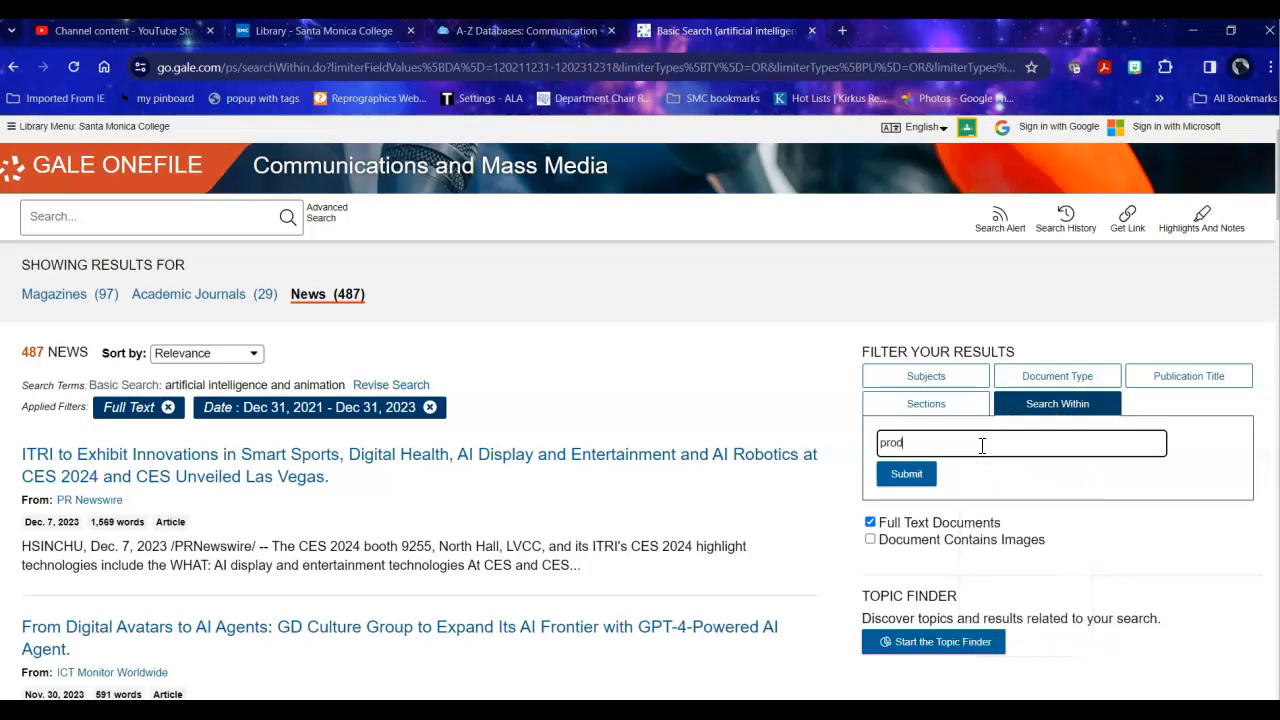
{"action": "type", "text": "uction"}
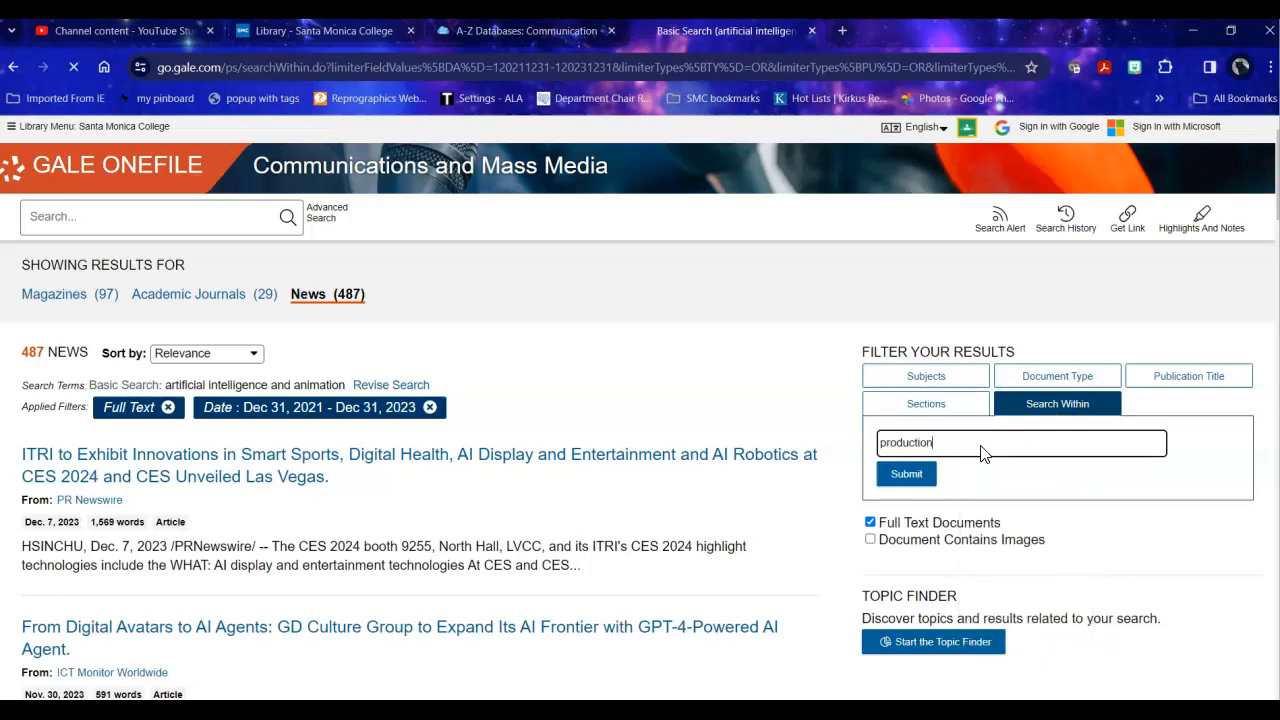
{"action": "left_click", "coordinate": [905, 473]}
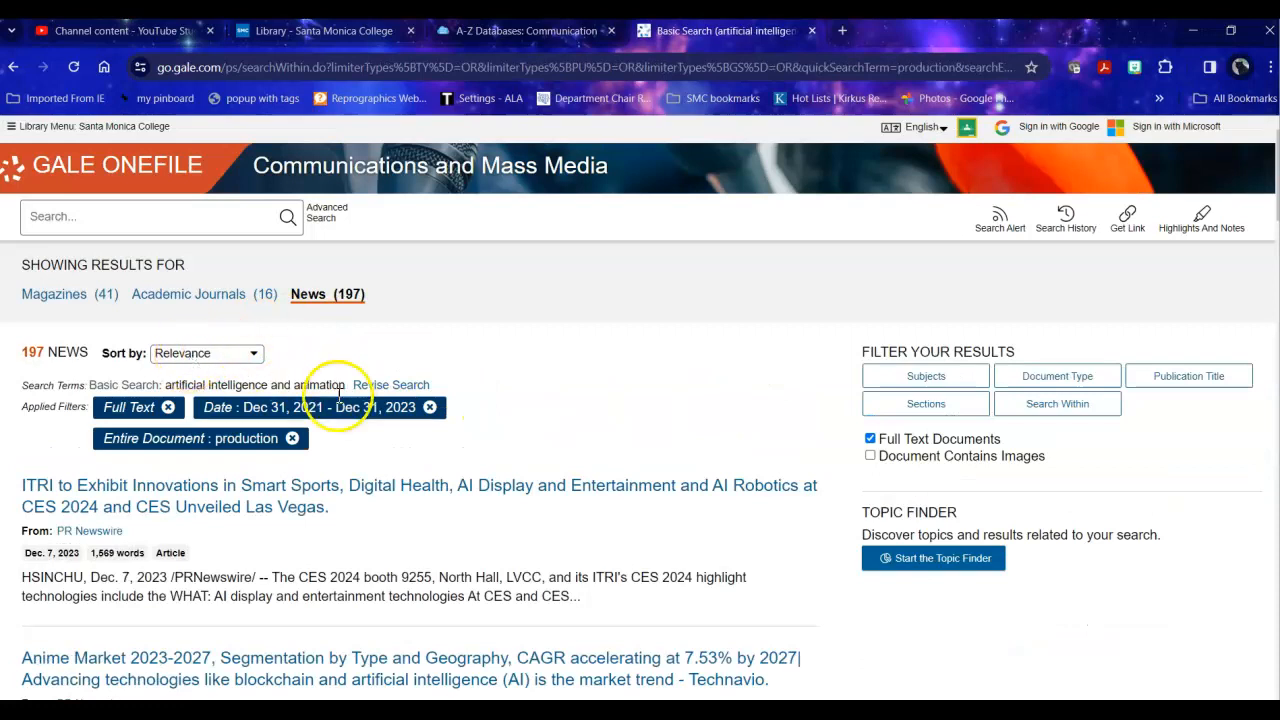
{"action": "mouse_move", "coordinate": [265, 455]}
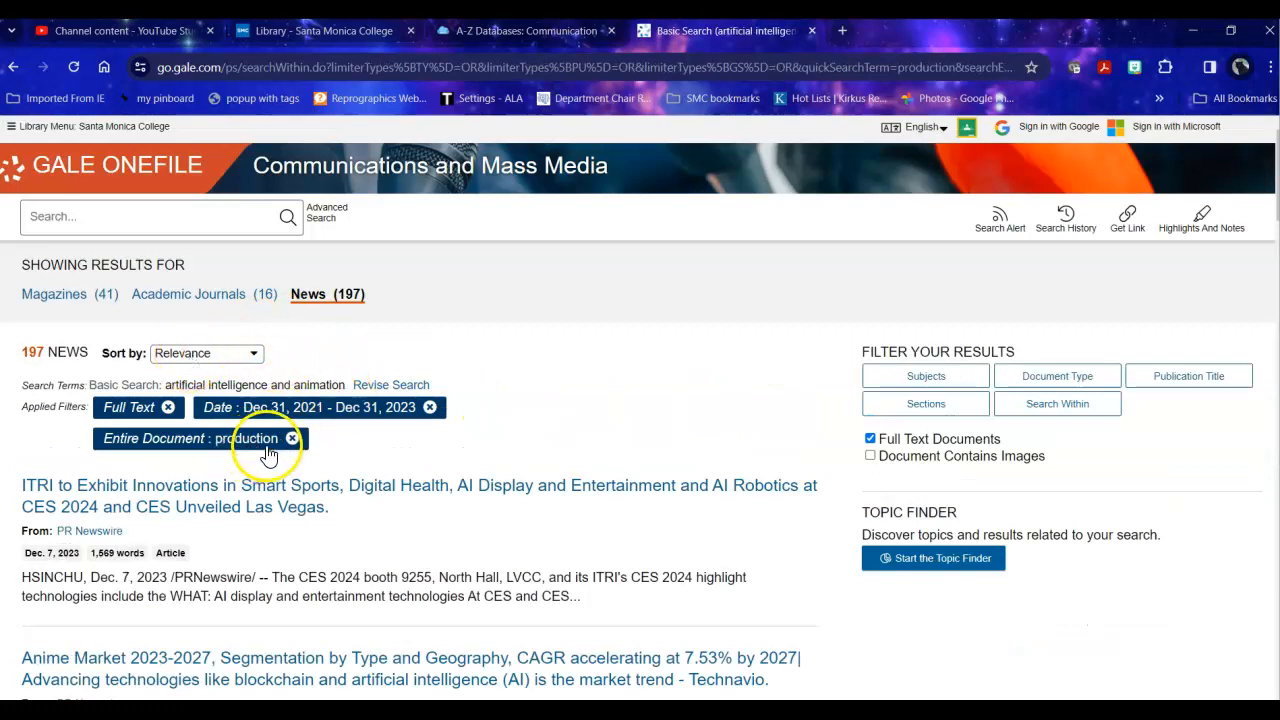
{"action": "scroll", "scroll_direction": "down", "scroll_amount": 3}
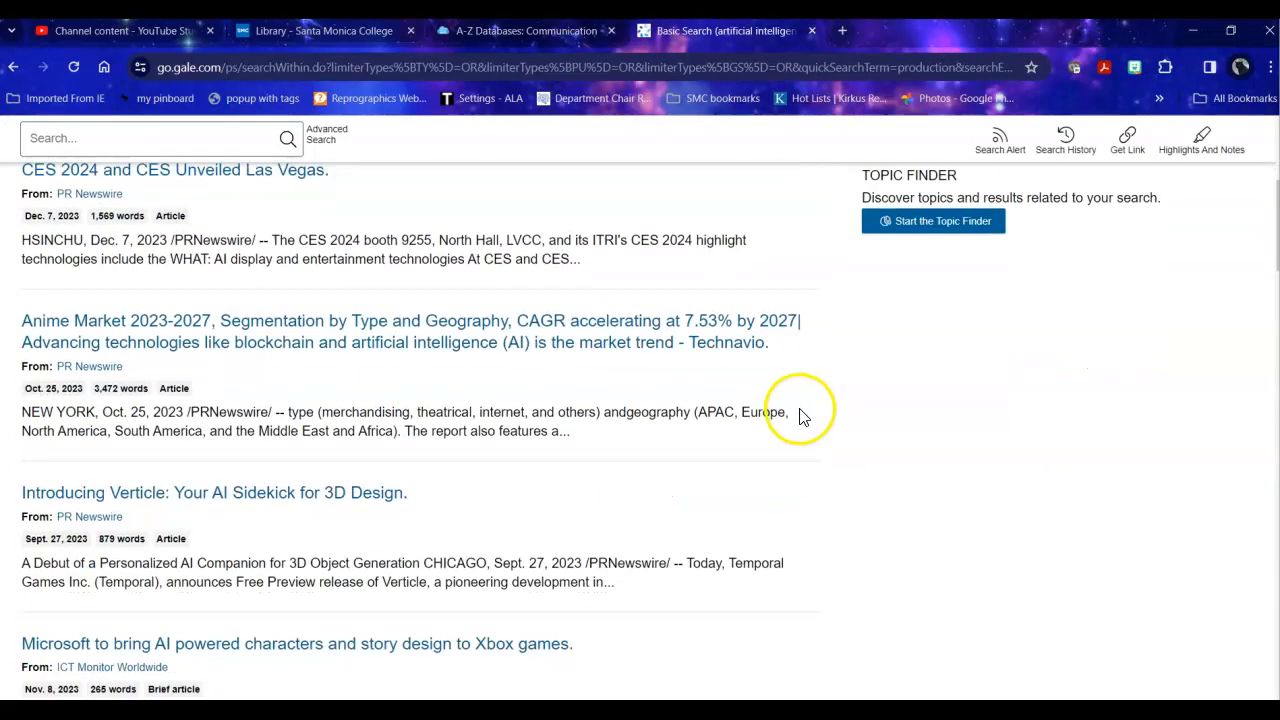
{"action": "scroll", "scroll_direction": "down", "scroll_amount": 3}
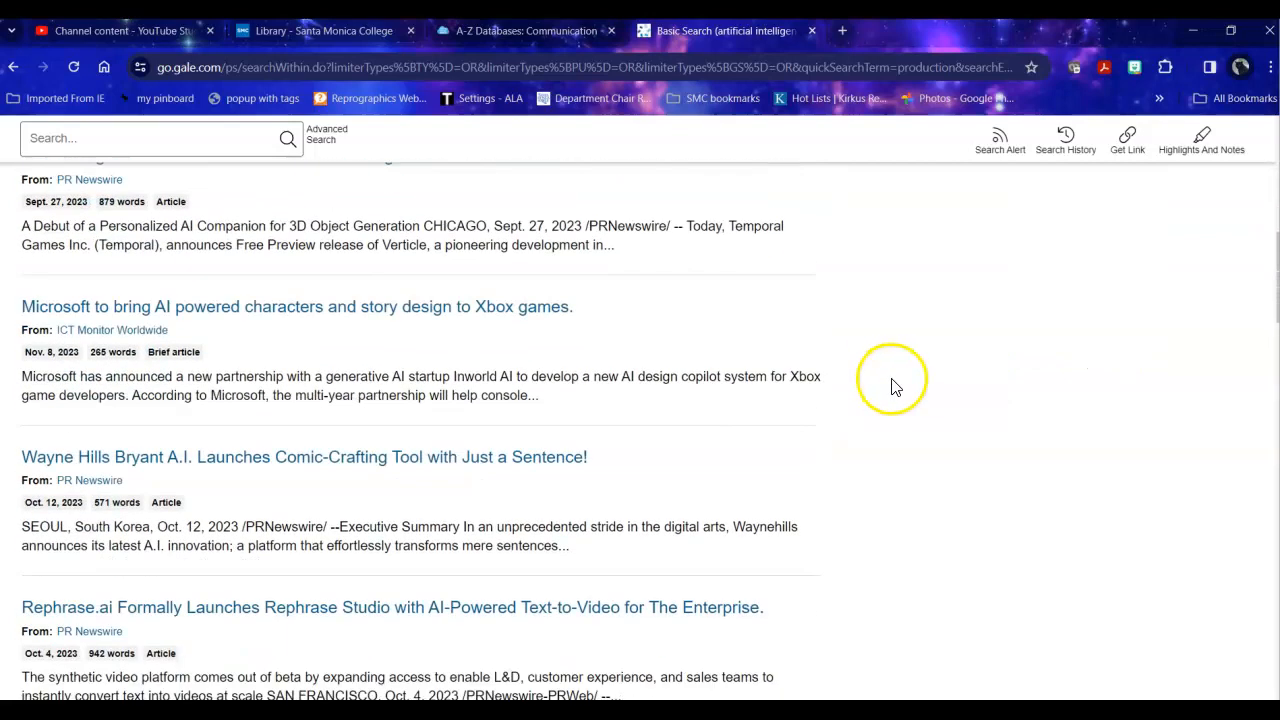
{"action": "scroll", "scroll_direction": "down", "scroll_amount": 3}
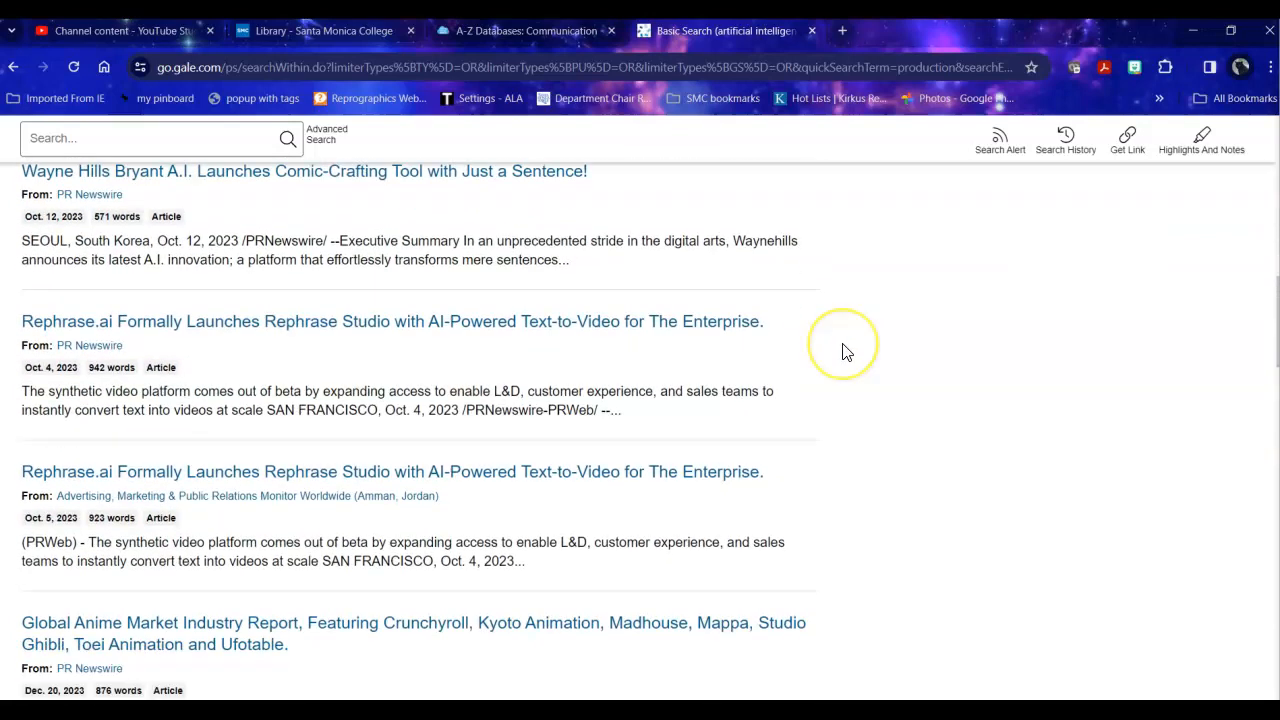
{"action": "scroll", "scroll_direction": "down", "scroll_amount": 3}
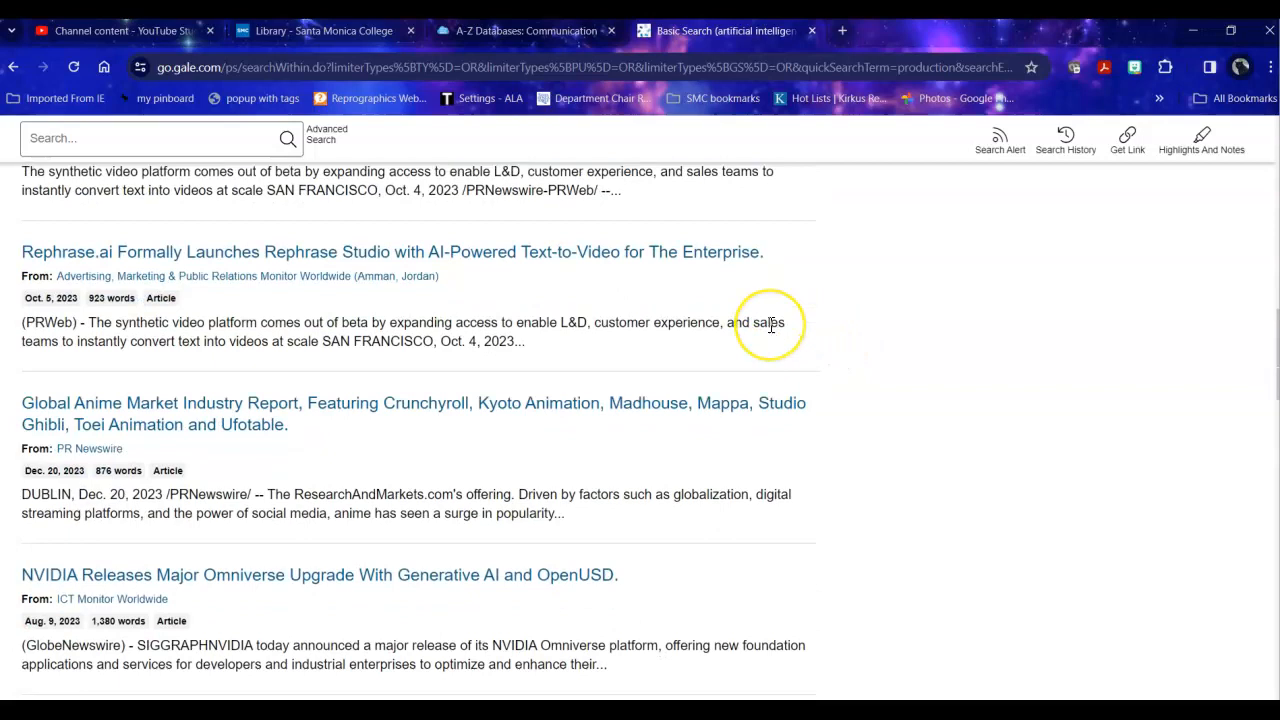
{"action": "scroll", "scroll_direction": "down", "scroll_amount": 3}
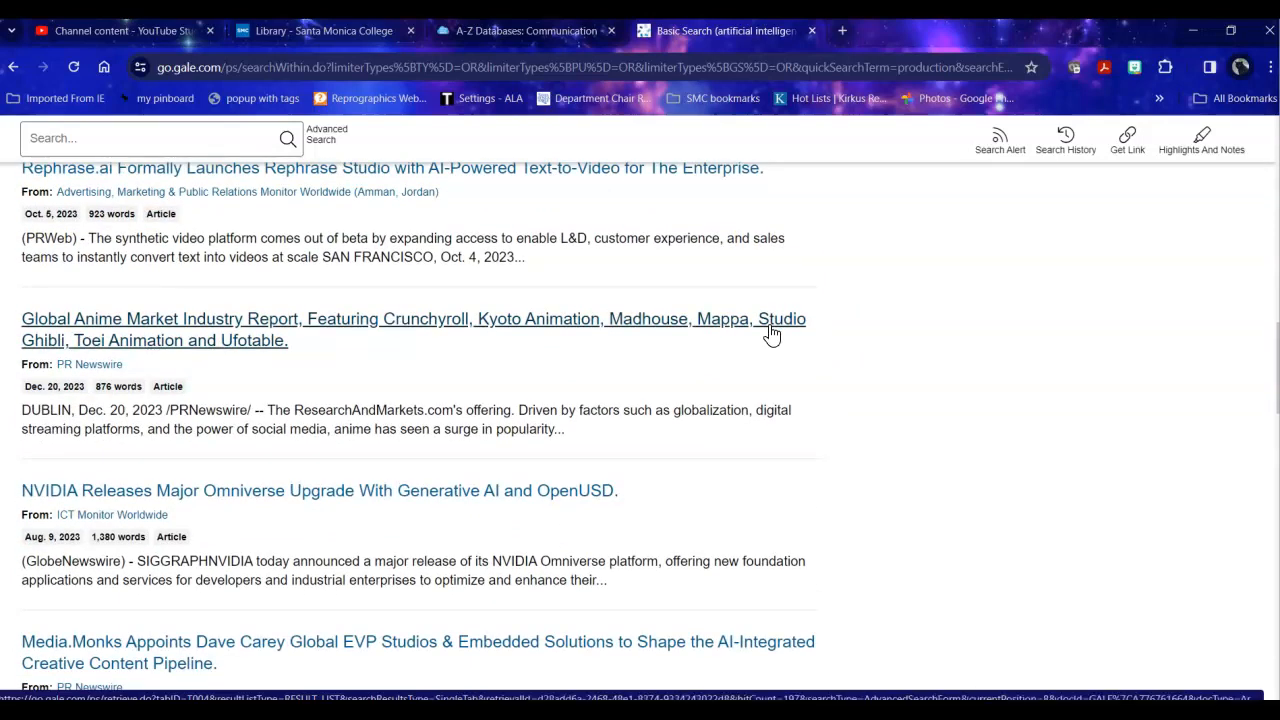
{"action": "scroll", "scroll_direction": "down", "scroll_amount": 3}
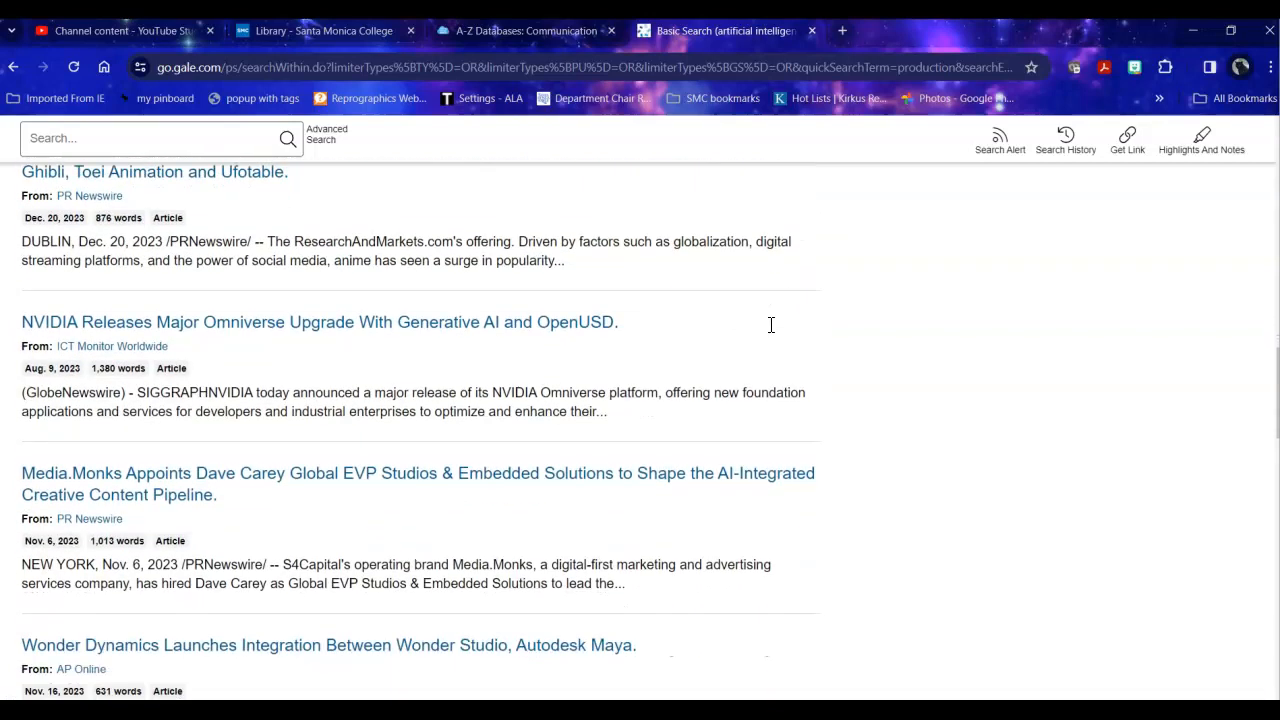
{"action": "scroll", "scroll_direction": "down", "scroll_amount": 3}
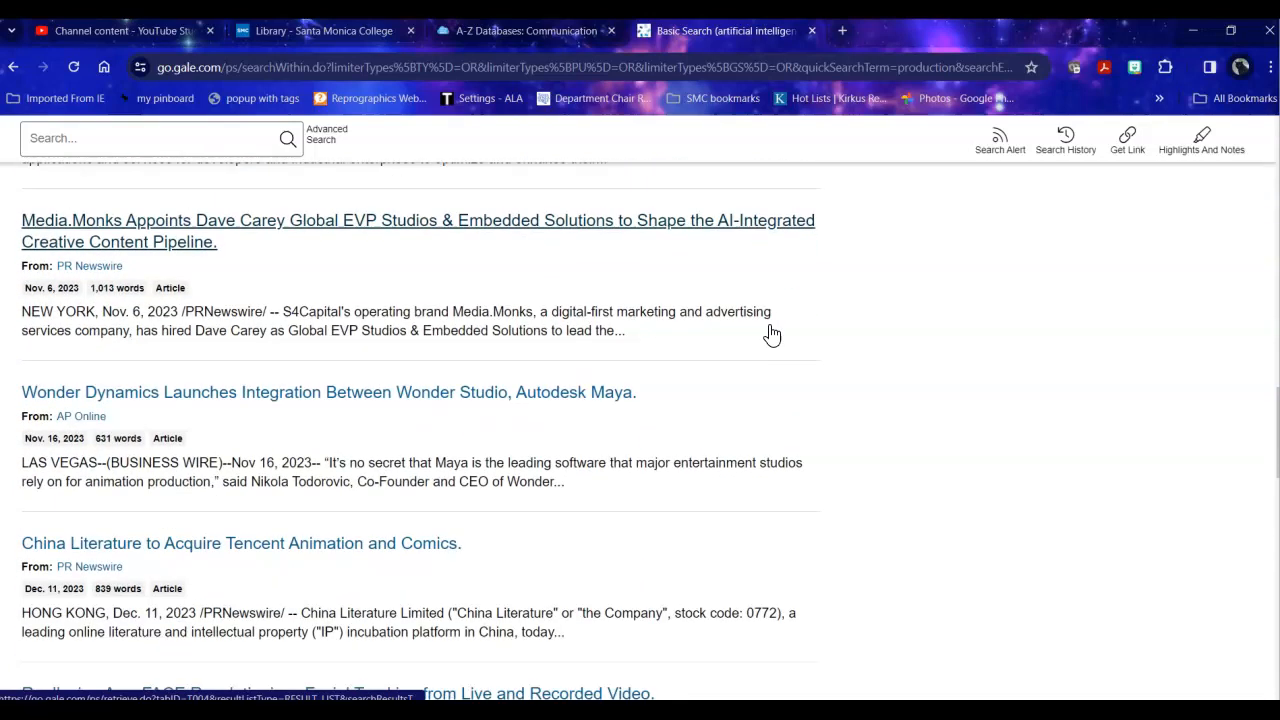
{"action": "scroll", "scroll_direction": "down", "scroll_amount": 3}
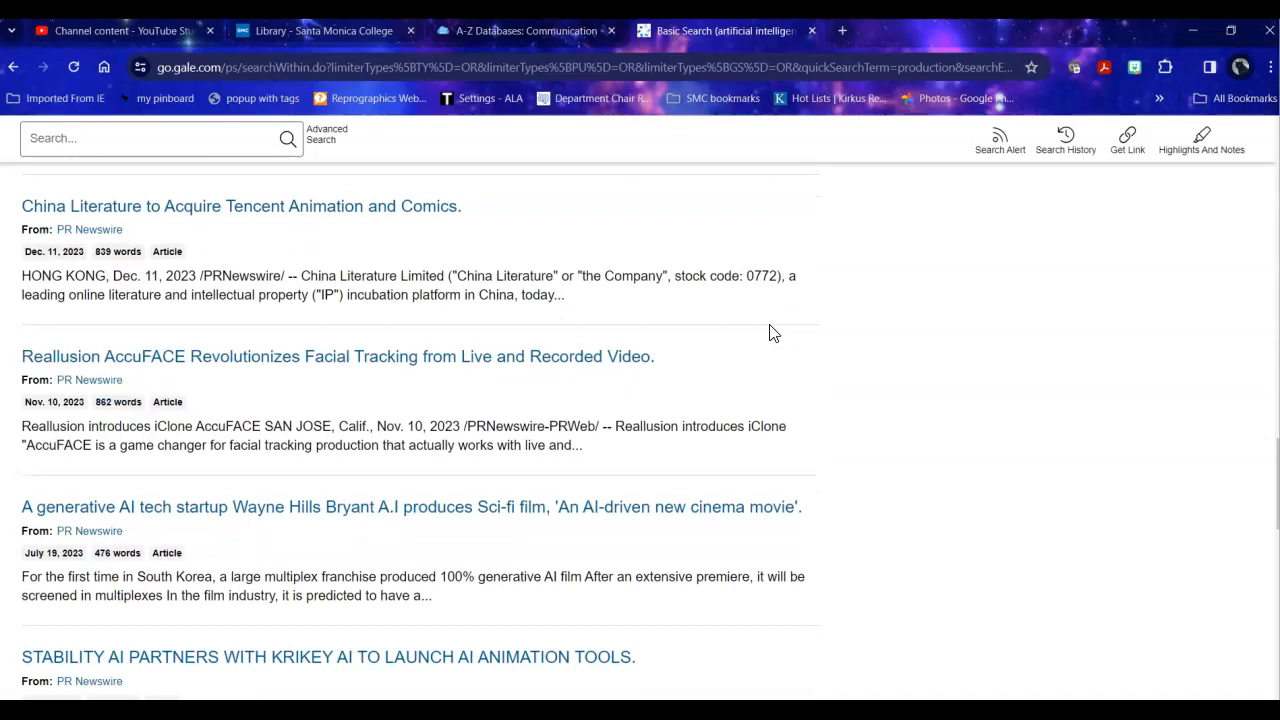
{"action": "scroll", "scroll_direction": "down", "scroll_amount": 3}
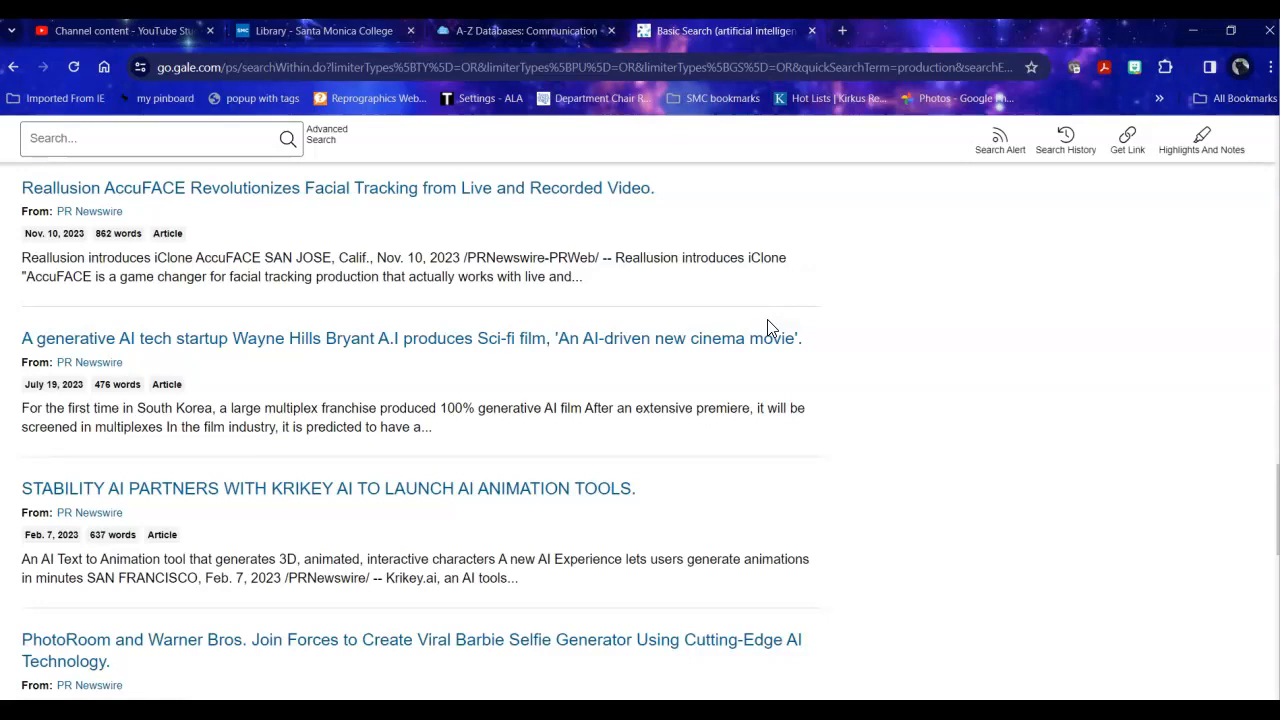
{"action": "scroll", "scroll_direction": "down", "scroll_amount": 3}
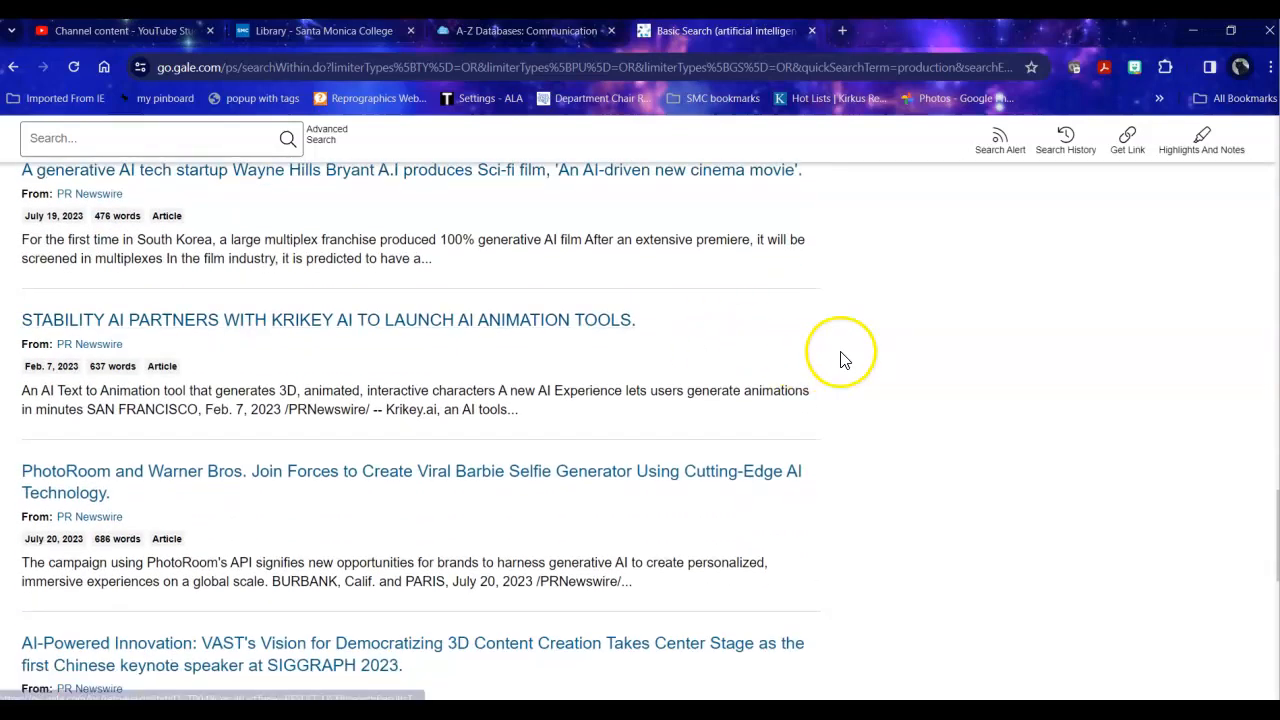
{"action": "mouse_move", "coordinate": [775, 324]}
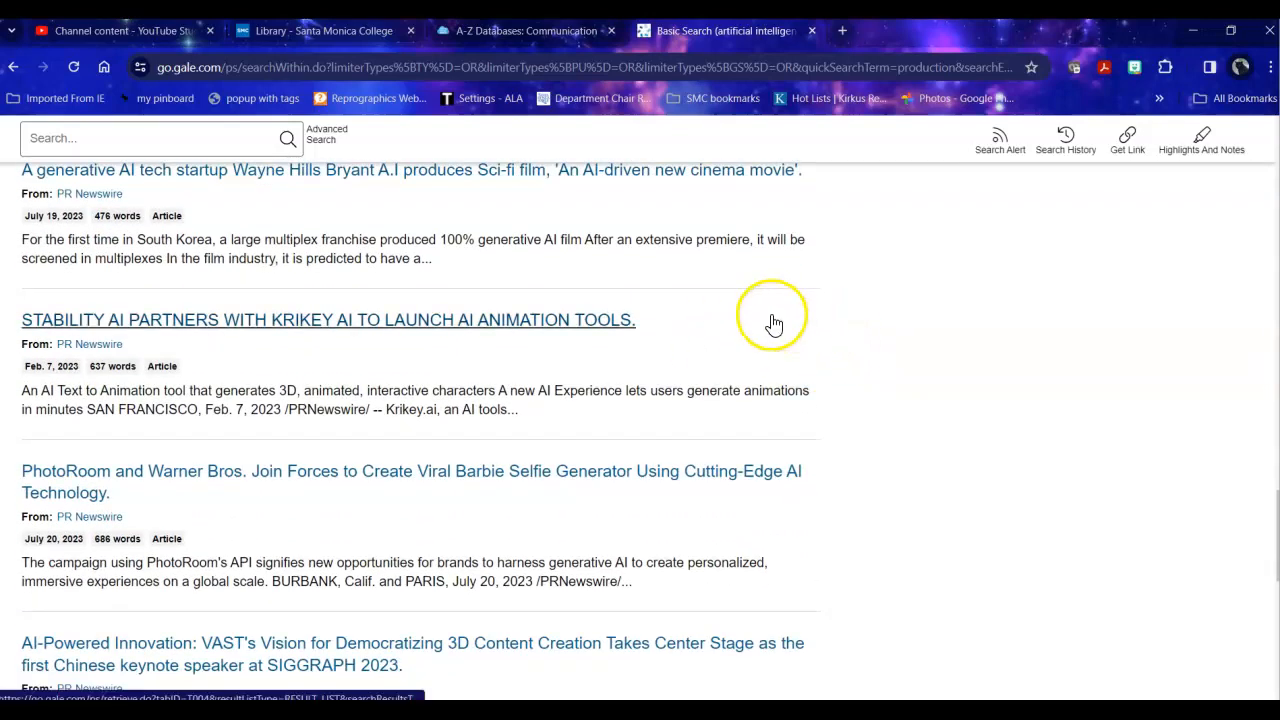
{"action": "mouse_move", "coordinate": [668, 295]}
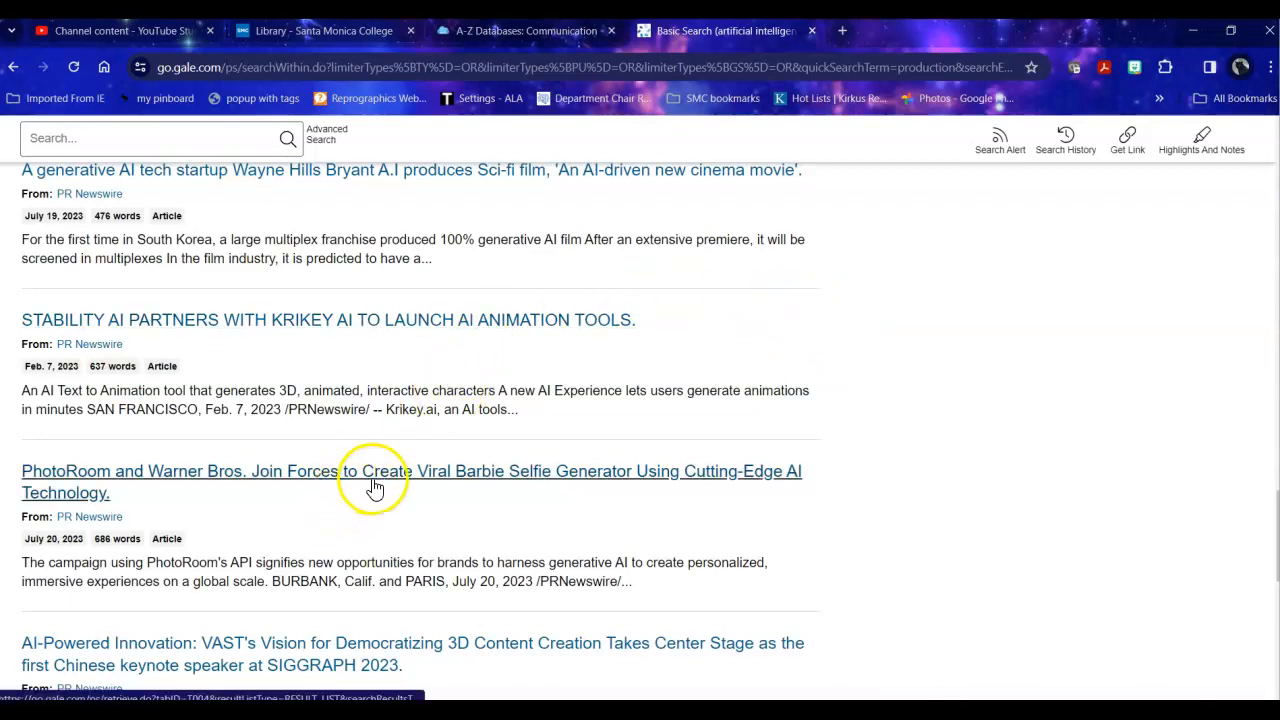
{"action": "left_click", "coordinate": [411, 471]}
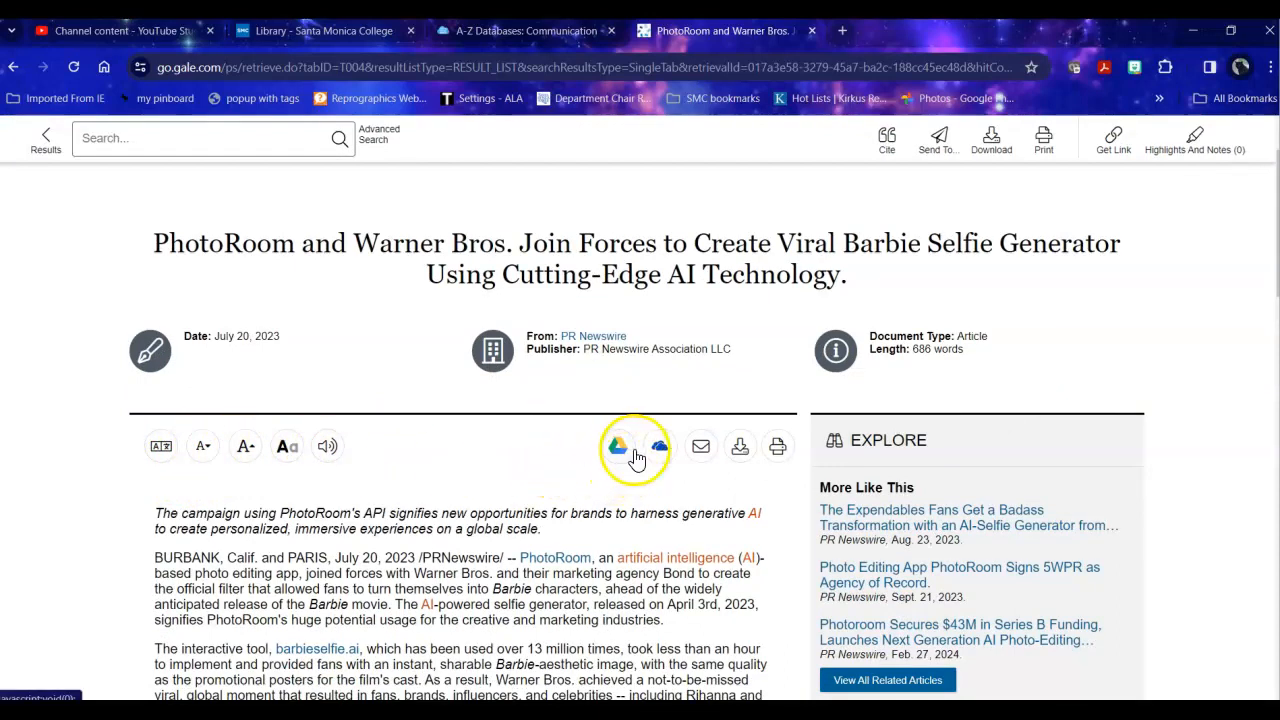
{"action": "mouse_move", "coordinate": [778, 446]}
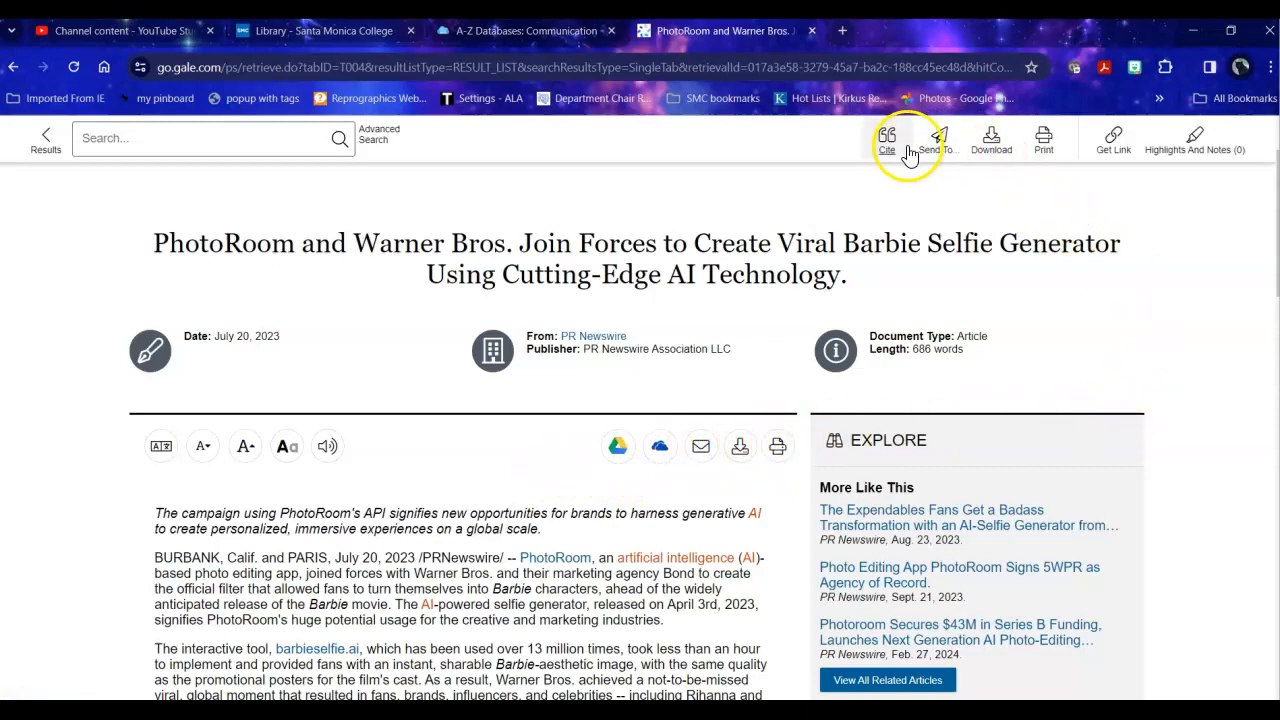
{"action": "mouse_move", "coordinate": [1113, 140]}
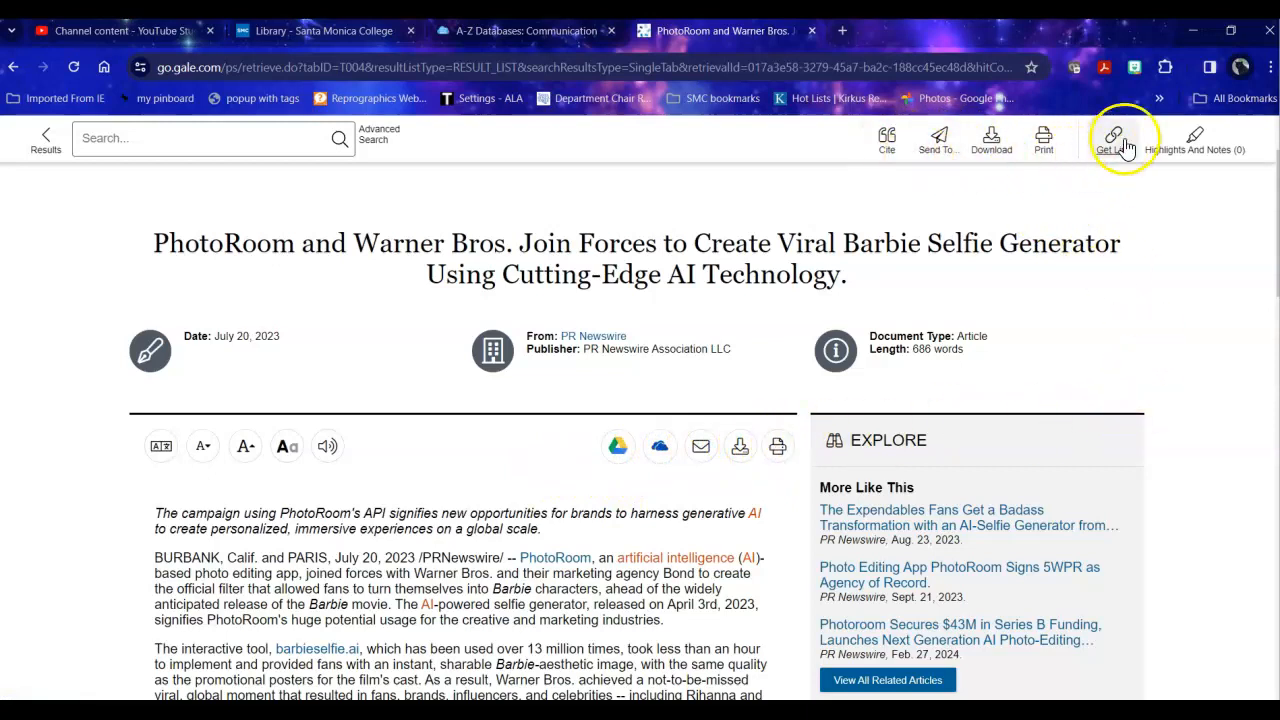
{"action": "scroll", "scroll_direction": "down", "scroll_amount": 3}
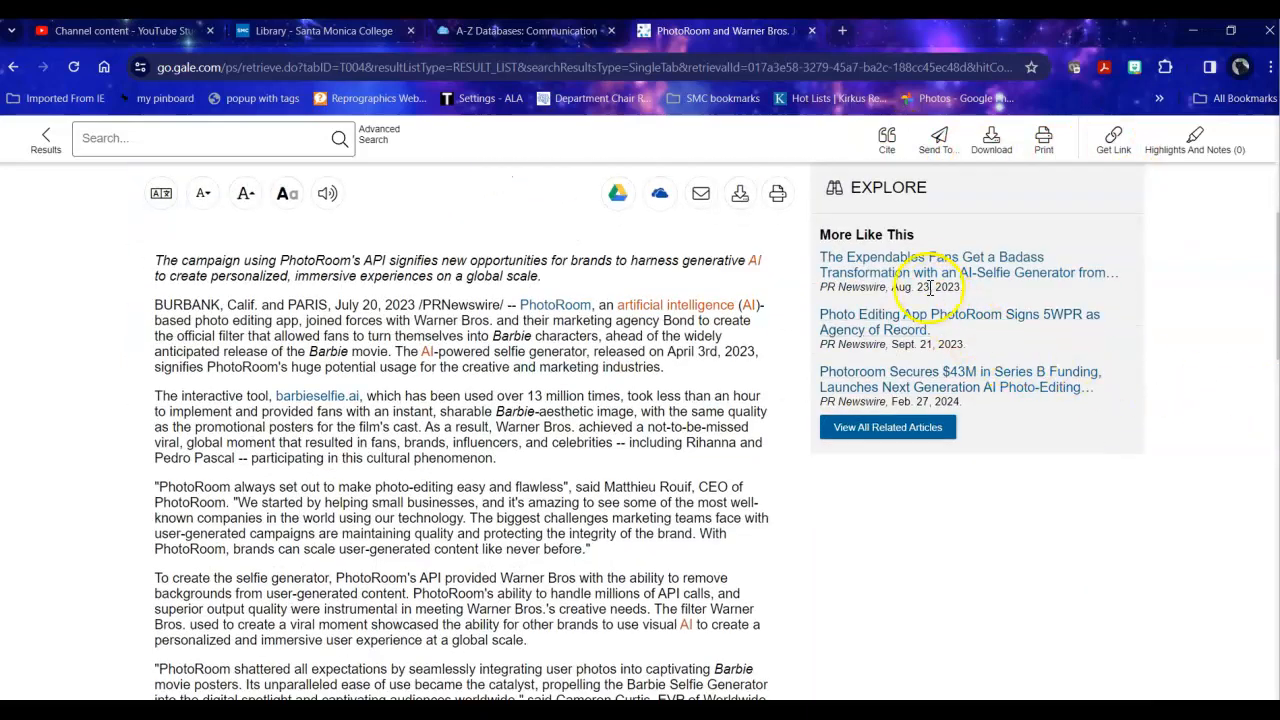
{"action": "scroll", "scroll_direction": "down", "scroll_amount": 3}
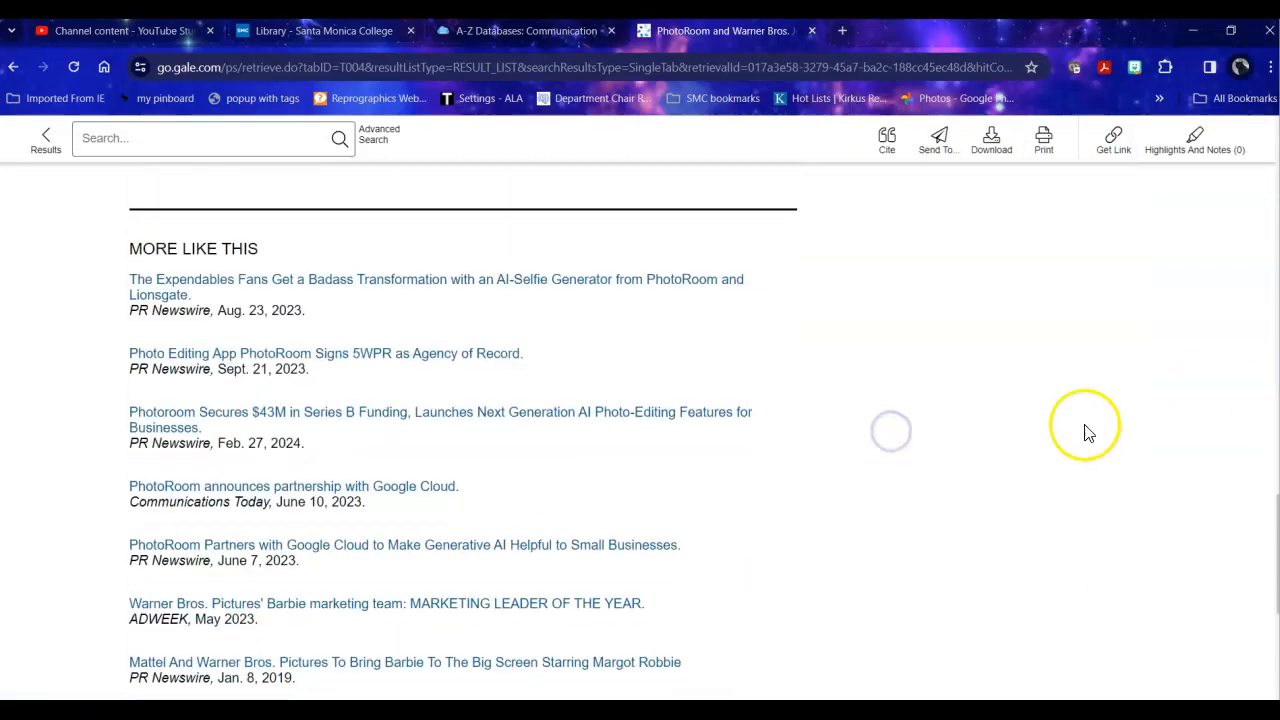
{"action": "scroll", "scroll_direction": "down", "scroll_amount": 3}
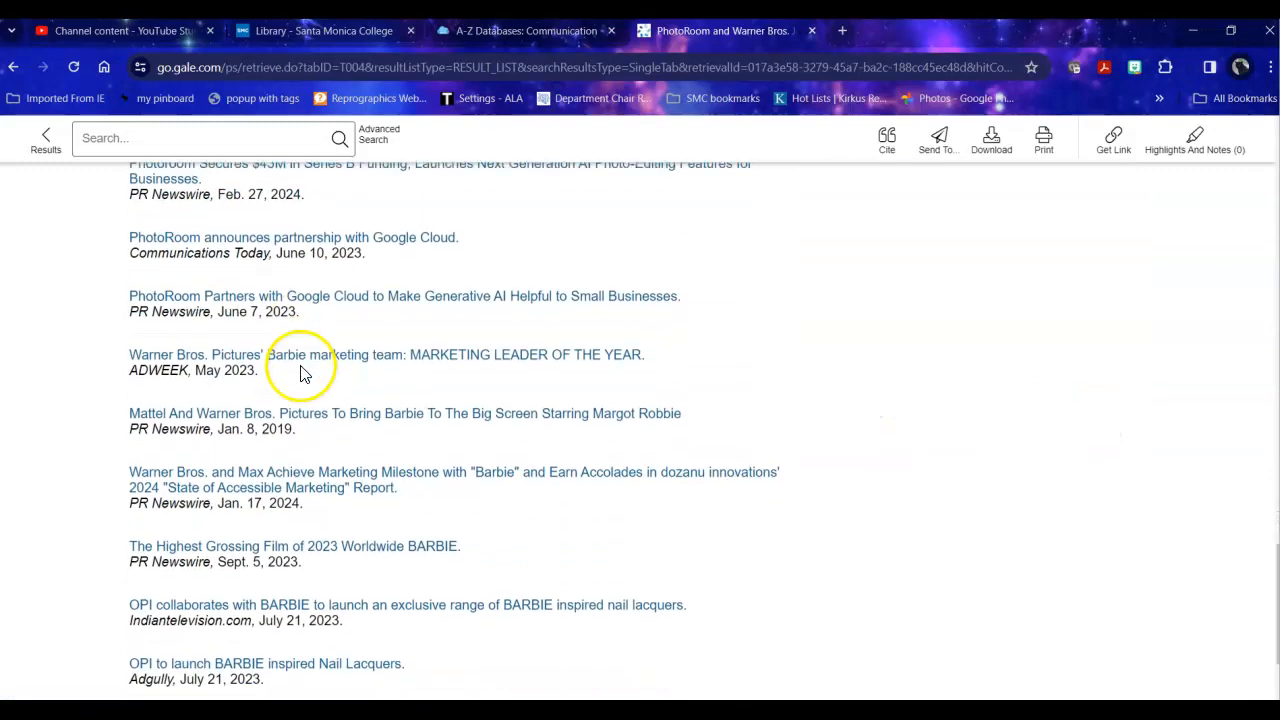
{"action": "scroll", "scroll_direction": "down", "scroll_amount": 3}
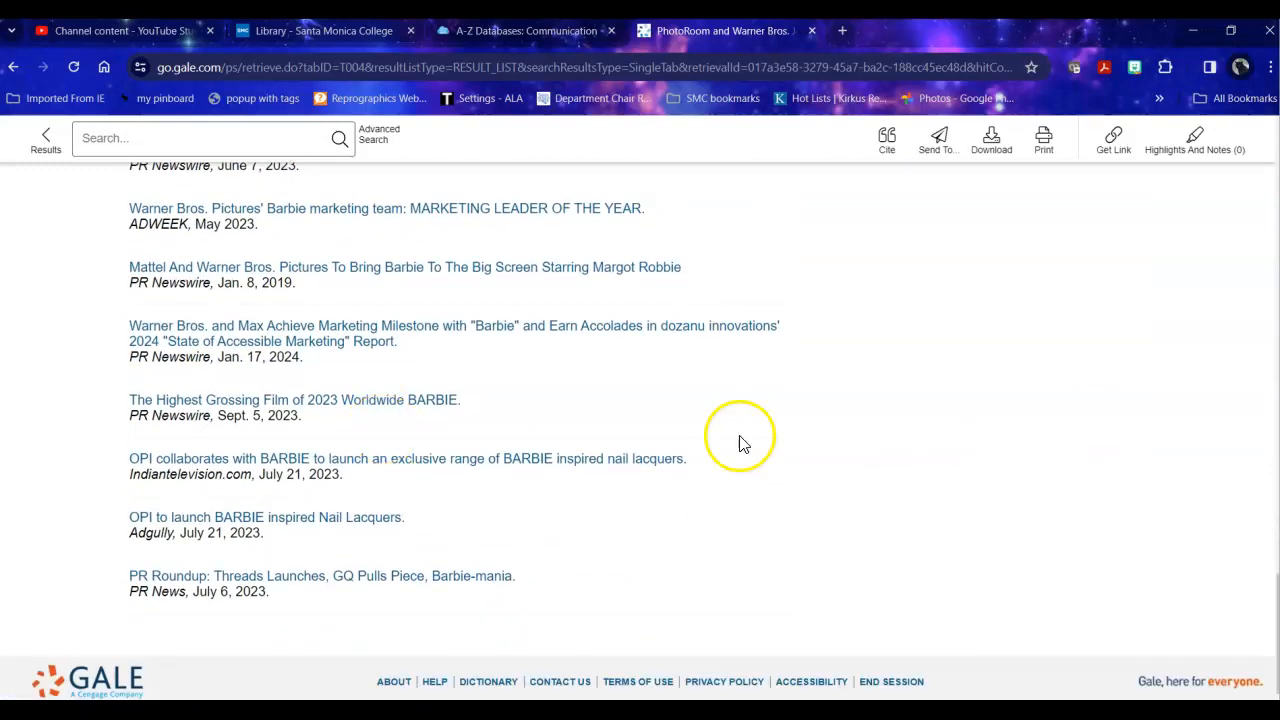
{"action": "scroll", "scroll_direction": "up", "scroll_amount": 3}
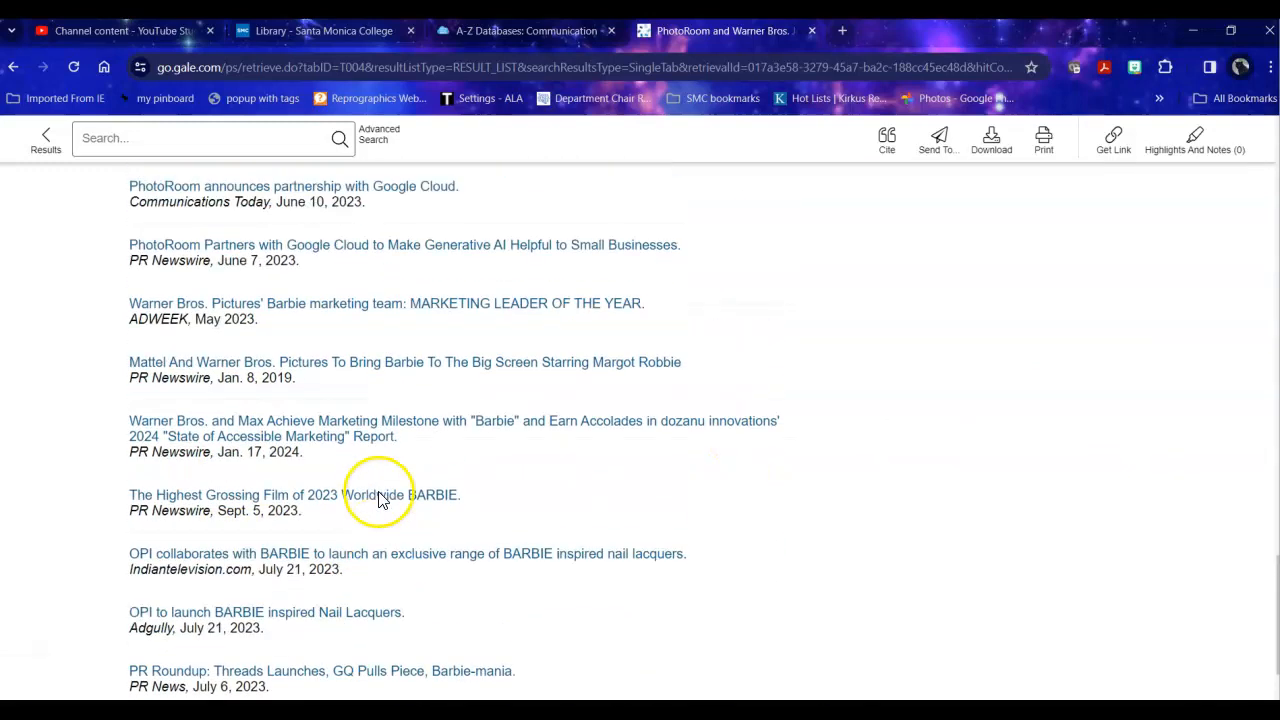
{"action": "scroll", "scroll_direction": "up", "scroll_amount": 3}
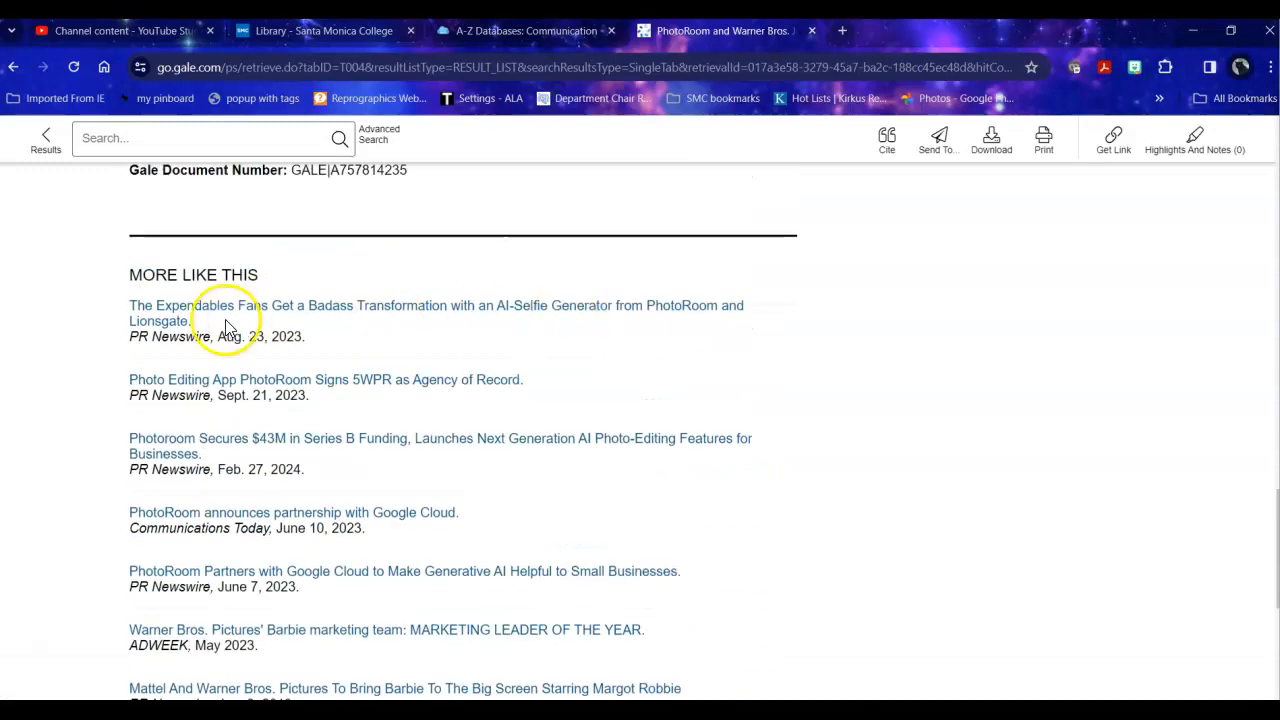
{"action": "mouse_move", "coordinate": [590, 313]}
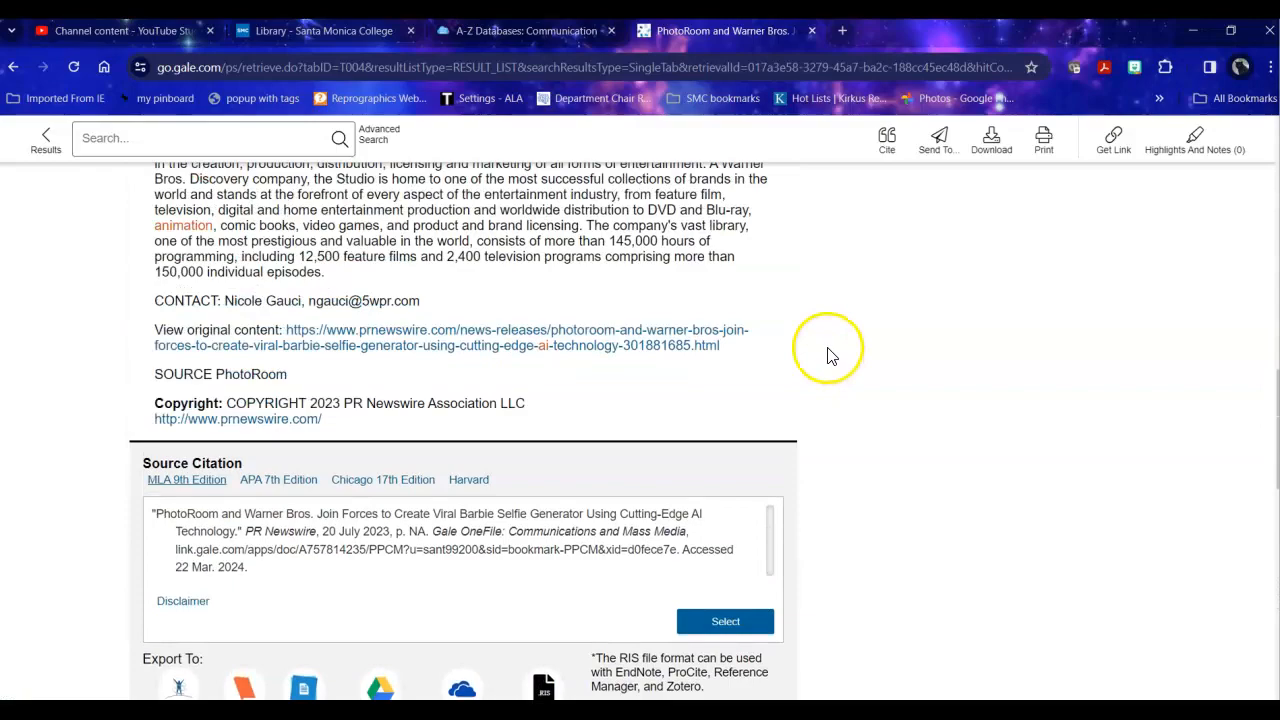
{"action": "scroll", "scroll_direction": "up", "scroll_amount": 3}
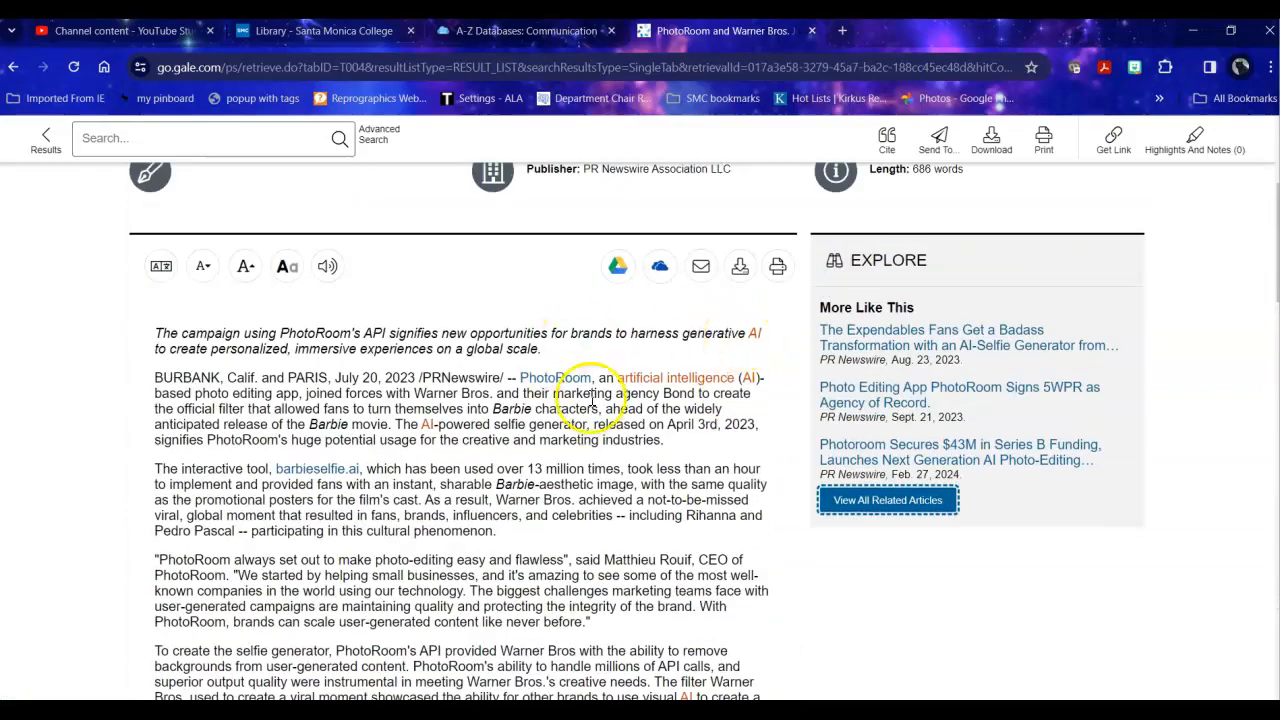
{"action": "scroll", "scroll_direction": "down", "scroll_amount": 3}
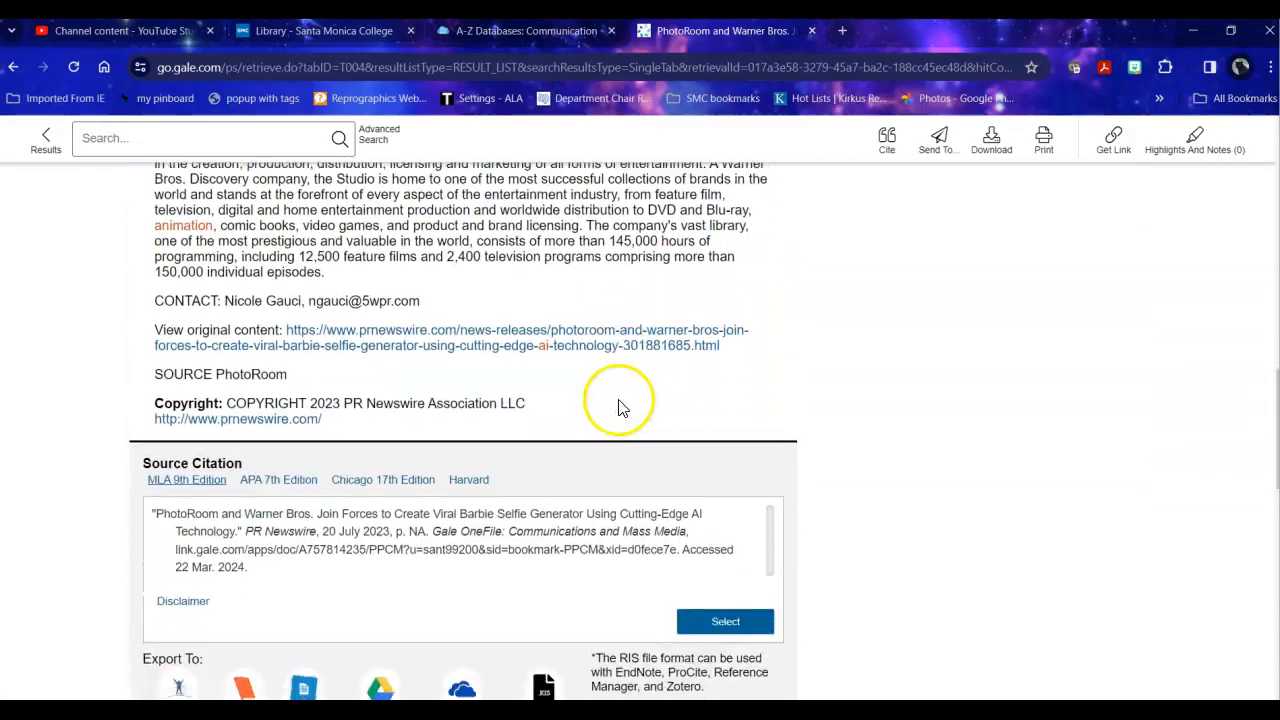
{"action": "mouse_move", "coordinate": [316, 380]}
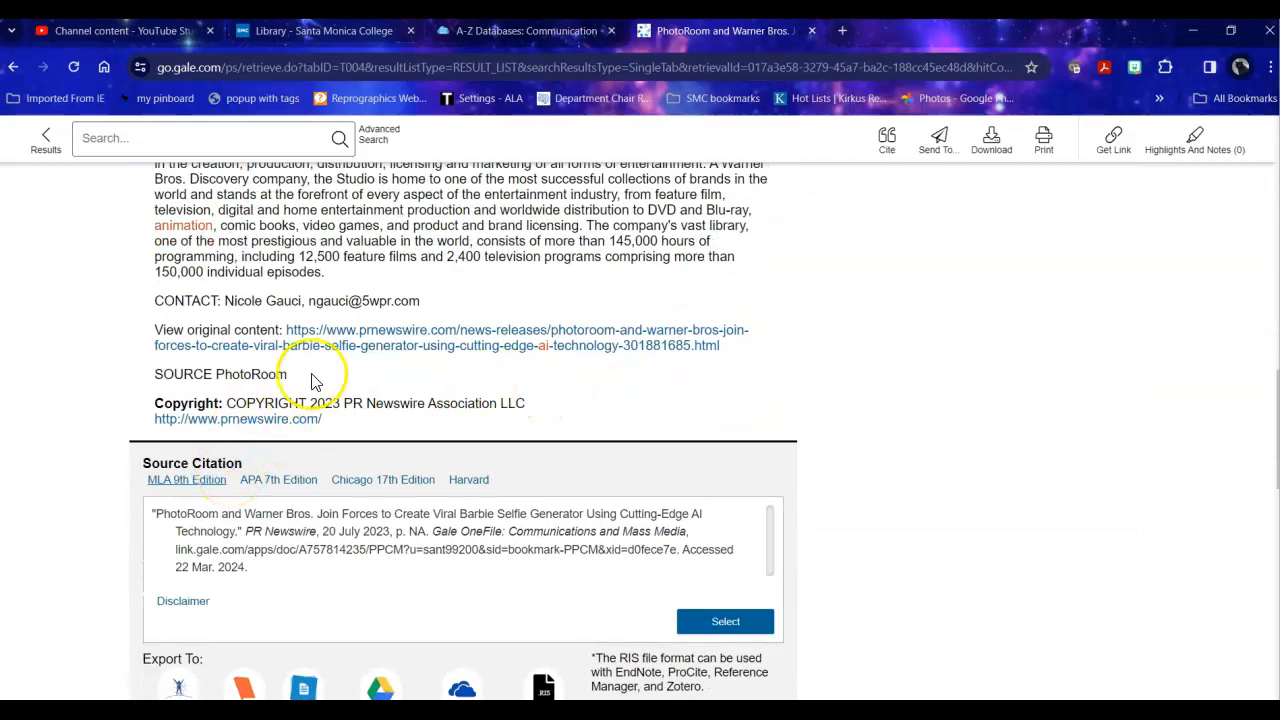
{"action": "mouse_move", "coordinate": [390, 358]}
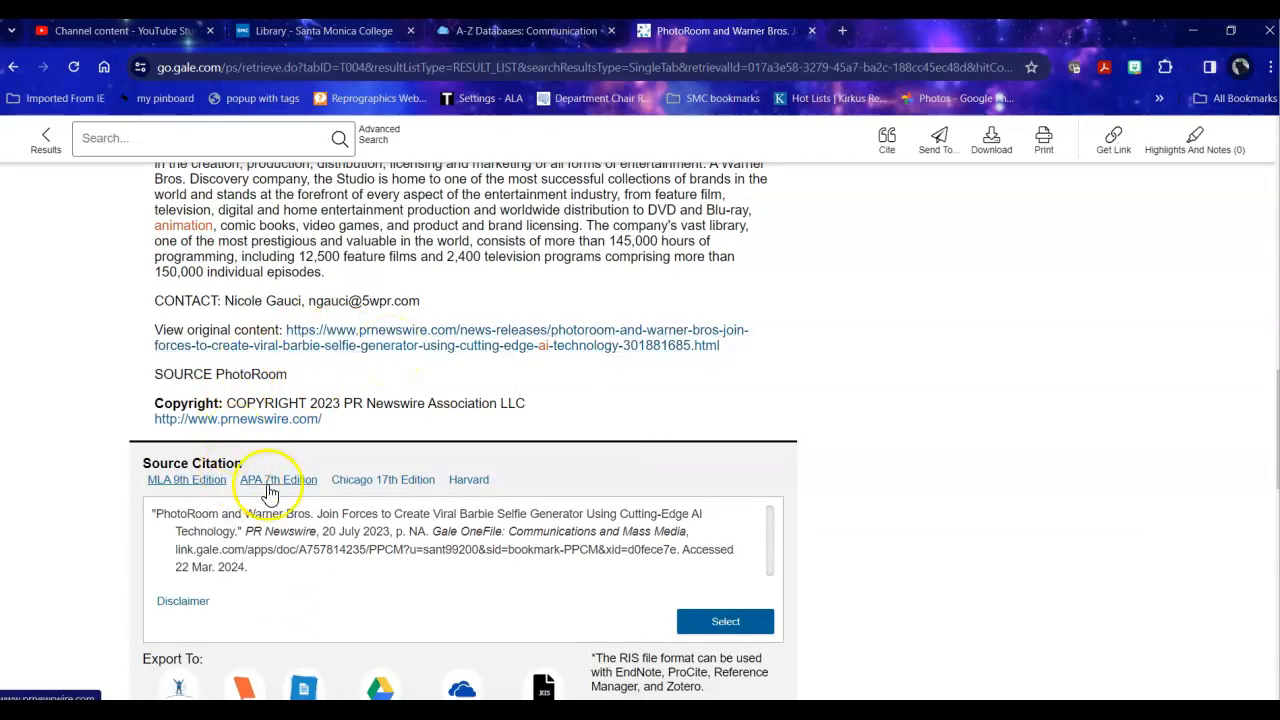
{"action": "left_click", "coordinate": [187, 479]}
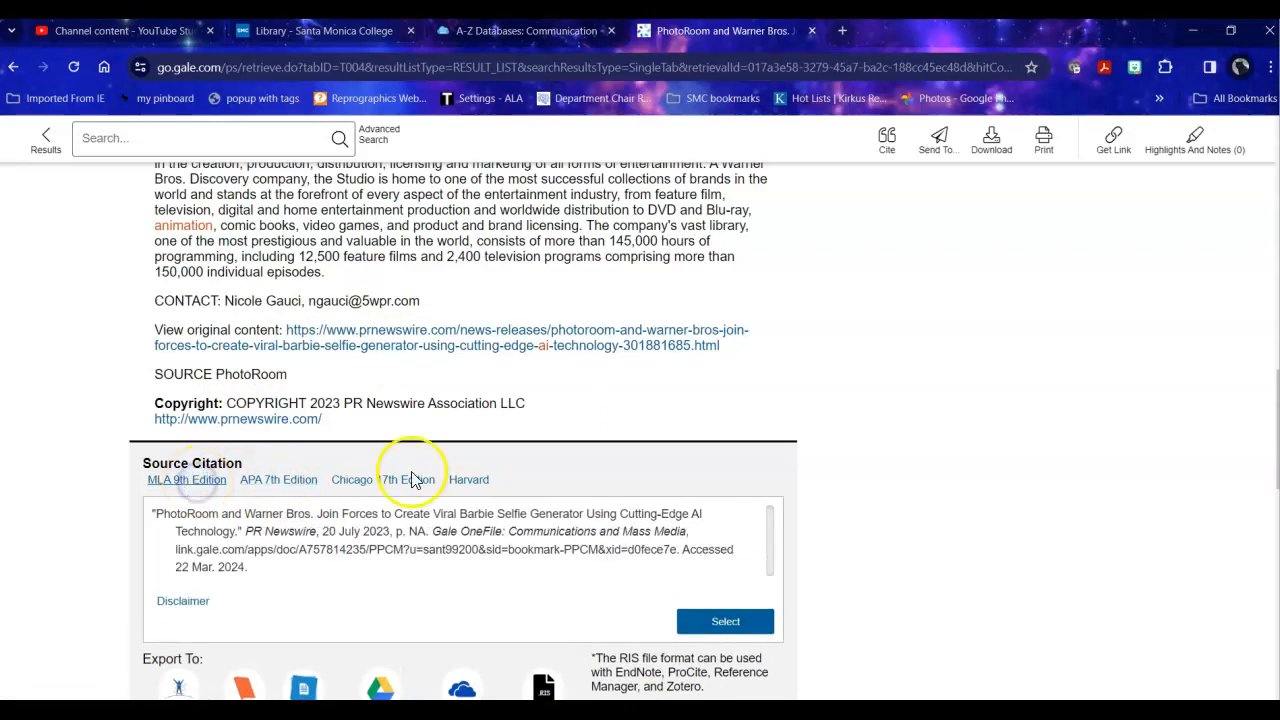
{"action": "mouse_move", "coordinate": [835, 443]}
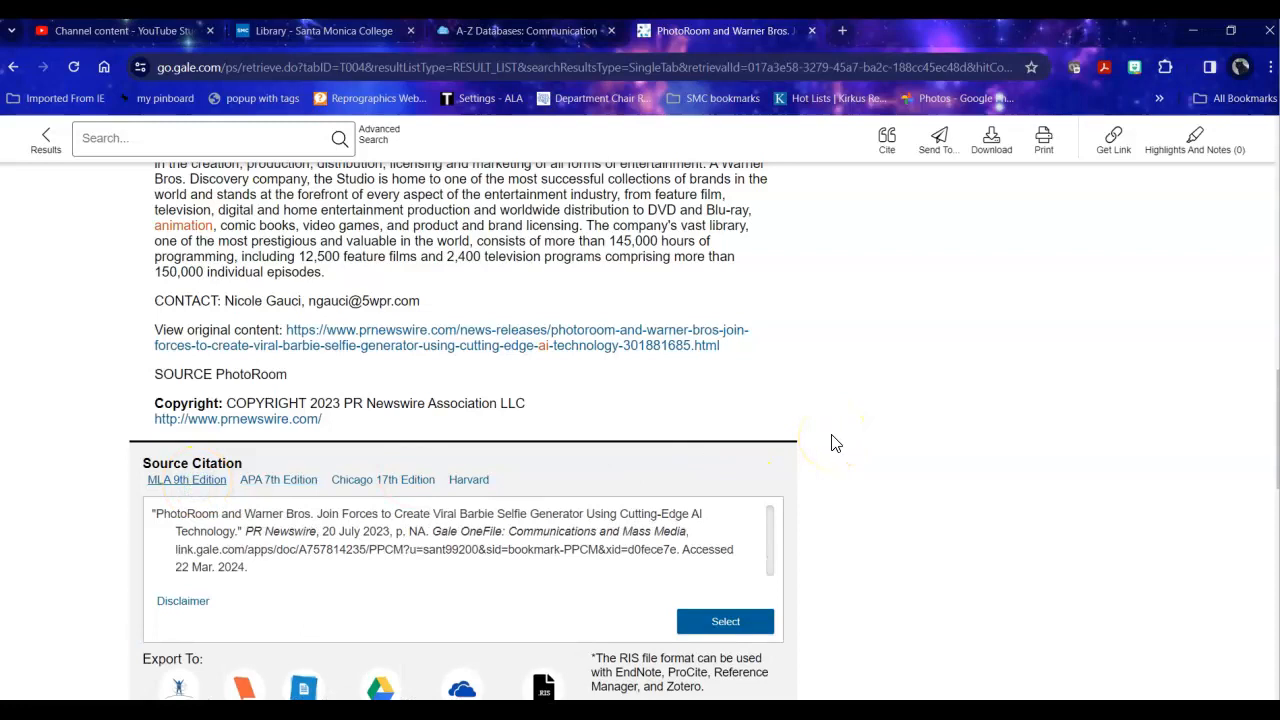
{"action": "scroll", "scroll_direction": "down", "scroll_amount": 3}
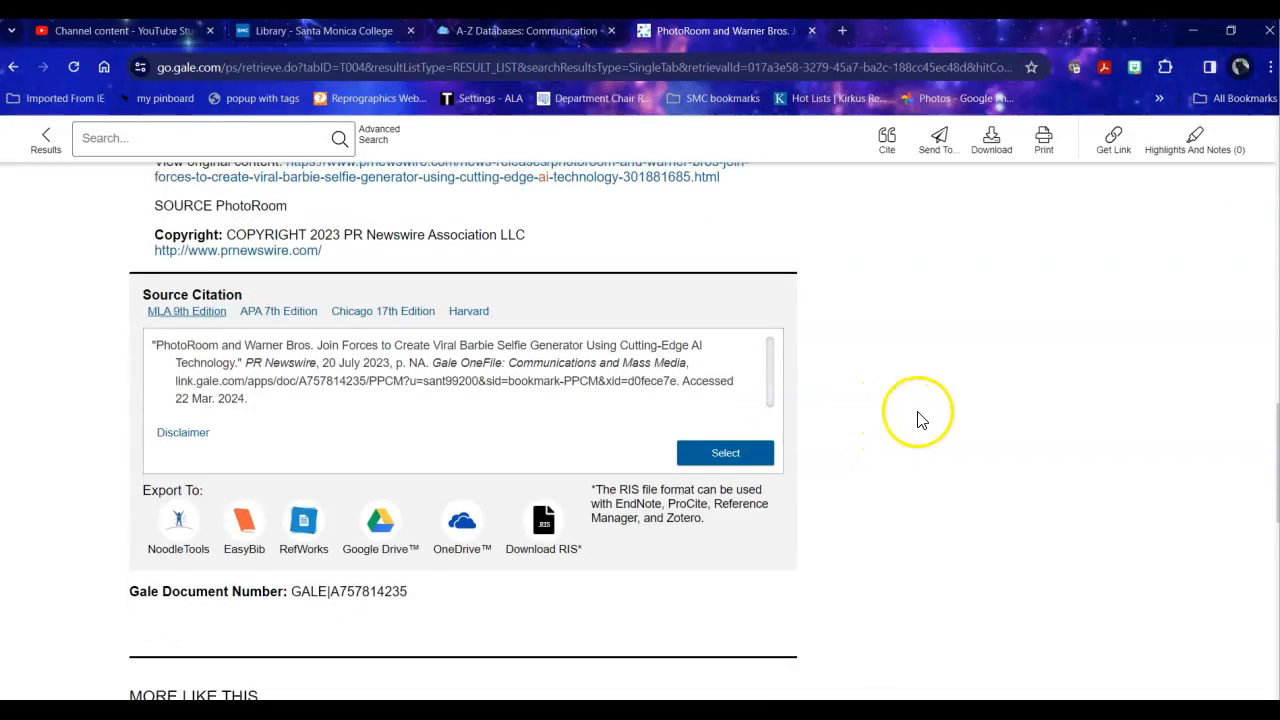
{"action": "mouse_move", "coordinate": [938, 372]}
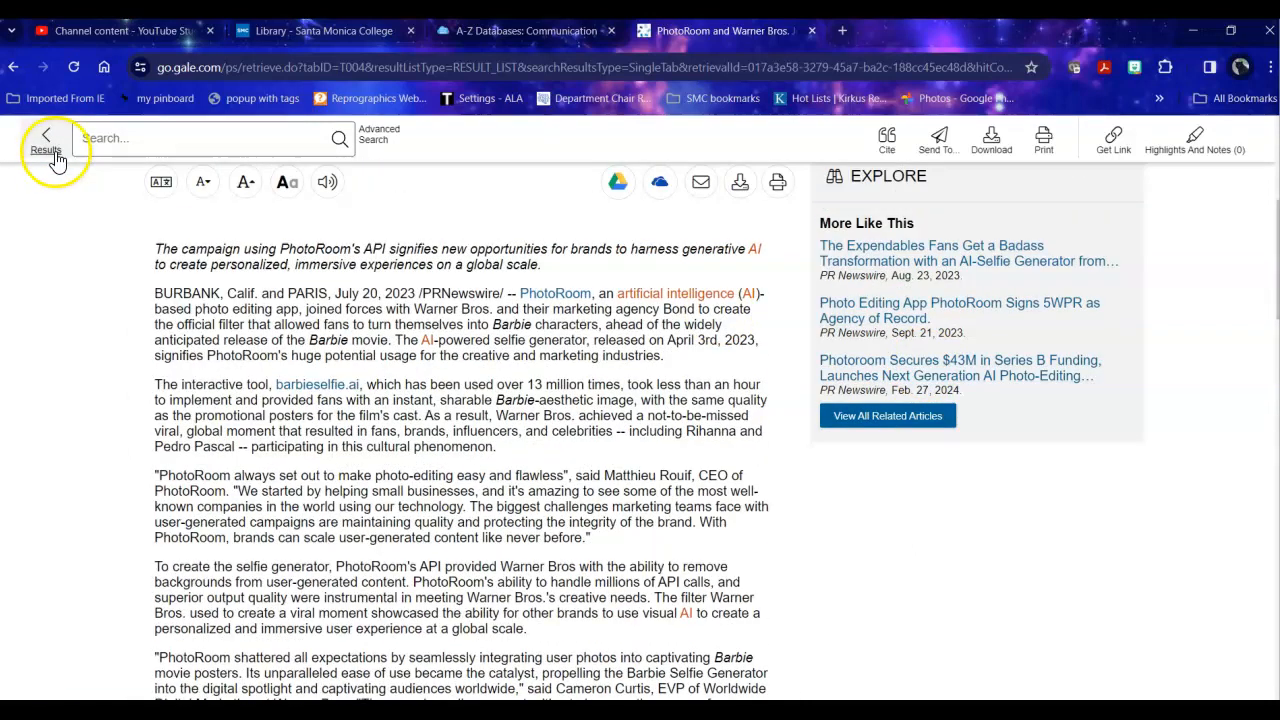
- Return to the results list and browse the 16 Academic Journals results
{"action": "left_click", "coordinate": [45, 140]}
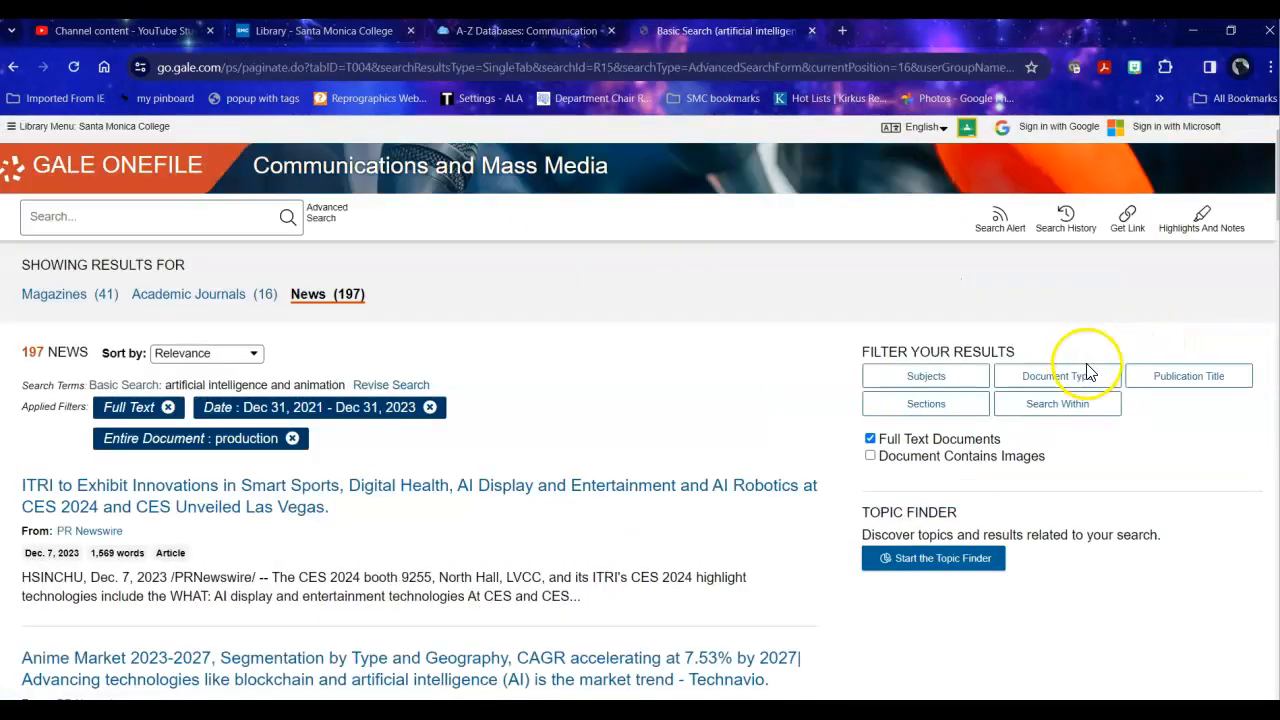
{"action": "left_click", "coordinate": [188, 293]}
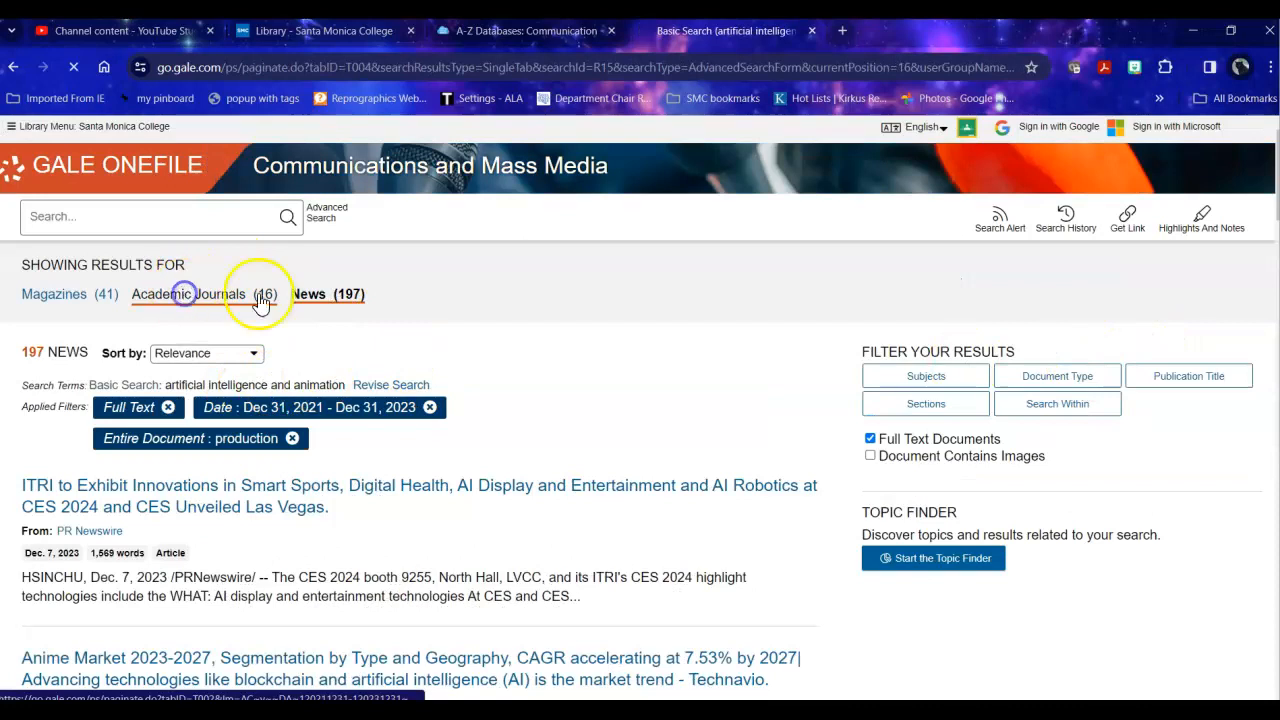
{"action": "left_click", "coordinate": [188, 293]}
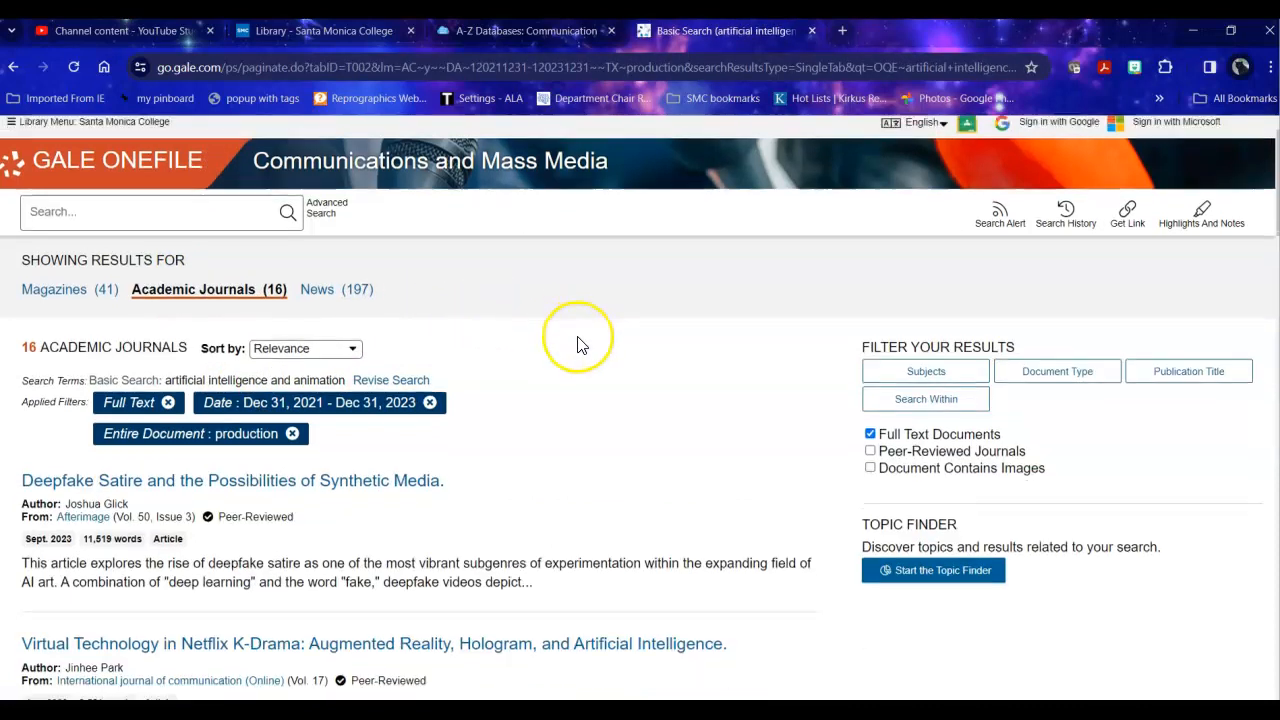
{"action": "scroll", "scroll_direction": "down", "scroll_amount": 3}
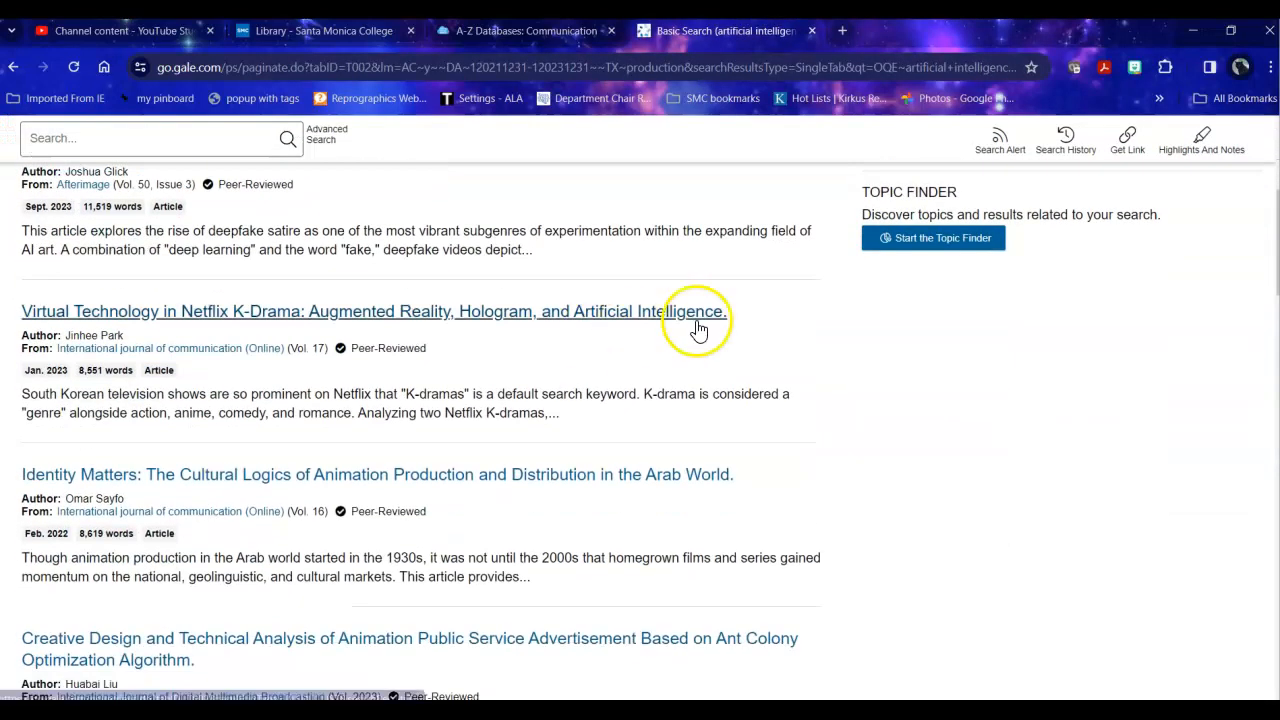
{"action": "scroll", "scroll_direction": "down", "scroll_amount": 3}
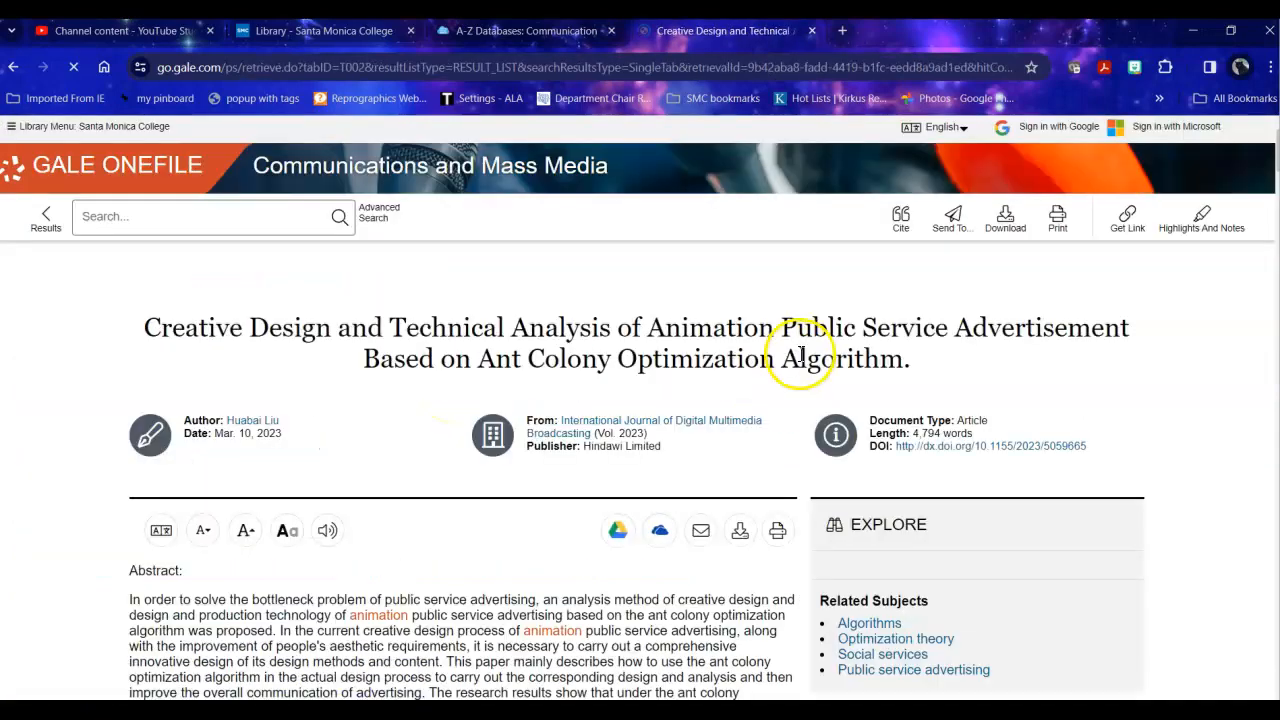
- Read the ant colony animation advertising article past its abstract to the optimal path tables
{"action": "scroll", "scroll_direction": "down", "scroll_amount": 3}
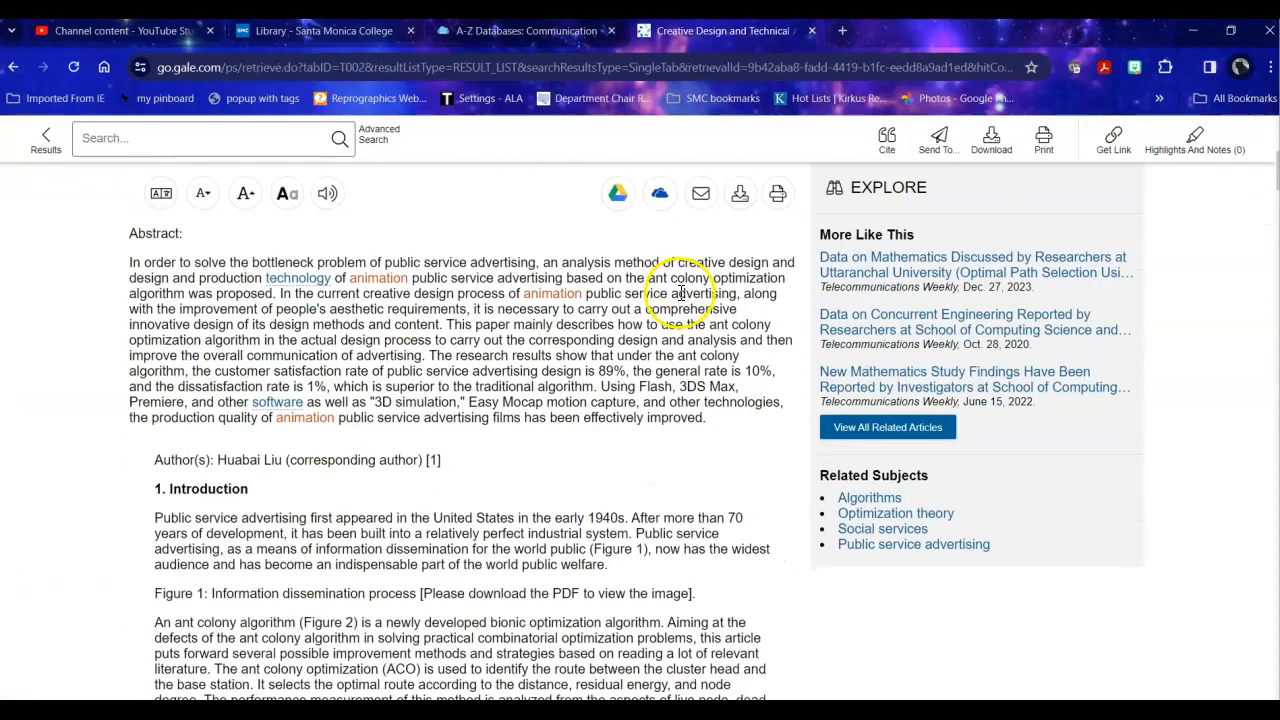
{"action": "scroll", "scroll_direction": "down", "scroll_amount": 3}
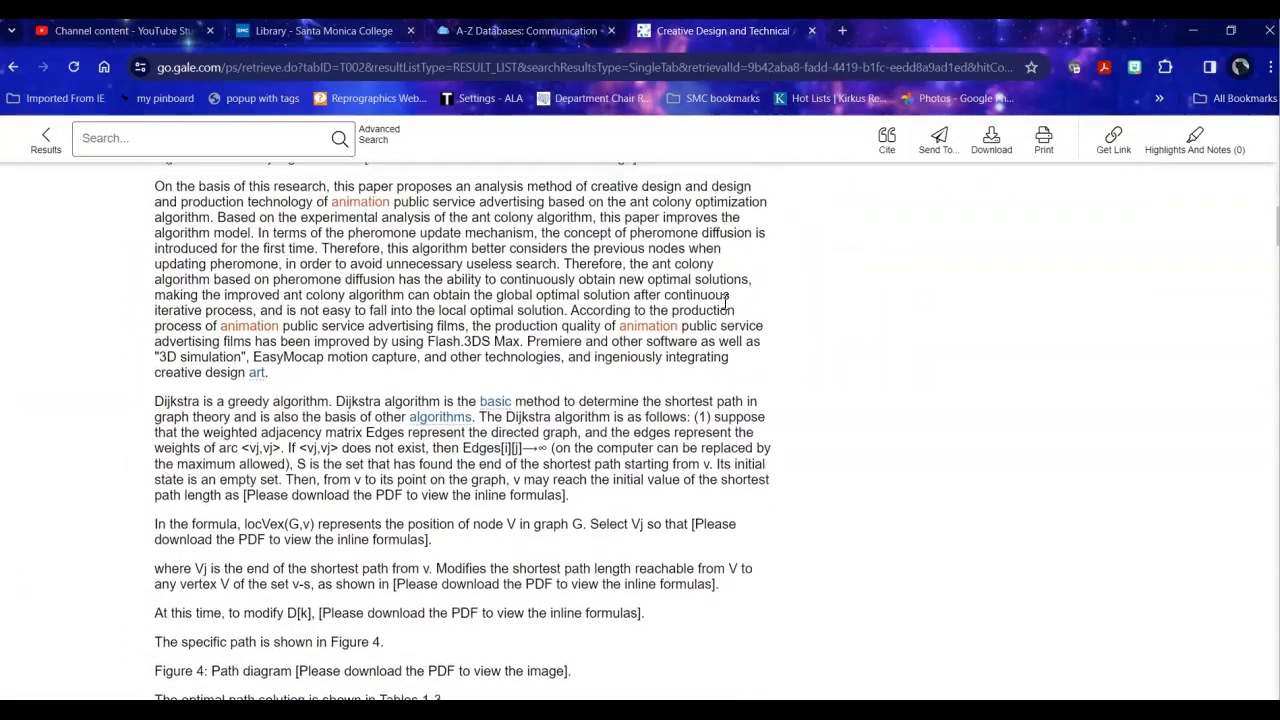
{"action": "scroll", "scroll_direction": "down", "scroll_amount": 3}
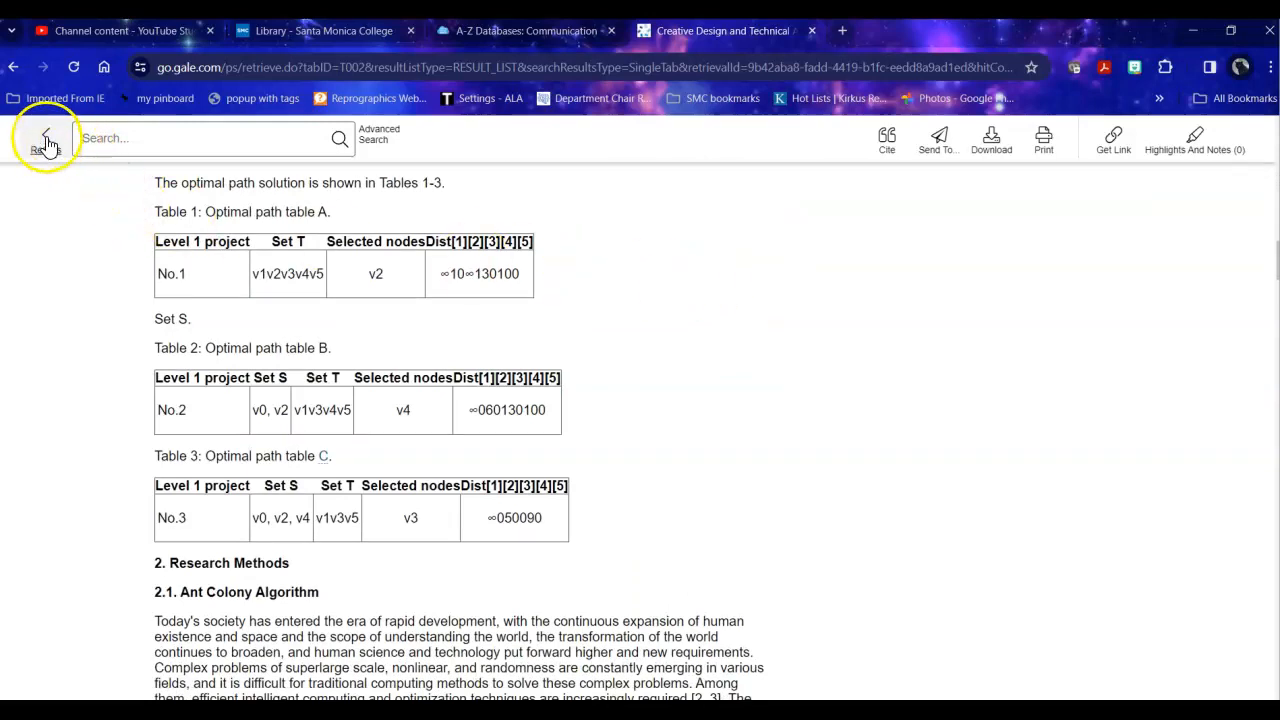
- Go back to the journal results, then bring the Santa Monica College Library tab forward
{"action": "left_click", "coordinate": [14, 67]}
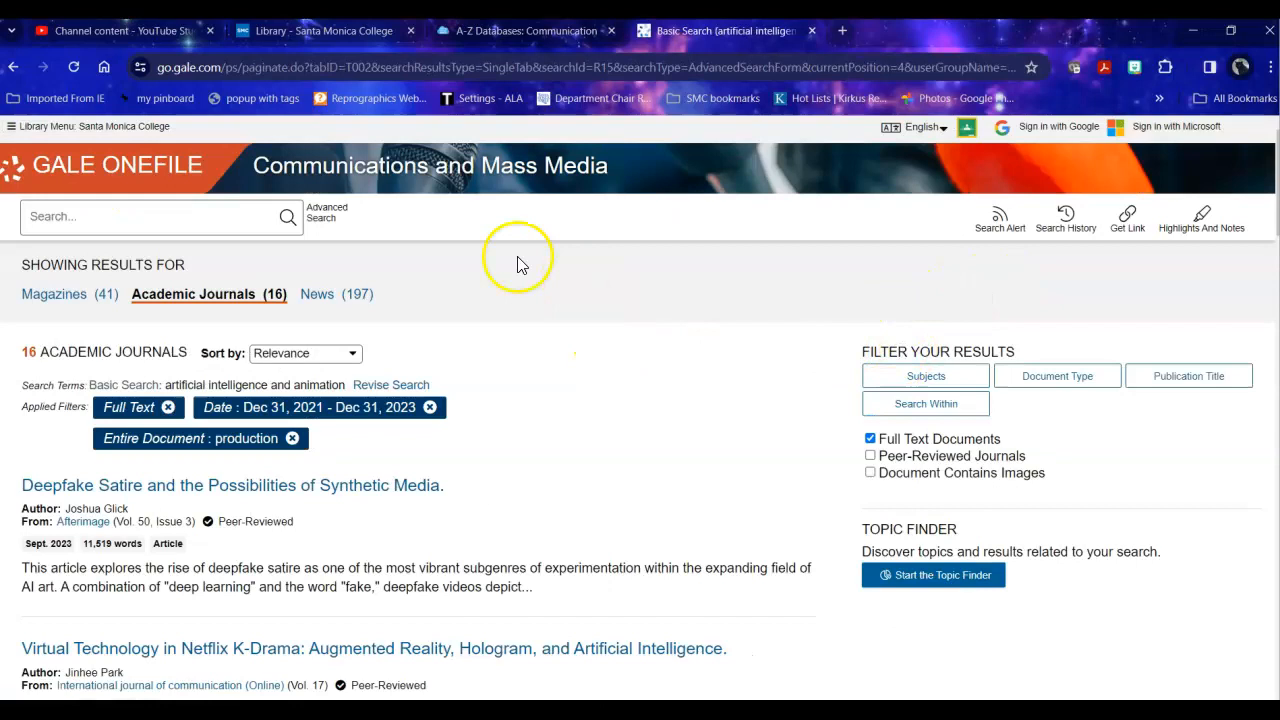
{"action": "mouse_move", "coordinate": [648, 338]}
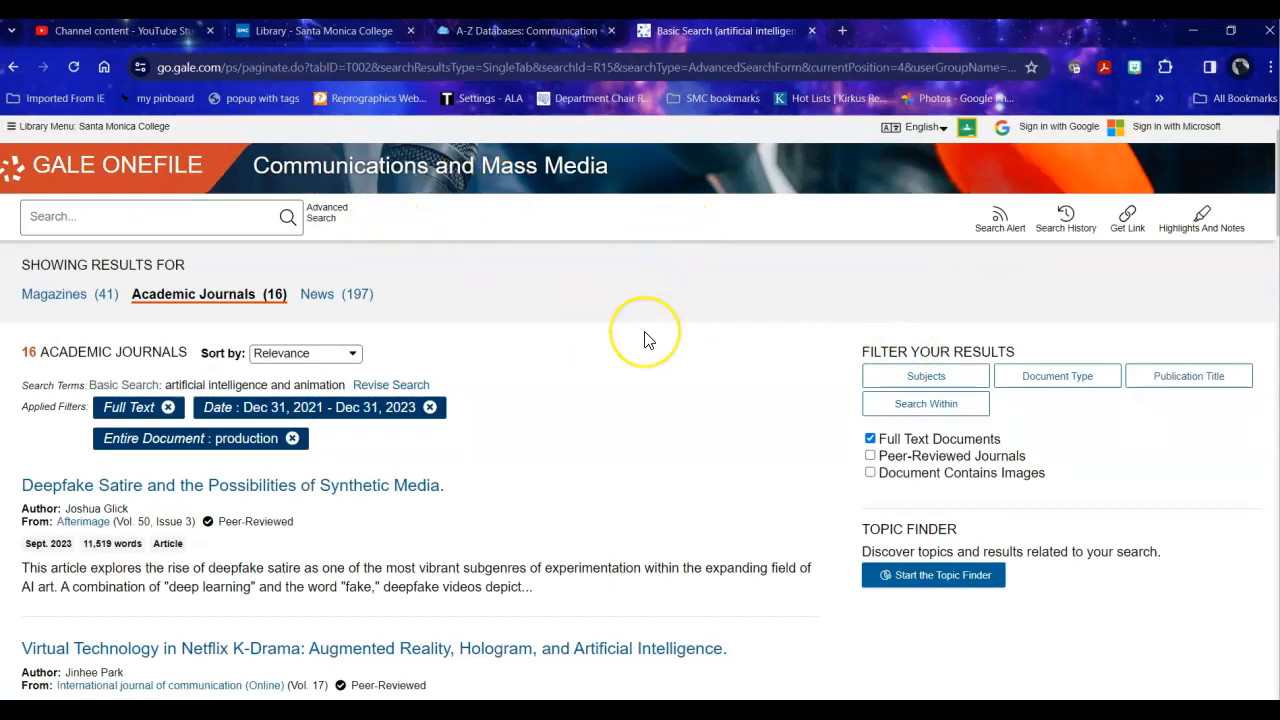
{"action": "mouse_move", "coordinate": [679, 363]}
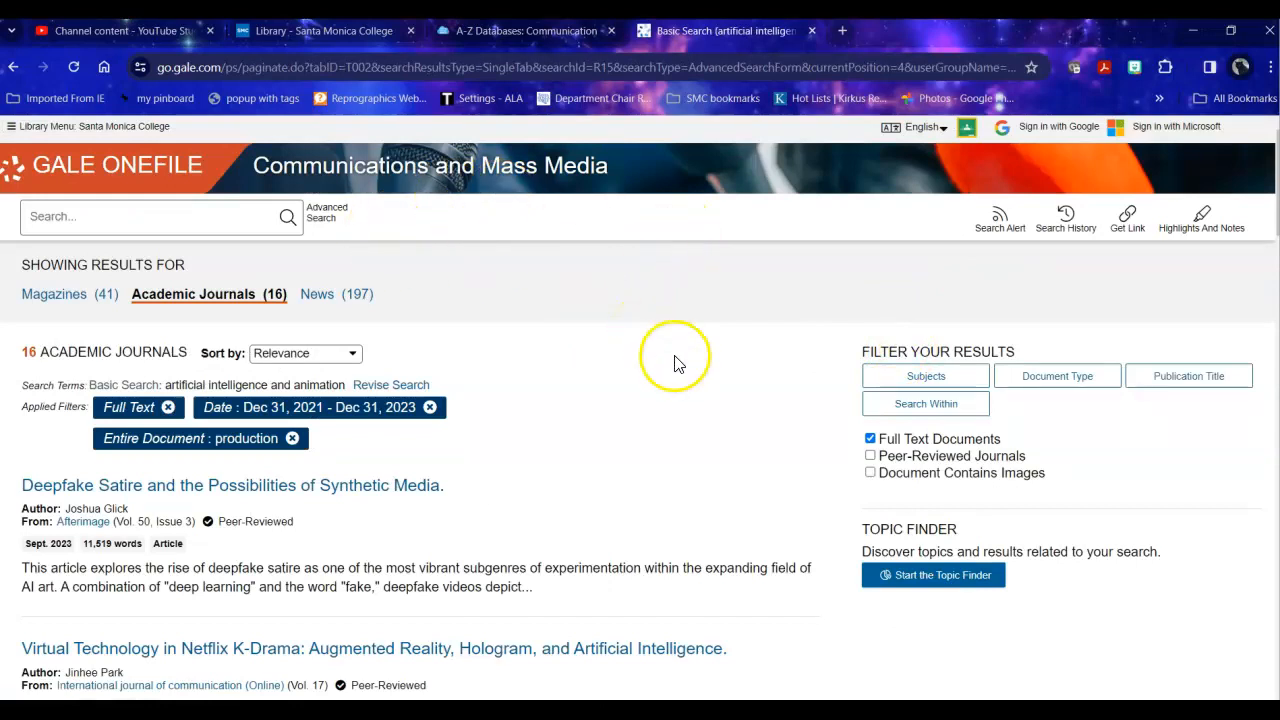
{"action": "mouse_move", "coordinate": [678, 361]}
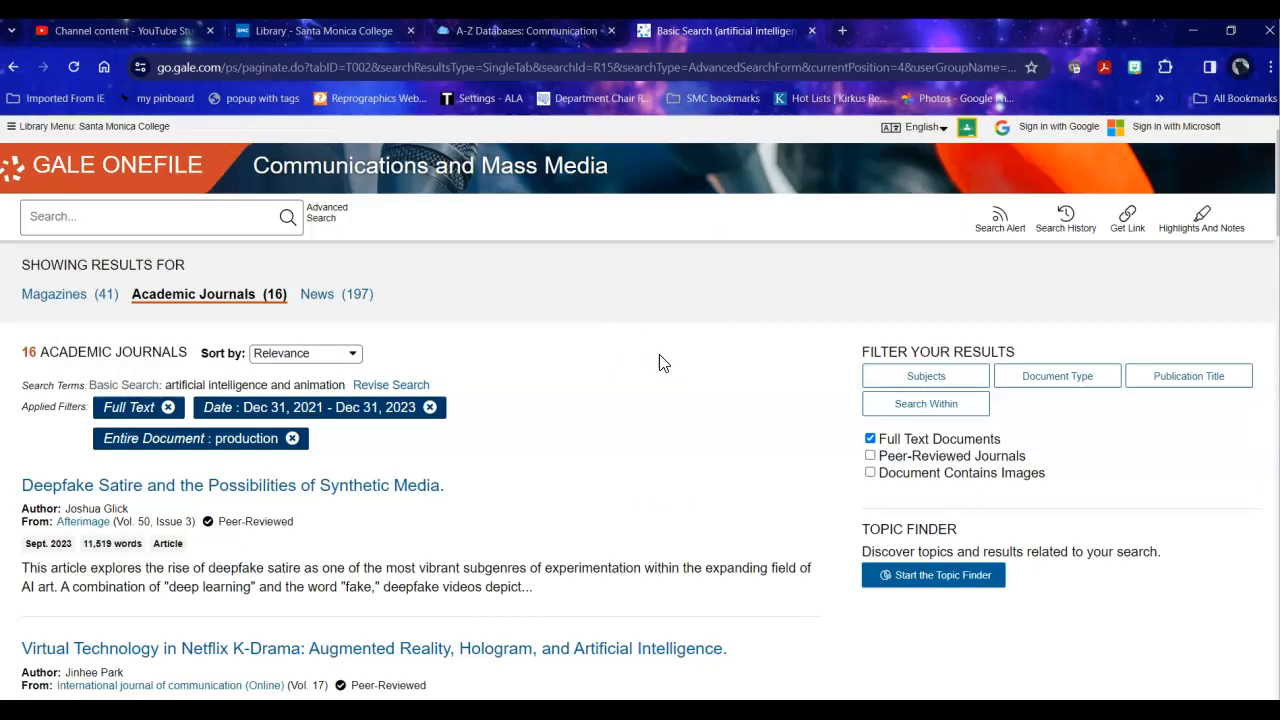
{"action": "mouse_move", "coordinate": [527, 175]}
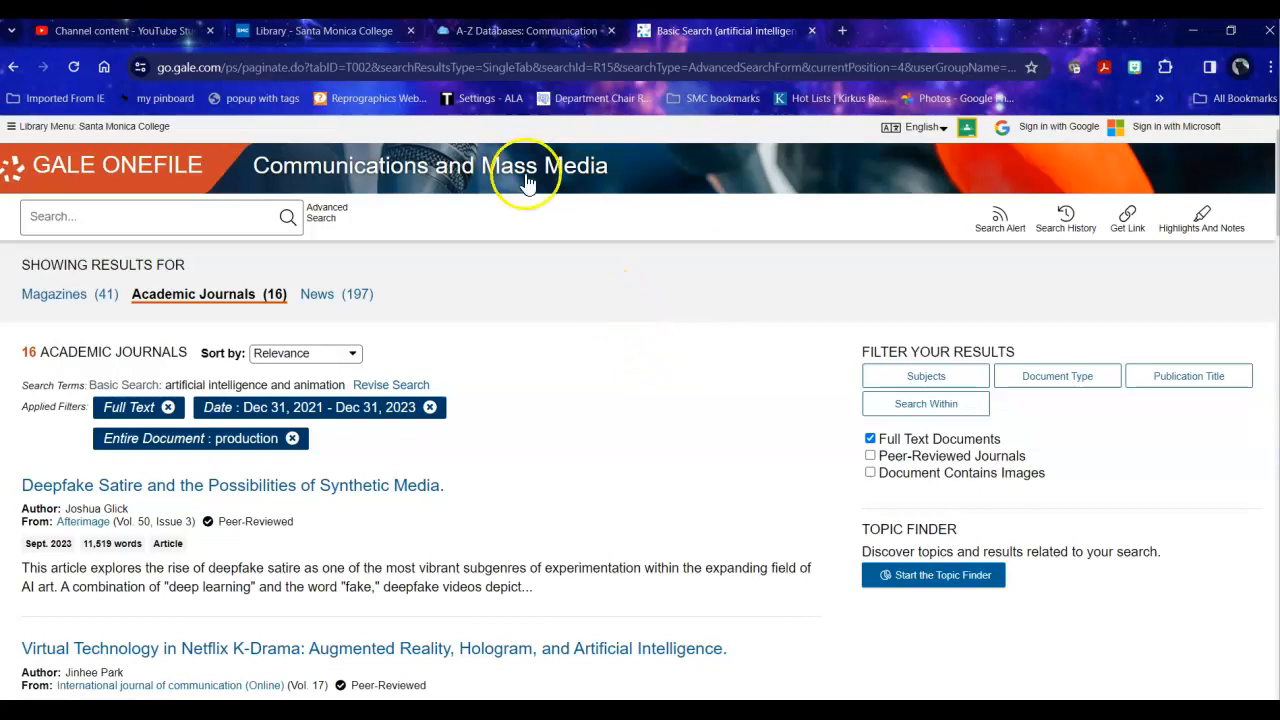
{"action": "left_click", "coordinate": [323, 30]}
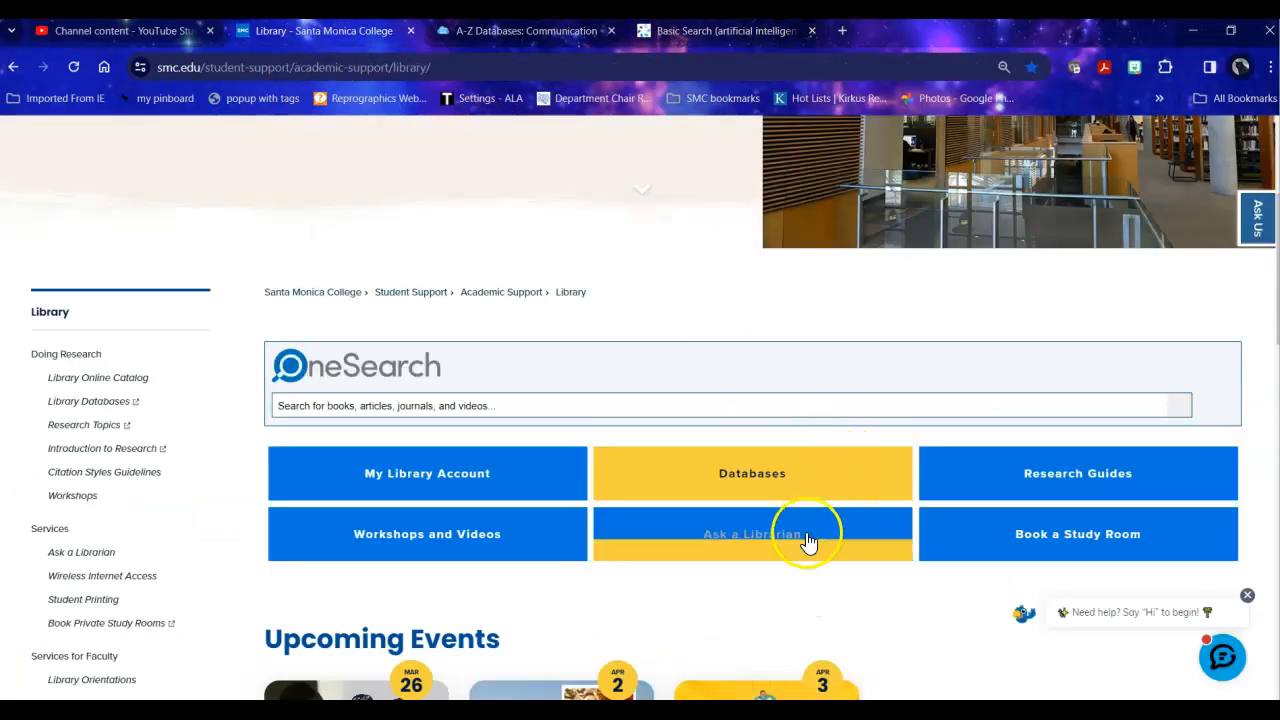